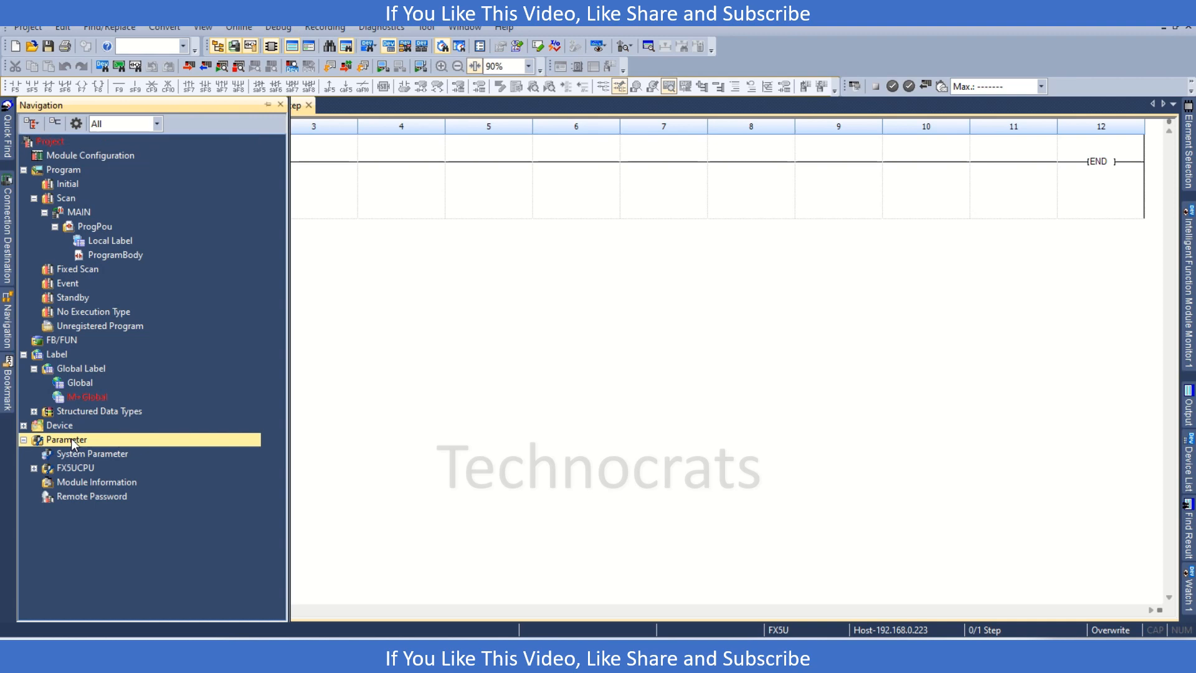
Start adding a new module from the FX5UCPU Module Information entry.
{"action": "left_click", "coordinate": [45, 467]}
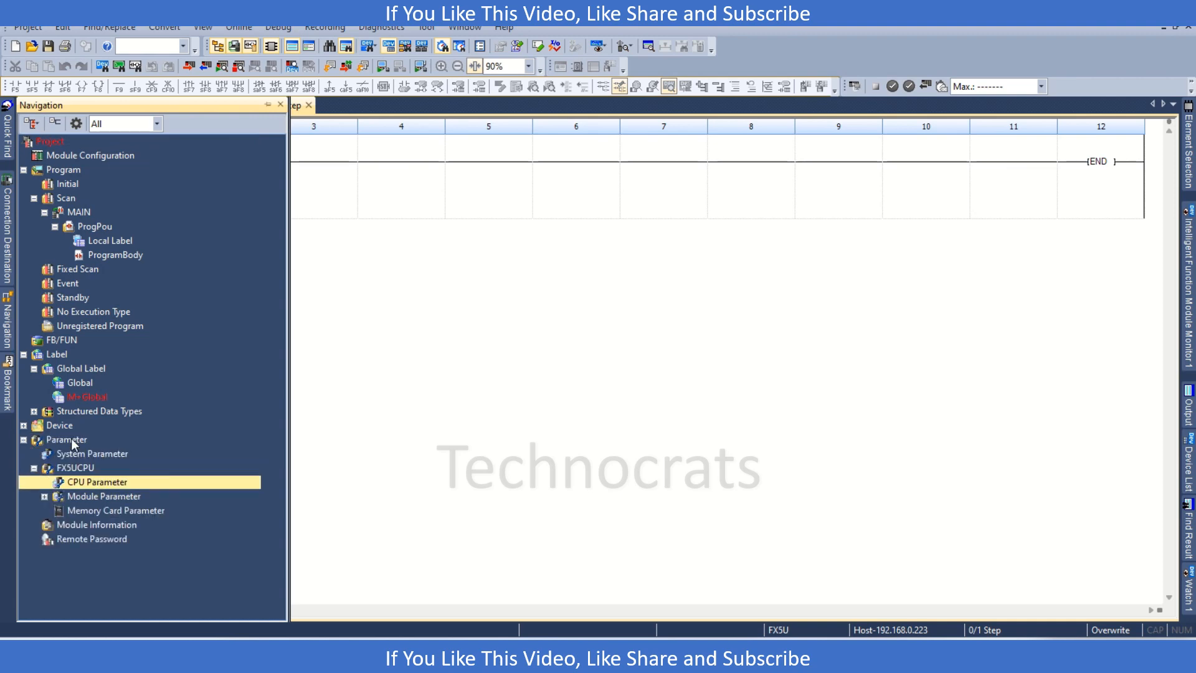
{"action": "left_click", "coordinate": [116, 511]}
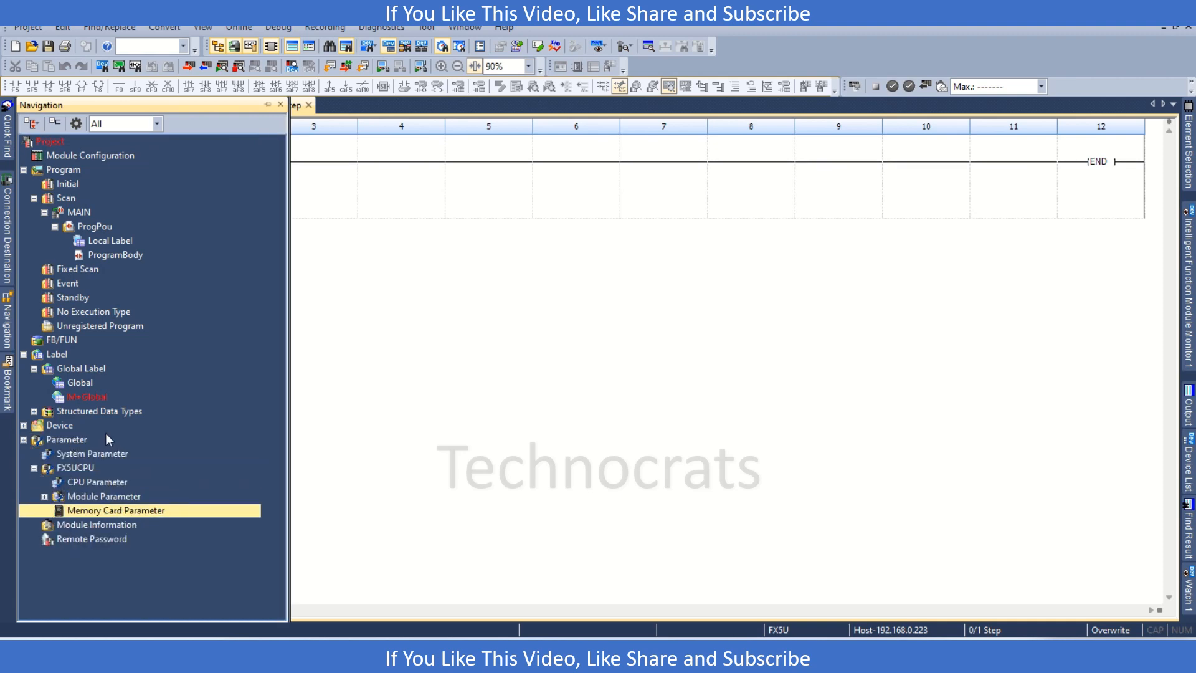
{"action": "left_click", "coordinate": [97, 524]}
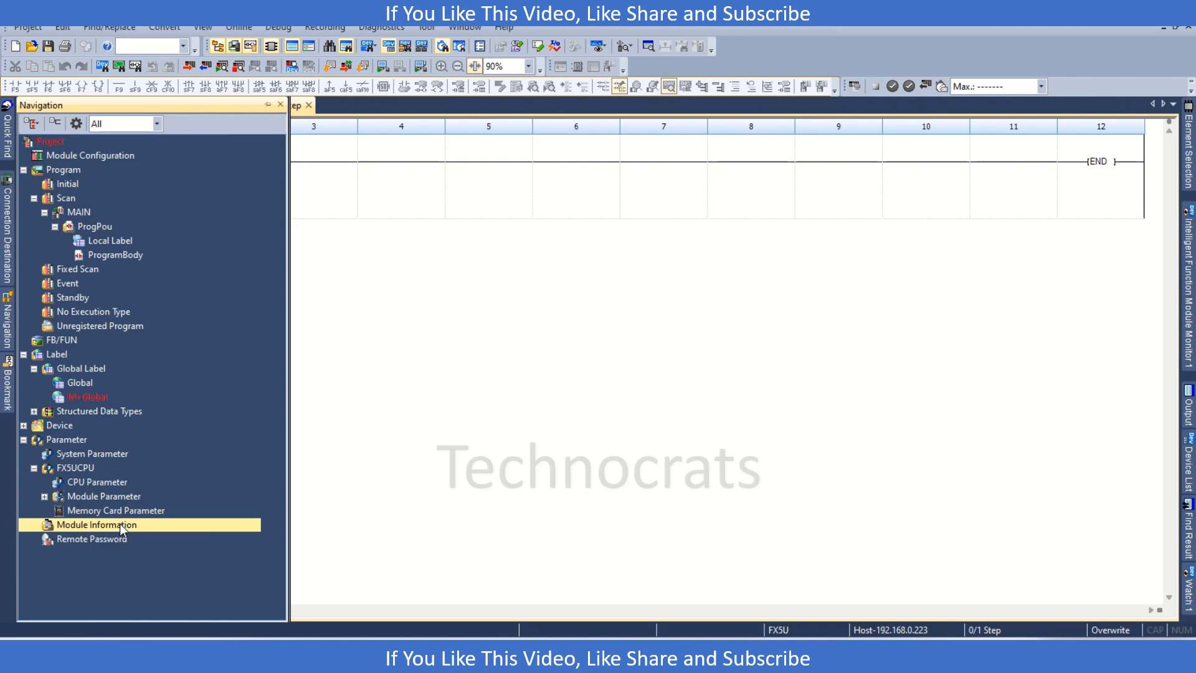
{"action": "double_click", "coordinate": [97, 524]}
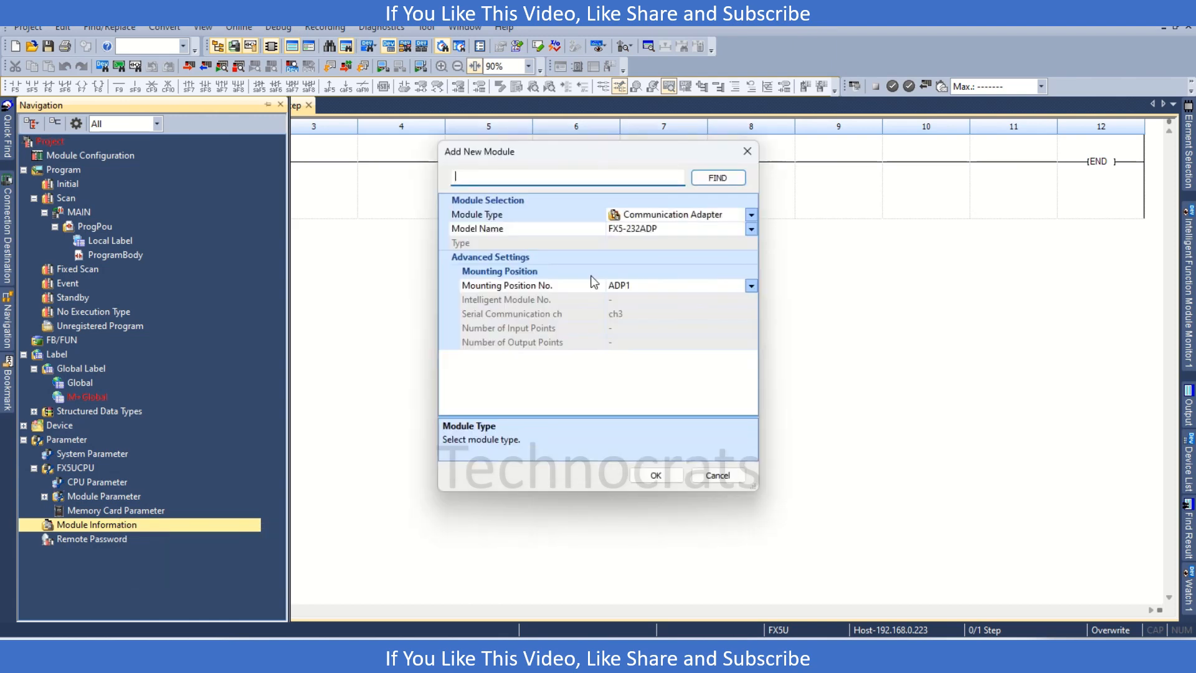
Add a Simple Motion FX5-40SSC-S module at mounting position 1.
{"action": "left_click", "coordinate": [750, 215]}
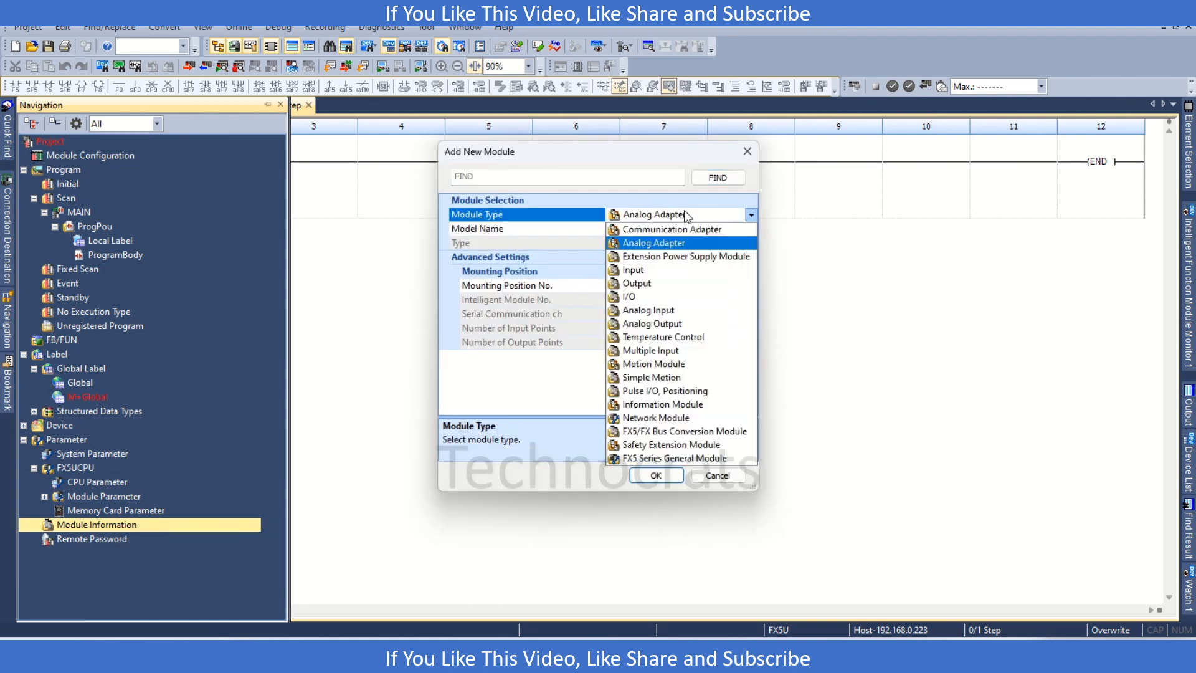
{"action": "left_click", "coordinate": [651, 376]}
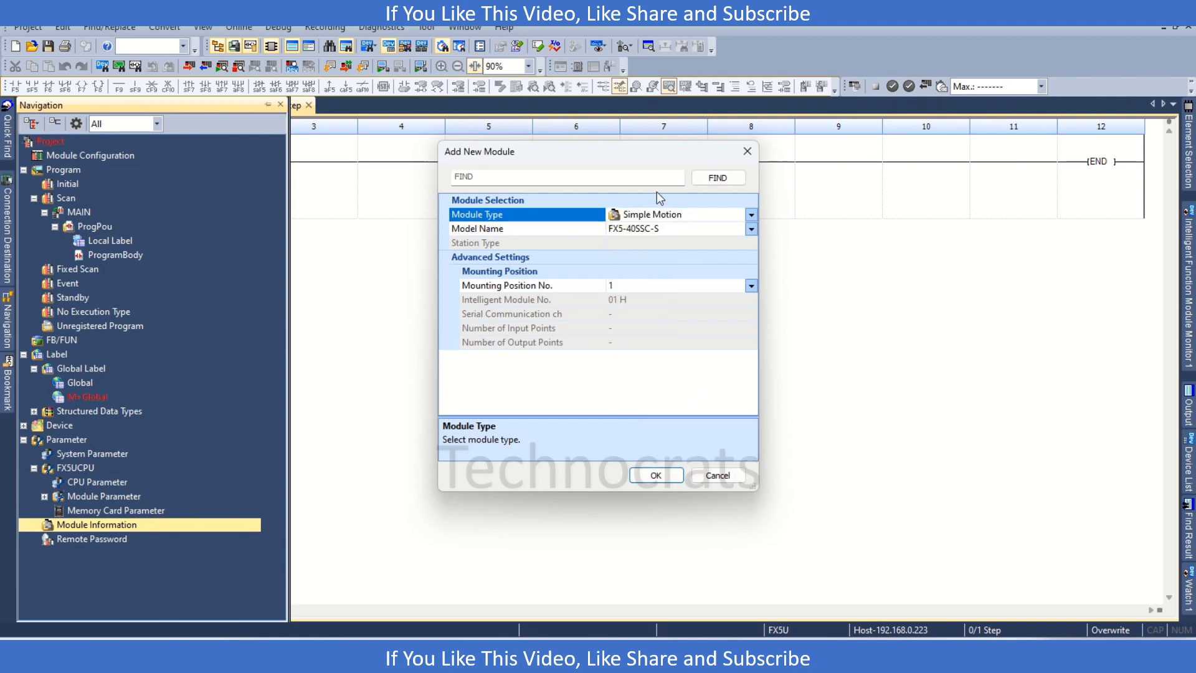
{"action": "mouse_move", "coordinate": [669, 454]}
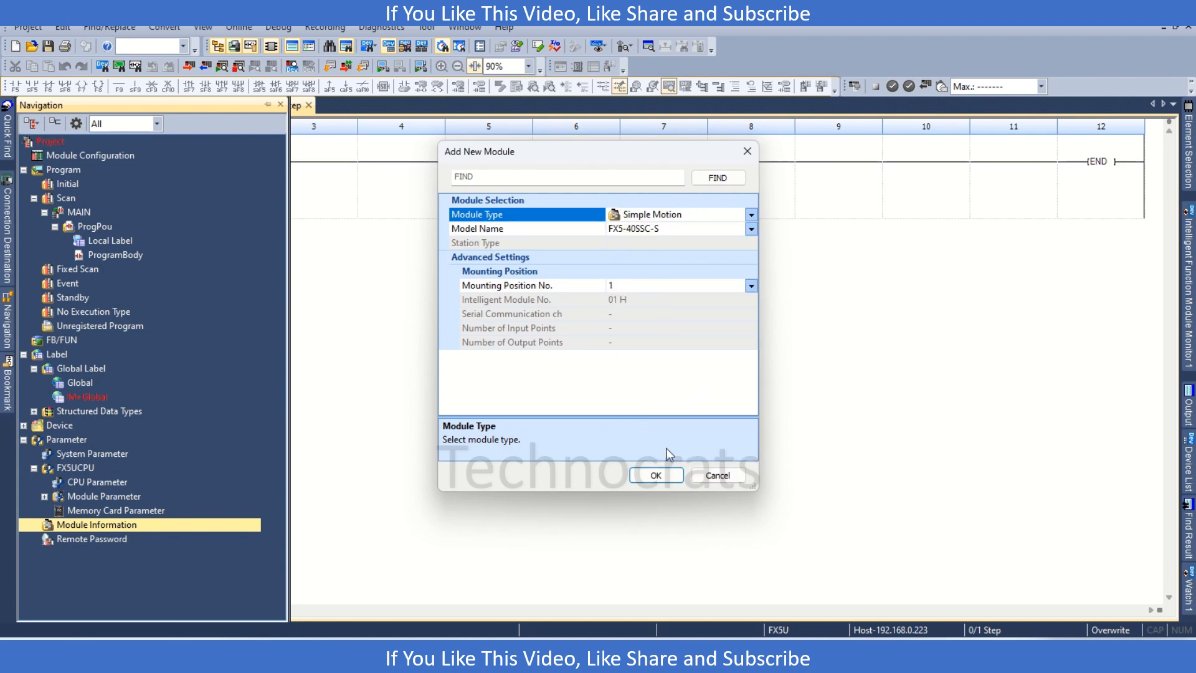
{"action": "left_click", "coordinate": [655, 475]}
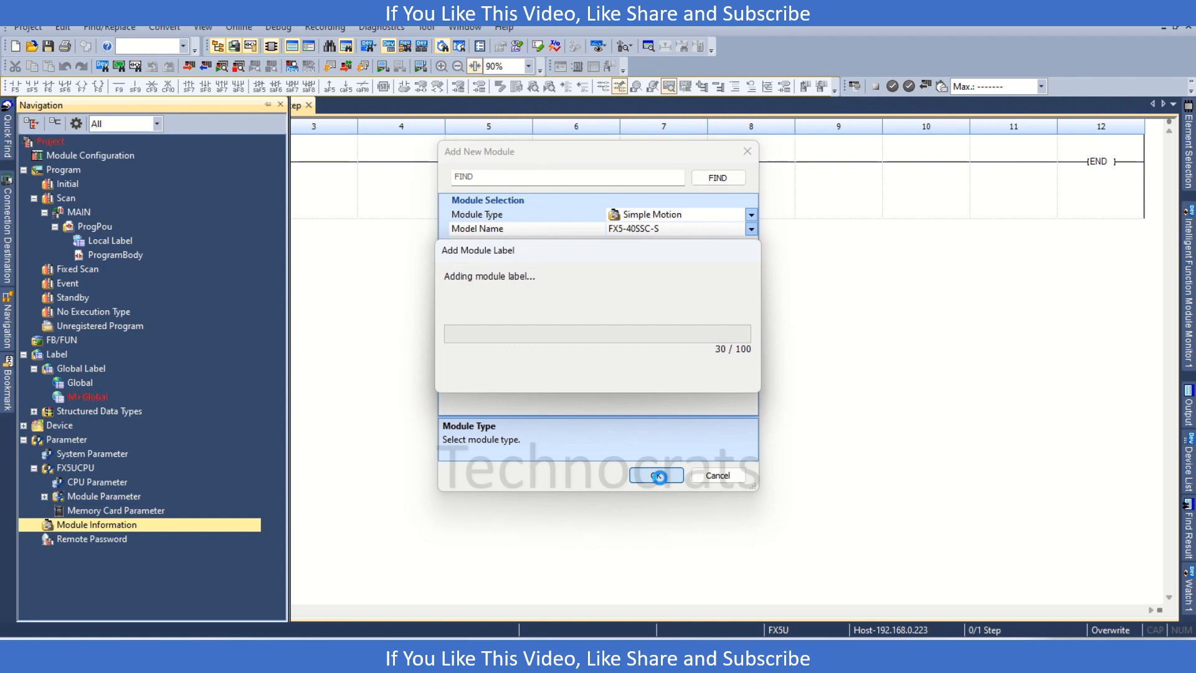
{"action": "left_click", "coordinate": [655, 474]}
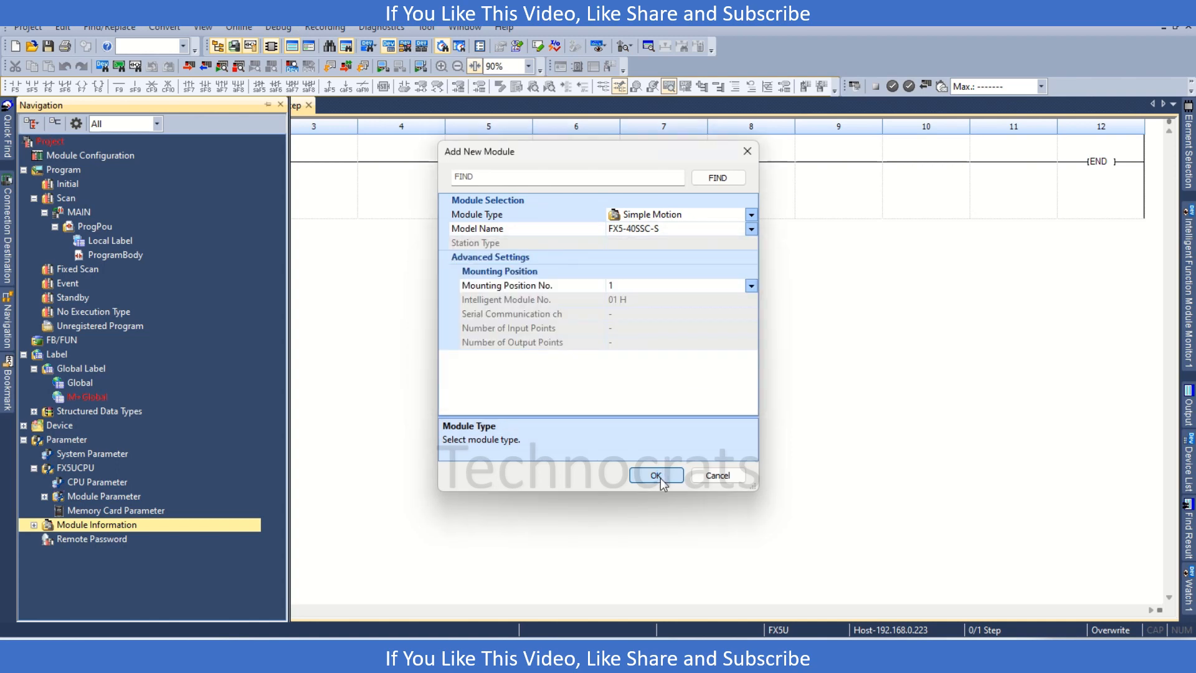
{"action": "left_click", "coordinate": [656, 474]}
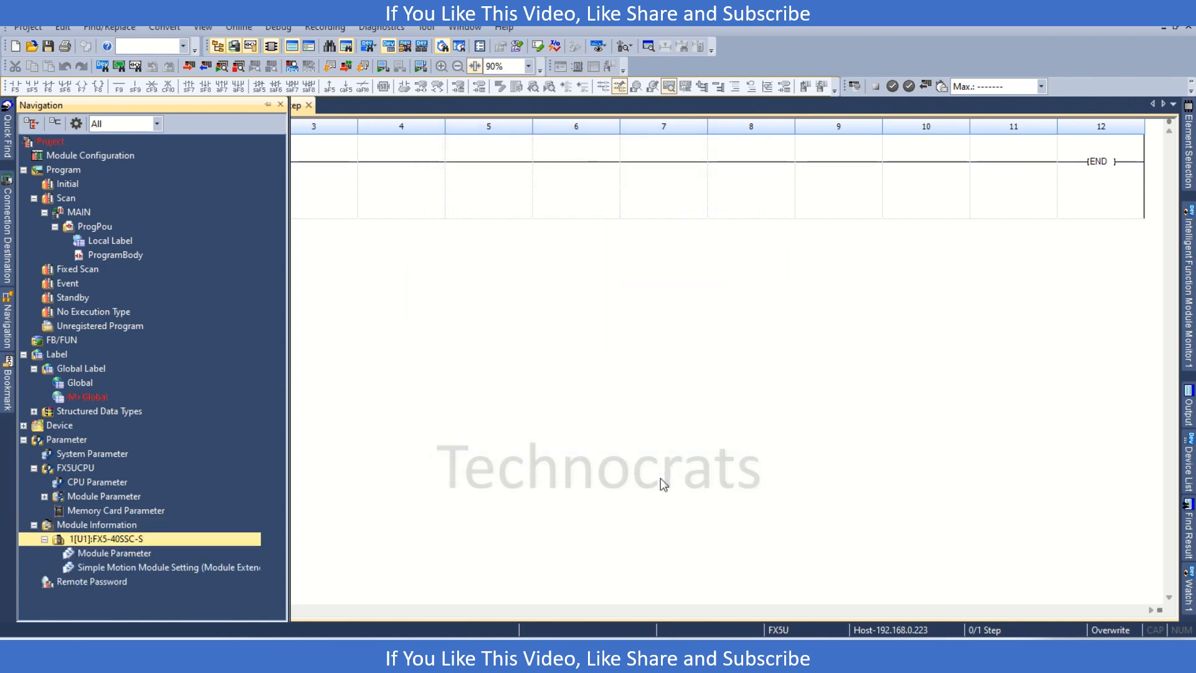
{"action": "mouse_move", "coordinate": [141, 566]}
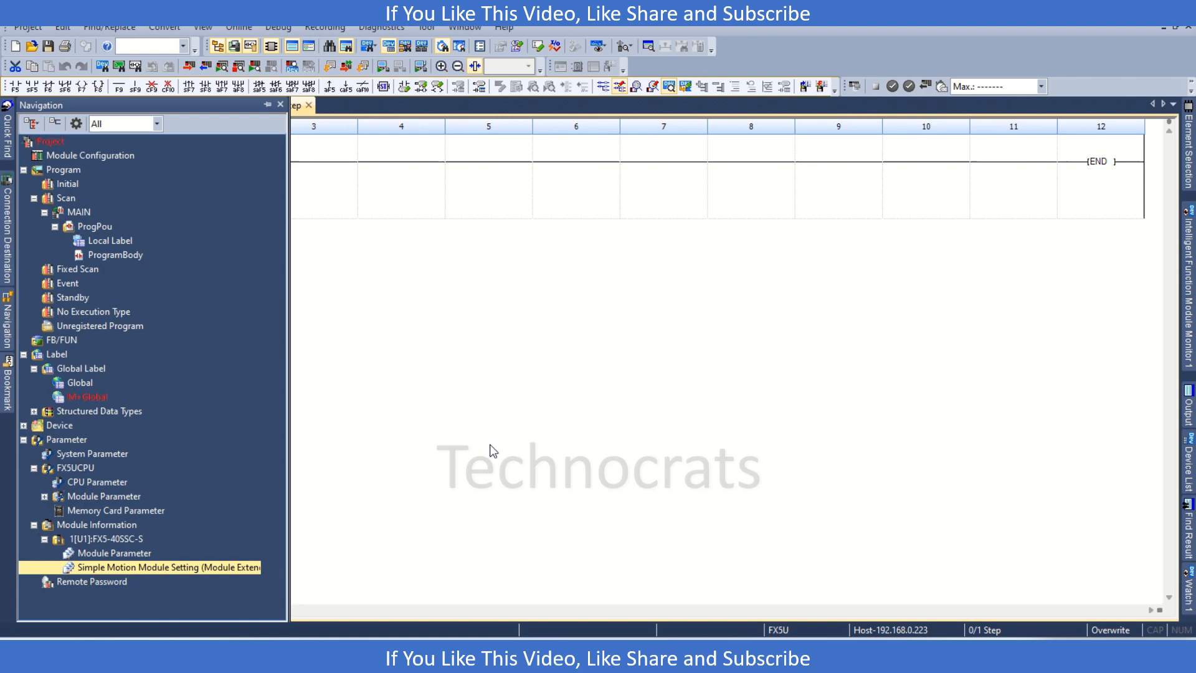
Keep MR-J4(W)-B(-RJ) Standard as the axis 1 amplifier and show the Mark Detection settings.
{"action": "double_click", "coordinate": [166, 566]}
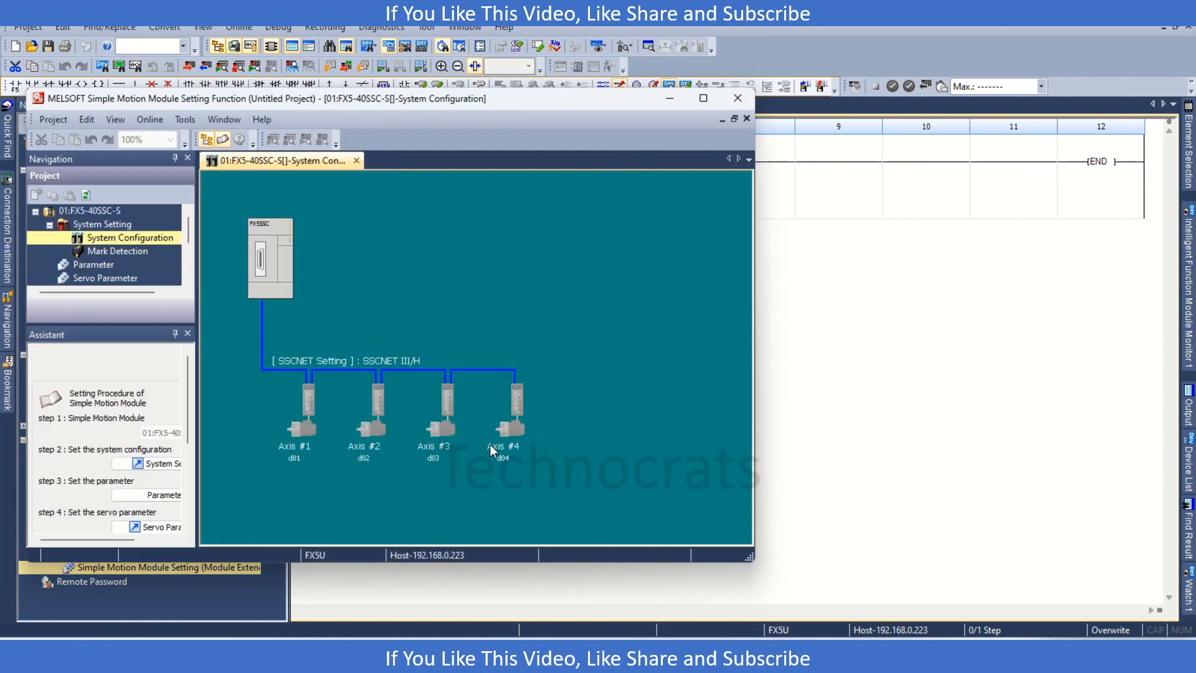
{"action": "mouse_move", "coordinate": [559, 449]}
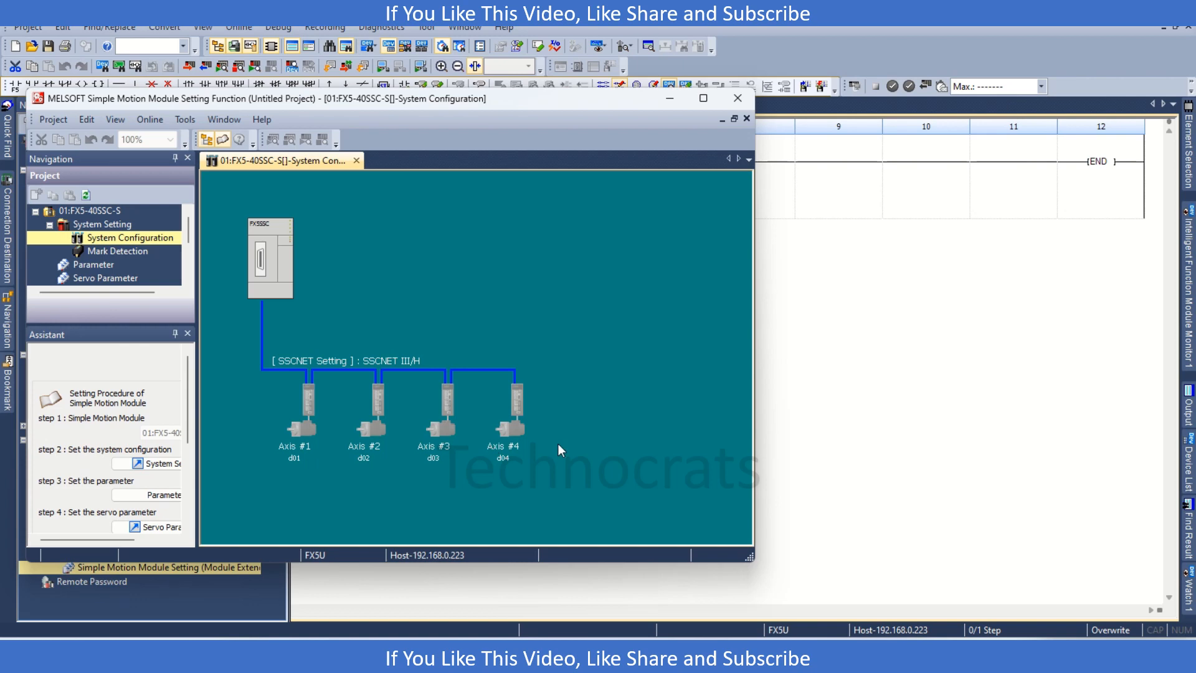
{"action": "mouse_move", "coordinate": [273, 254]}
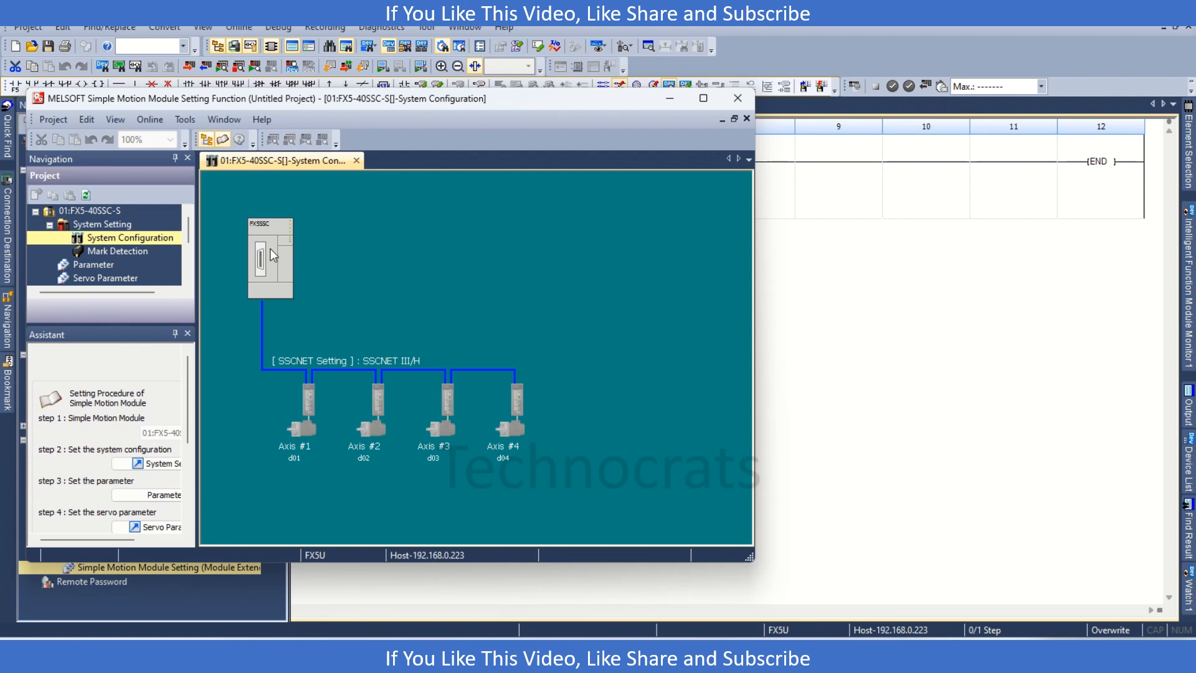
{"action": "mouse_move", "coordinate": [262, 262]}
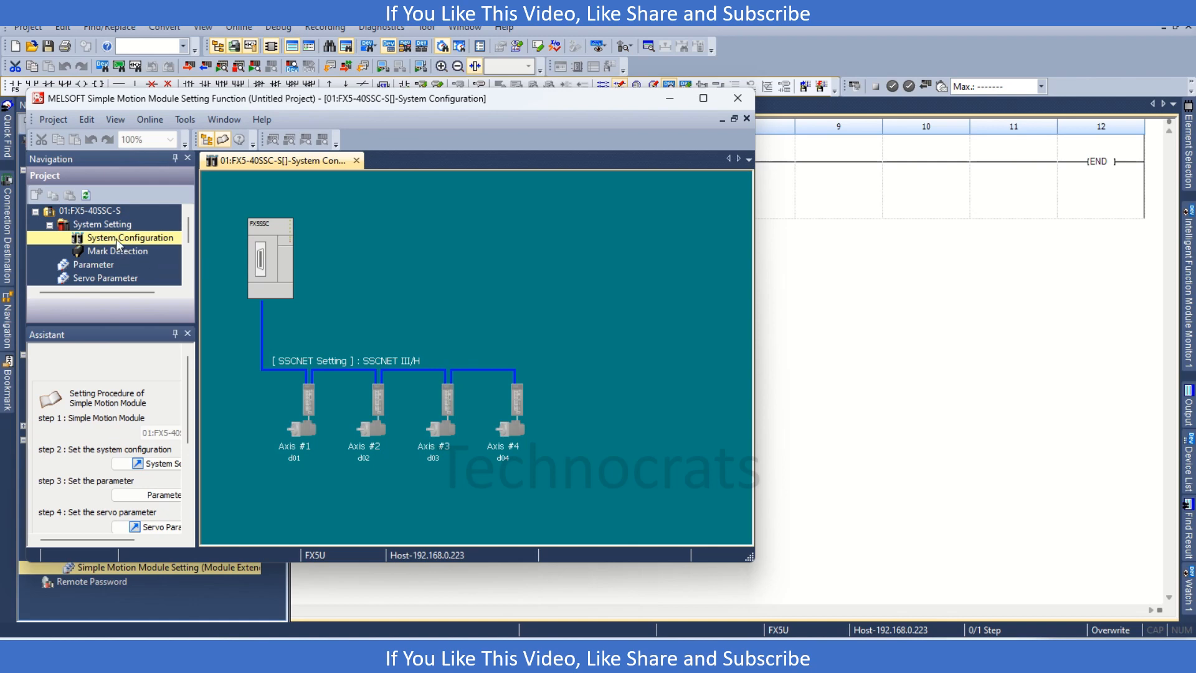
{"action": "mouse_move", "coordinate": [119, 256]}
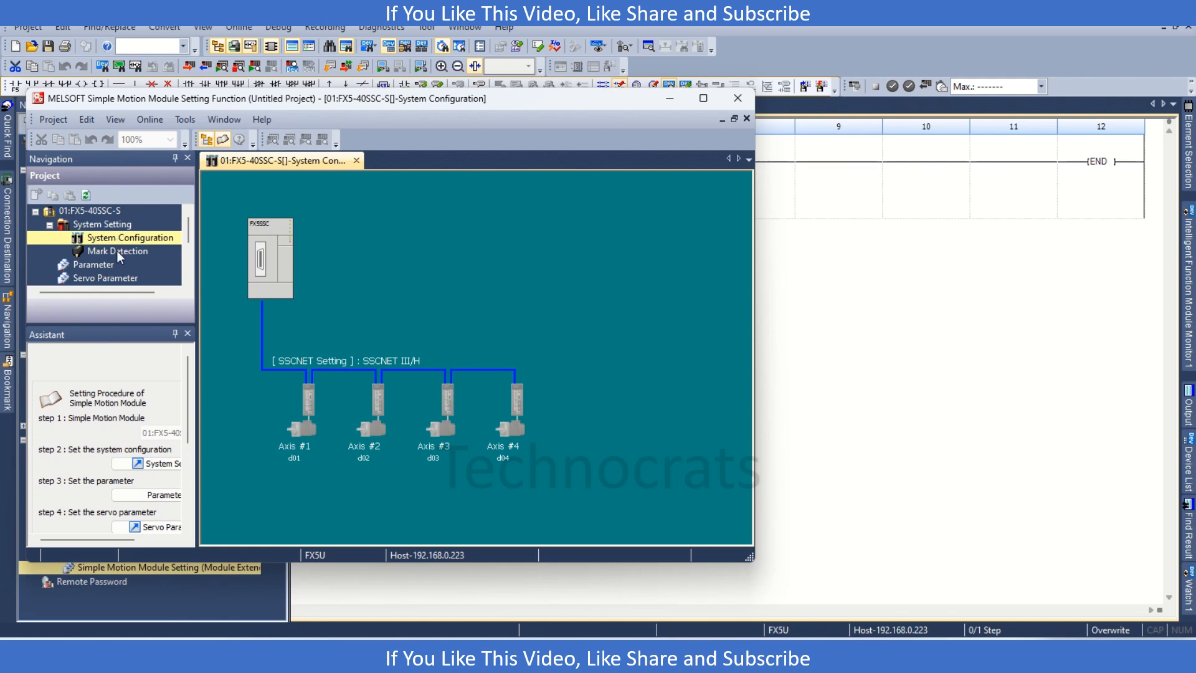
{"action": "double_click", "coordinate": [118, 251]}
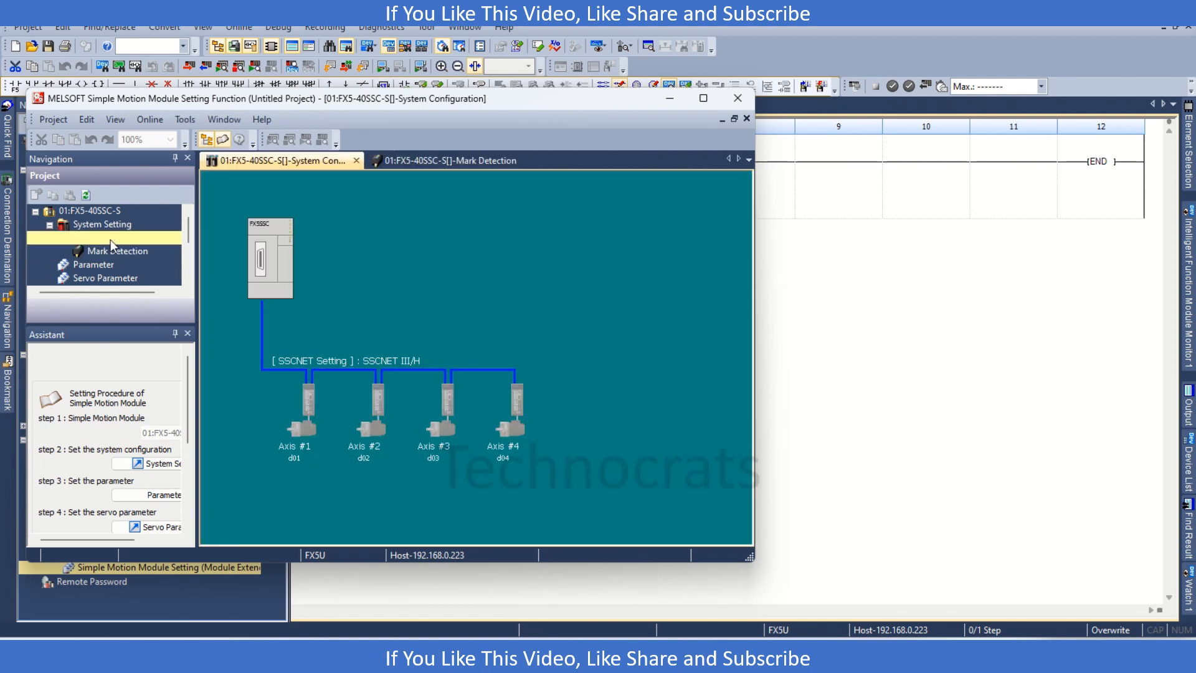
{"action": "double_click", "coordinate": [300, 409]}
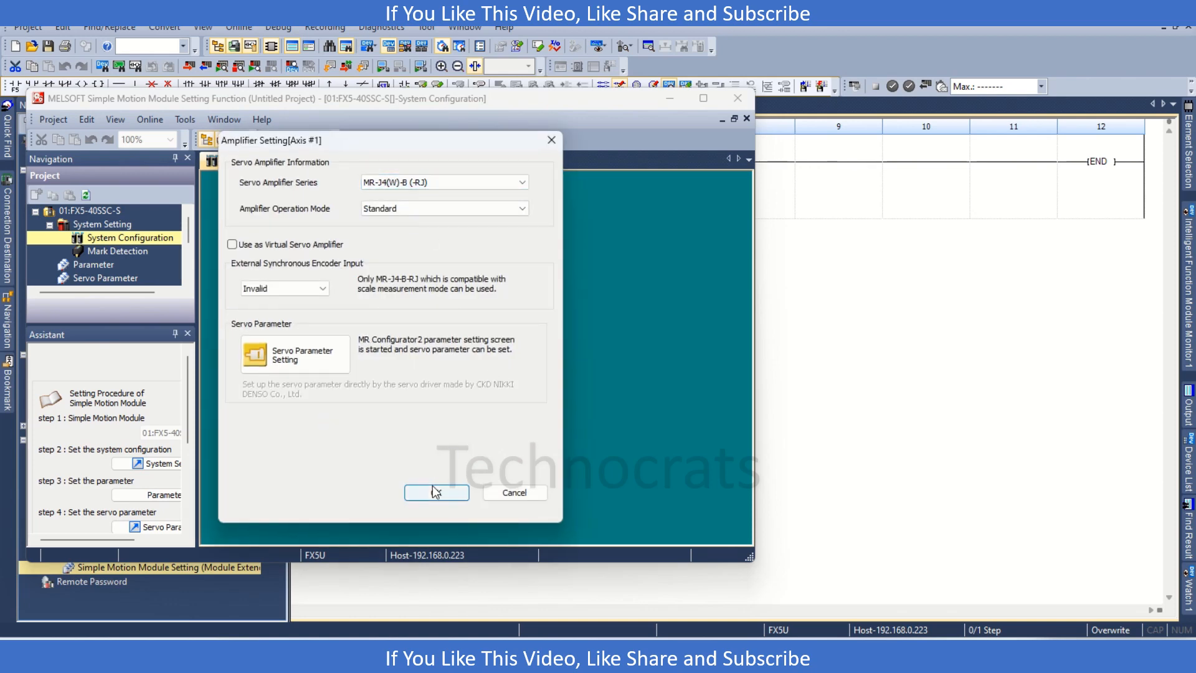
{"action": "left_click", "coordinate": [436, 492]}
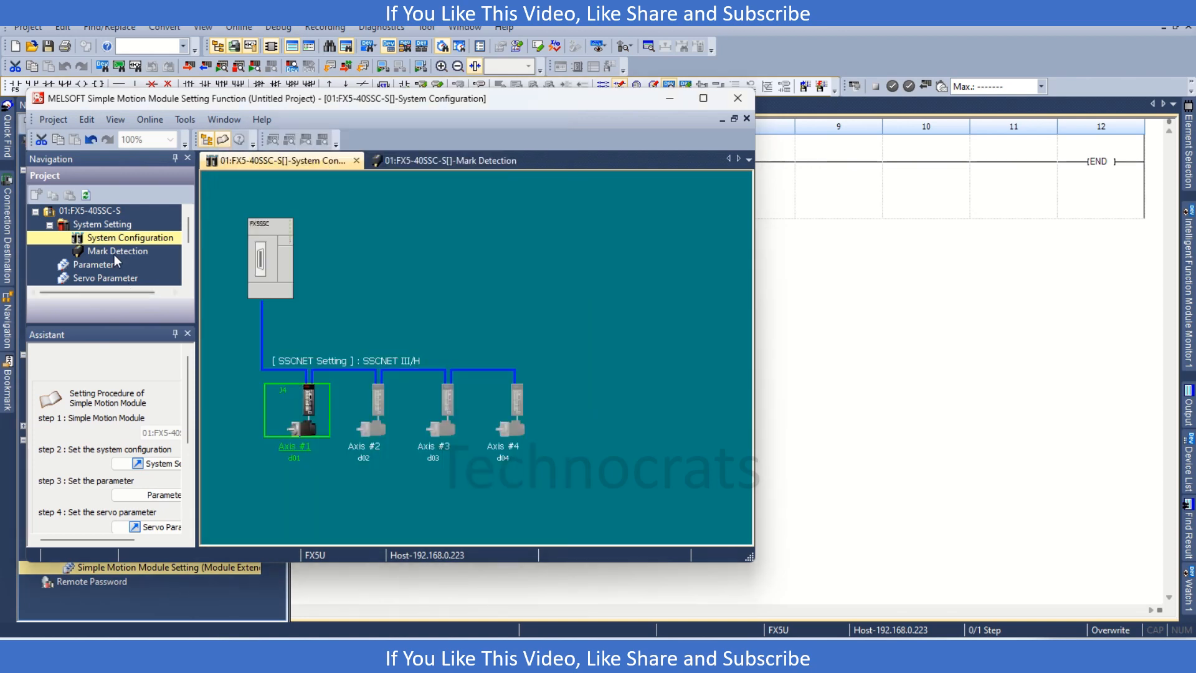
{"action": "left_click", "coordinate": [439, 161]}
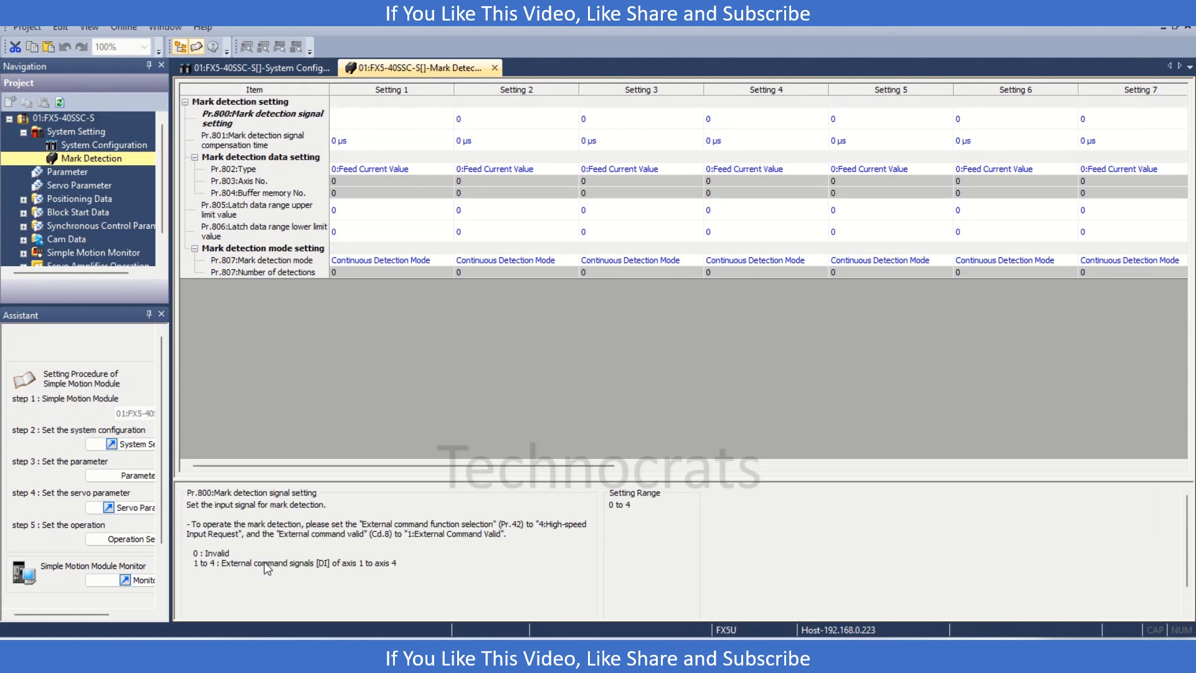
Set Setting 1's Pr.800 signal to 1 and Pr.802 type to 11:Cam Axis Current Value per Cycle.
{"action": "left_click", "coordinate": [391, 119]}
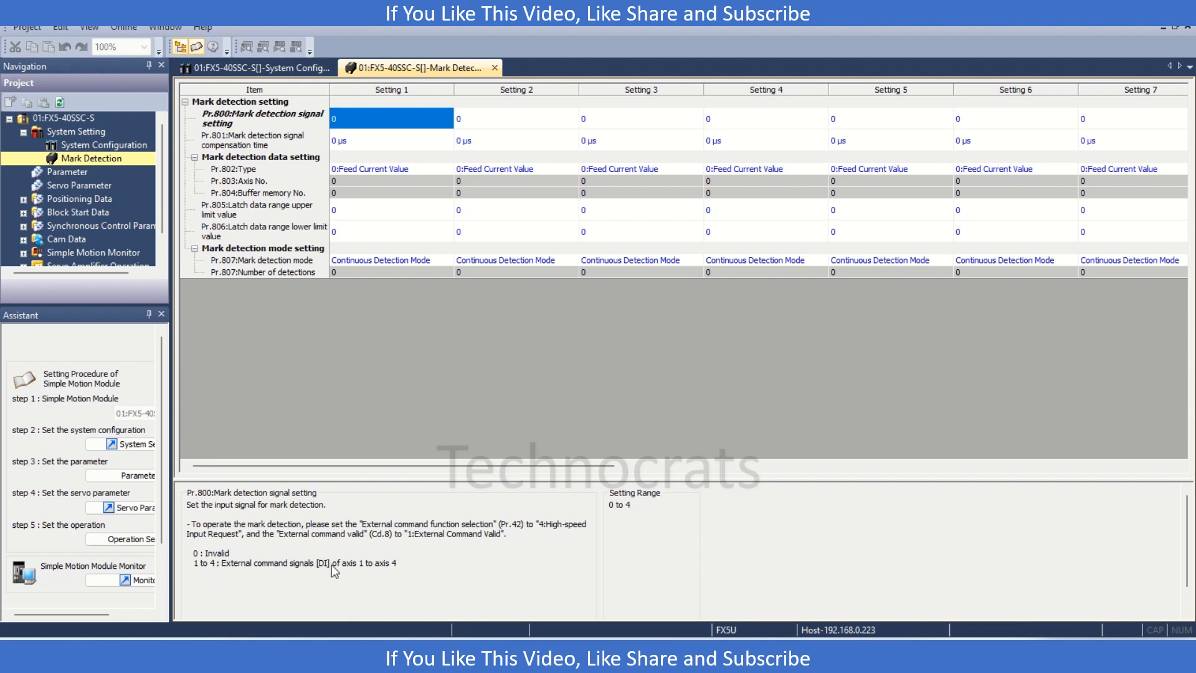
{"action": "mouse_move", "coordinate": [380, 214]}
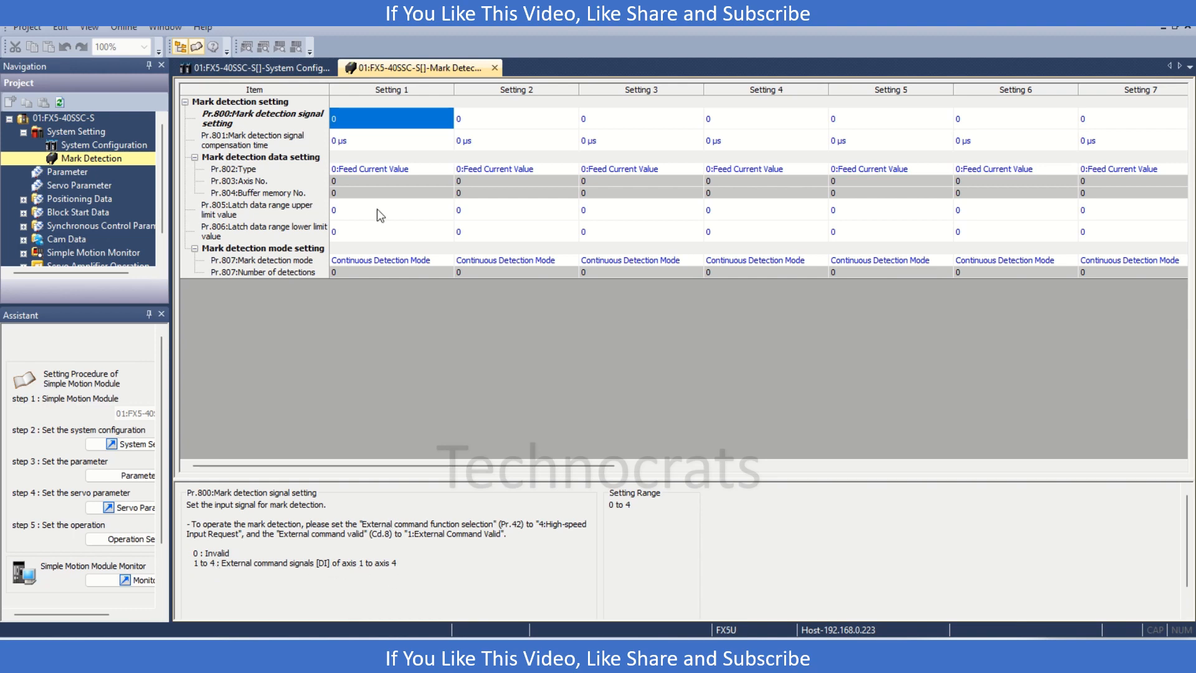
{"action": "double_click", "coordinate": [391, 117]}
{"action": "type", "text": "1"}
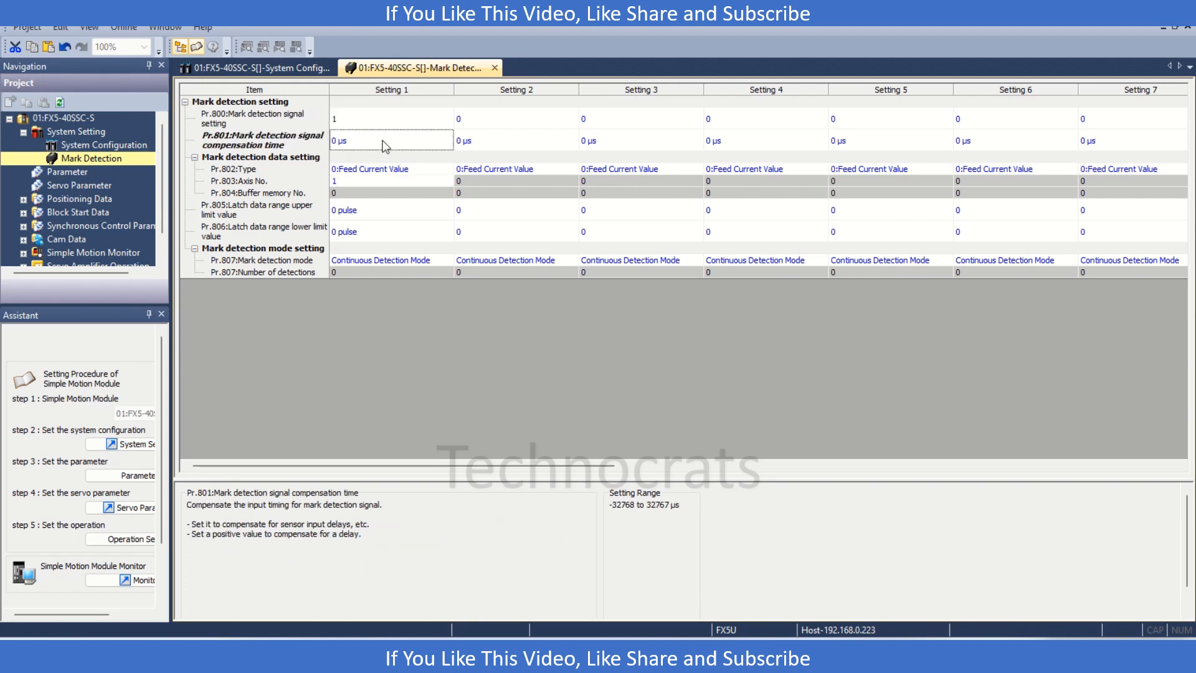
{"action": "mouse_move", "coordinate": [243, 168]}
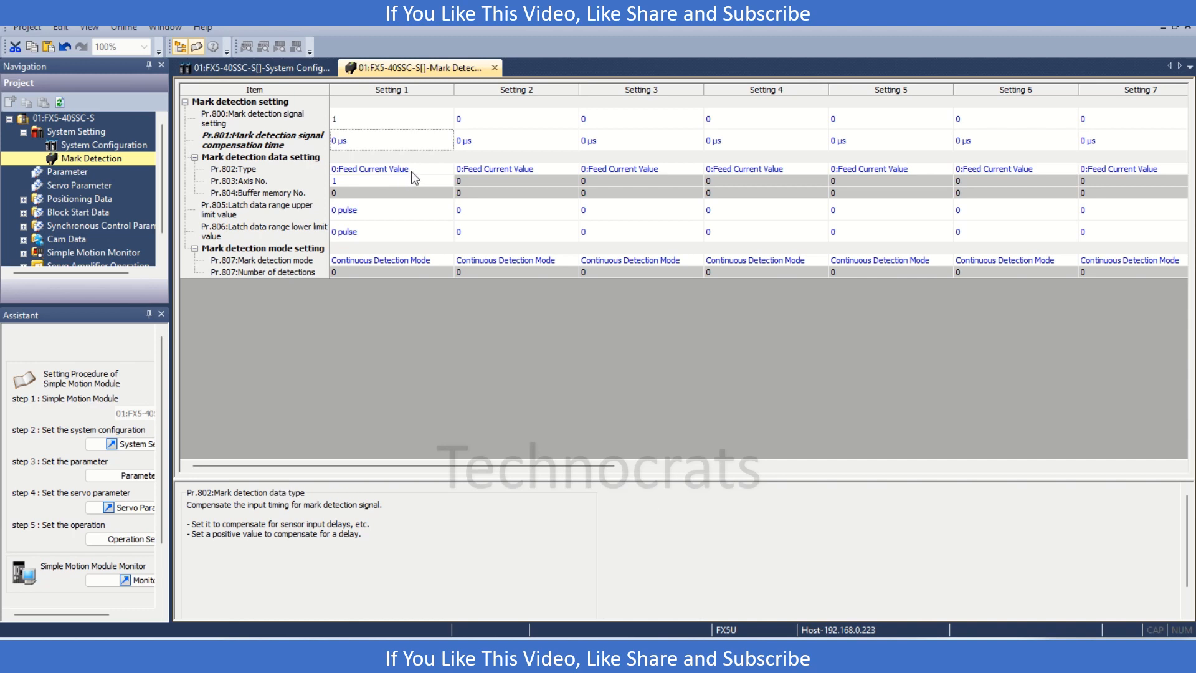
{"action": "left_click", "coordinate": [391, 168]}
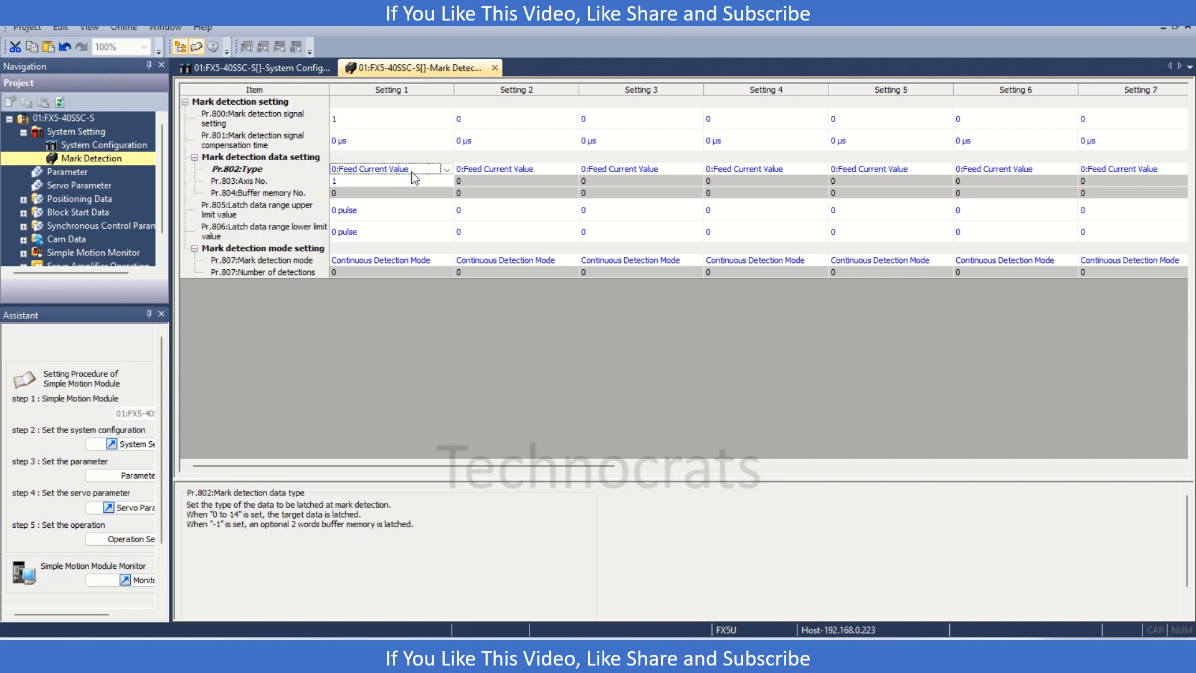
{"action": "left_click", "coordinate": [446, 168]}
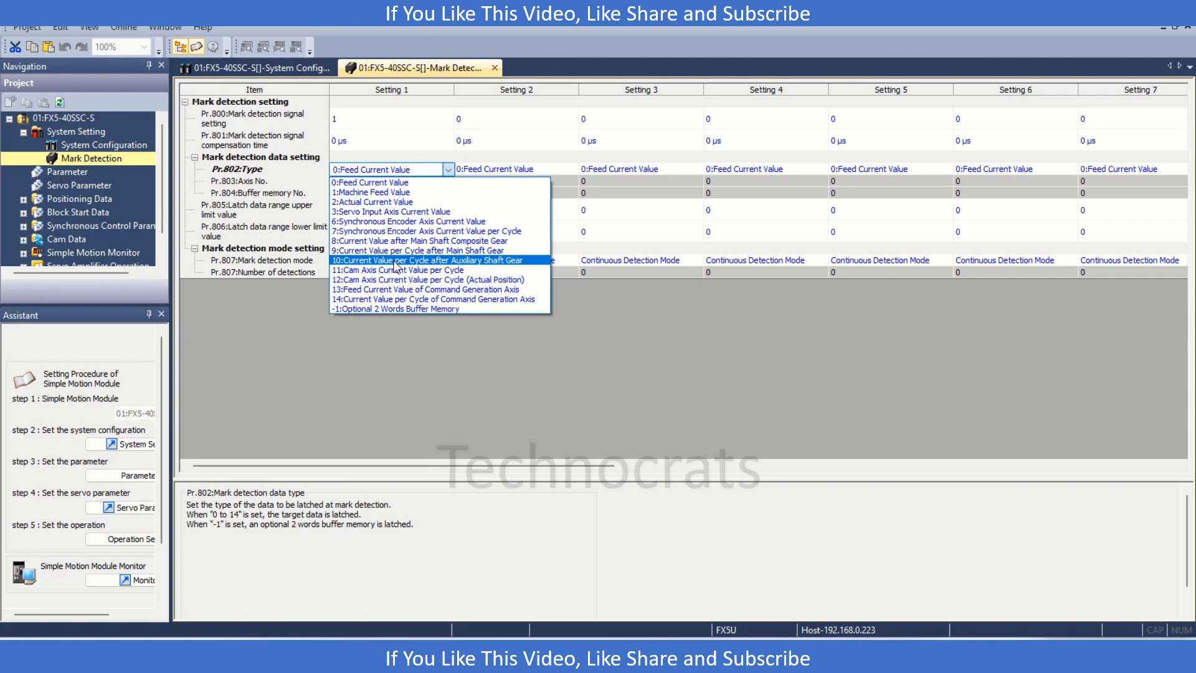
{"action": "left_click", "coordinate": [396, 270]}
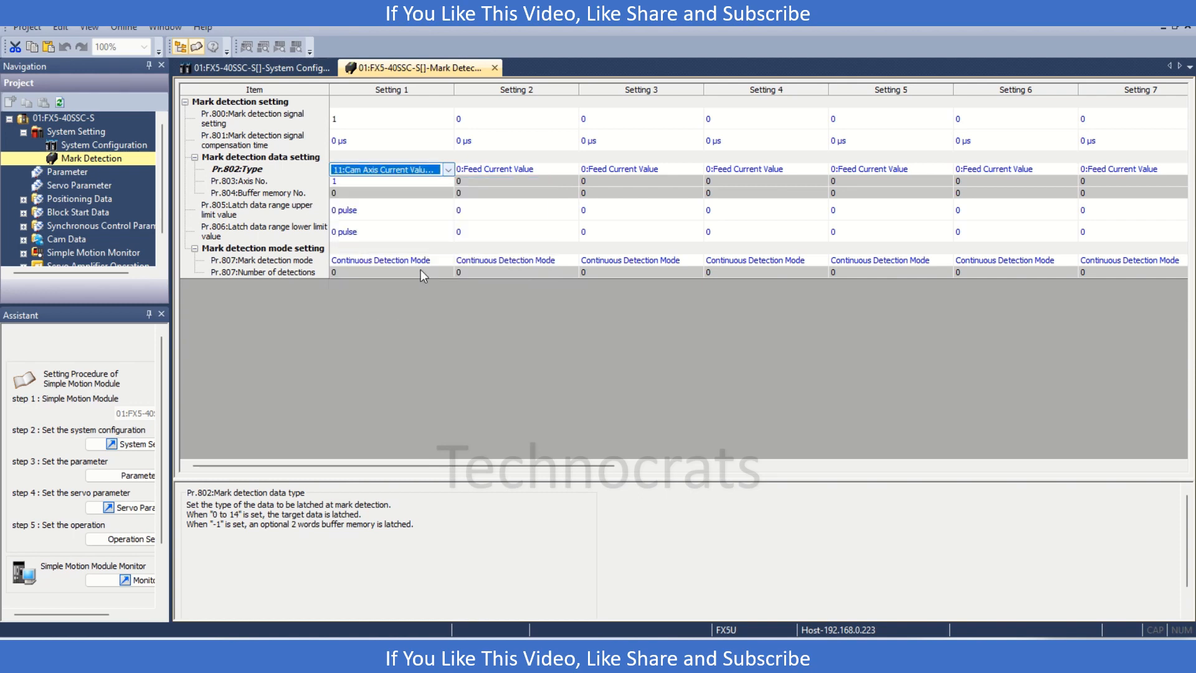
{"action": "left_click", "coordinate": [359, 181]}
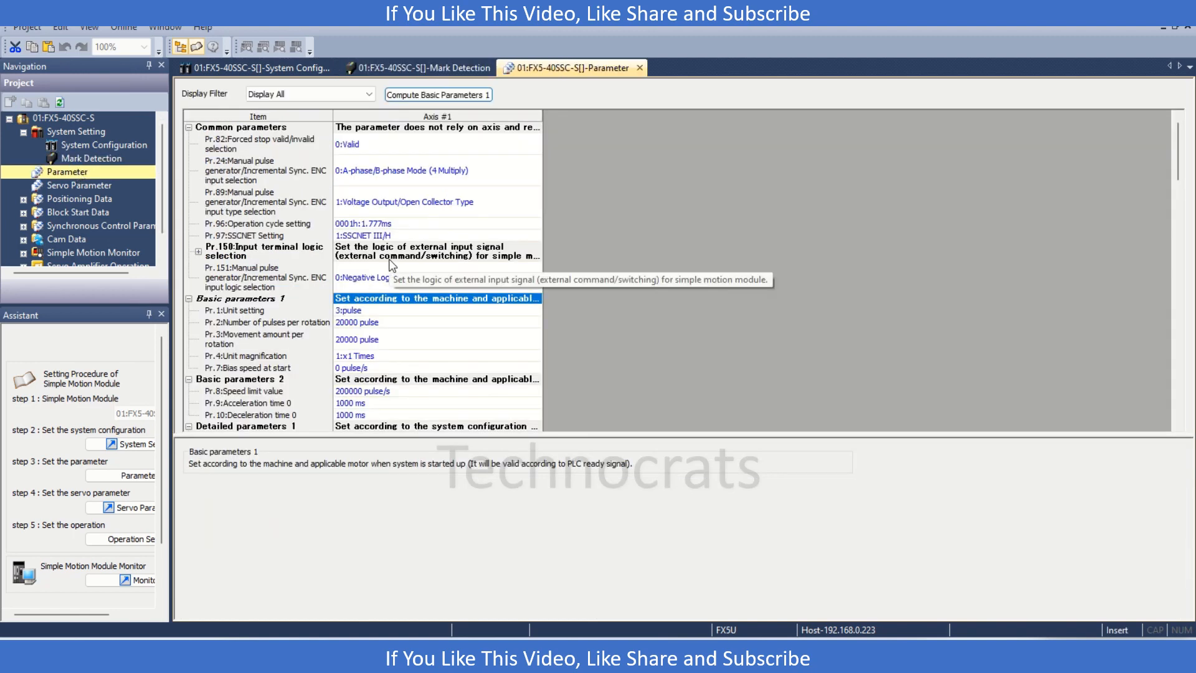
{"action": "mouse_move", "coordinate": [409, 318]}
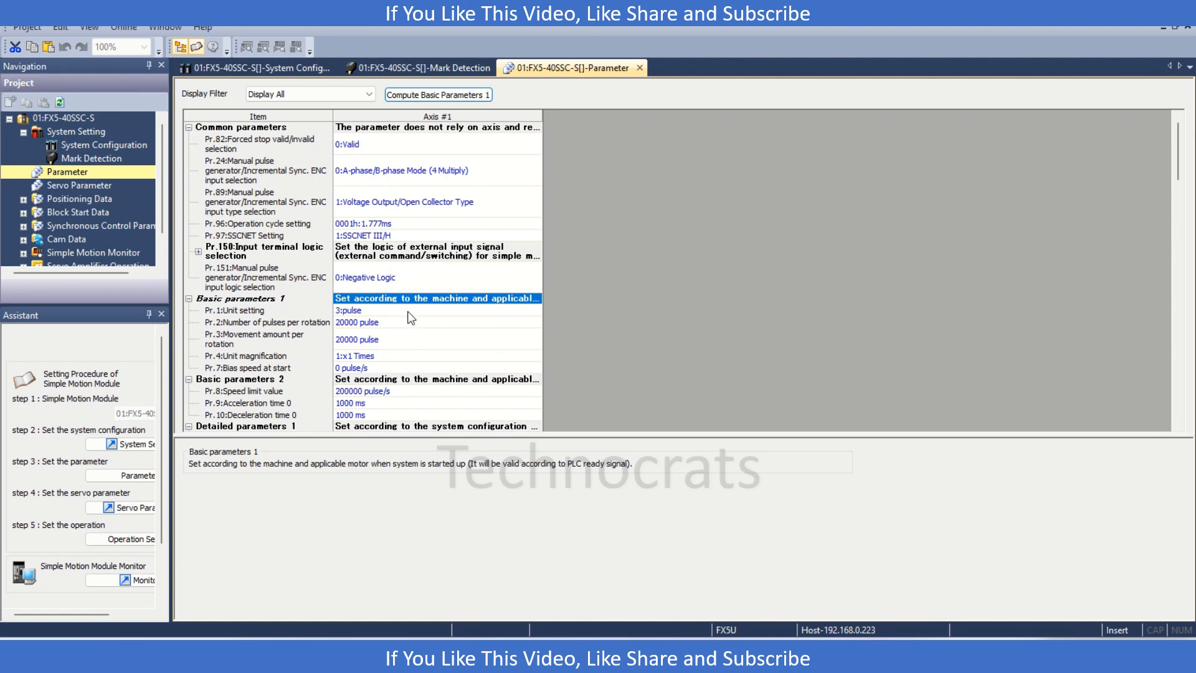
Set axis 1 Pr.42 External command function selection to 4:High-speed Input Request.
{"action": "left_click", "coordinate": [357, 339]}
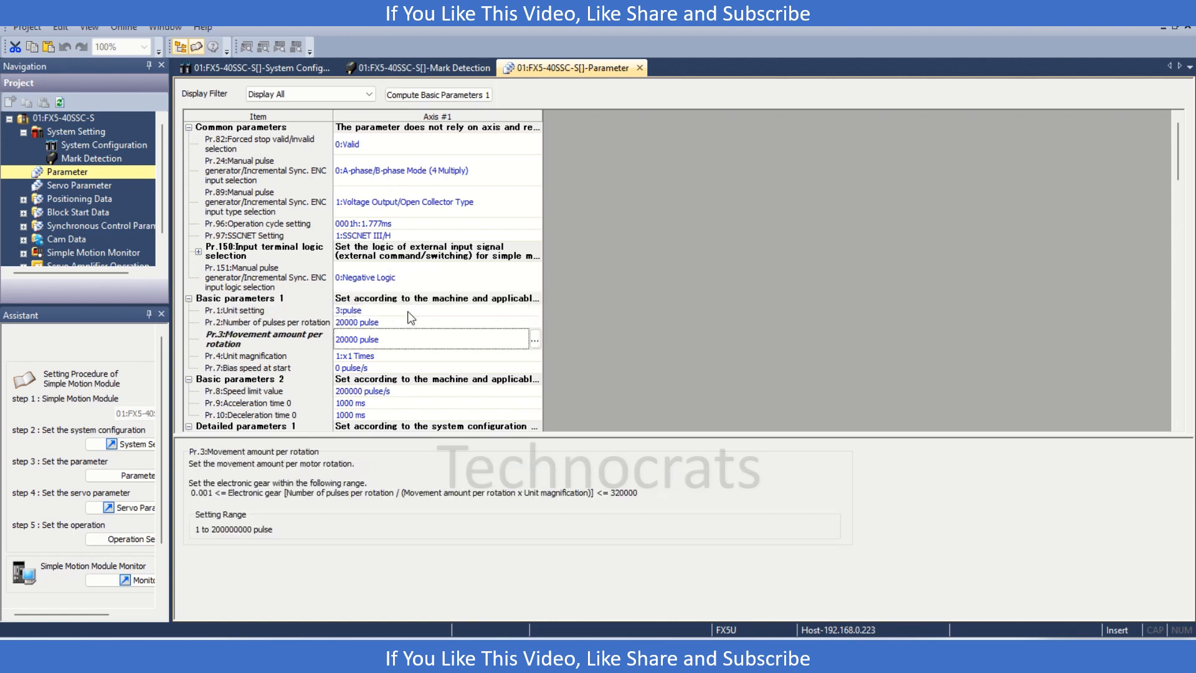
{"action": "scroll", "scroll_direction": "down", "scroll_amount": 3}
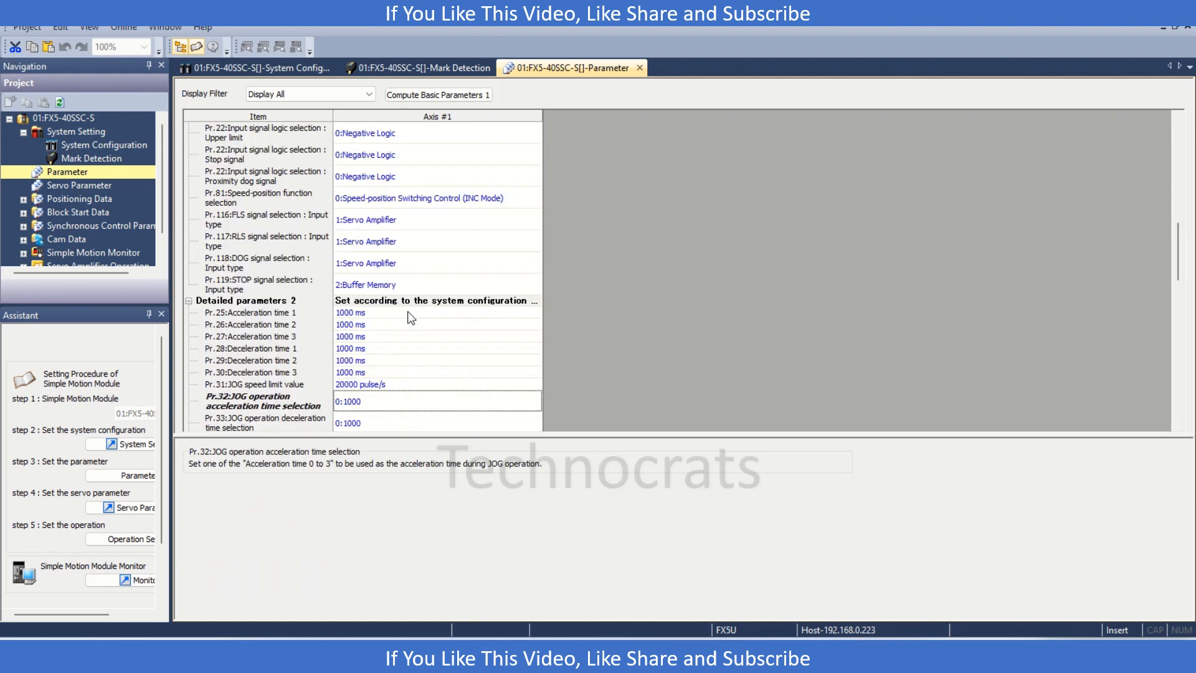
{"action": "scroll", "scroll_direction": "down", "scroll_amount": 3}
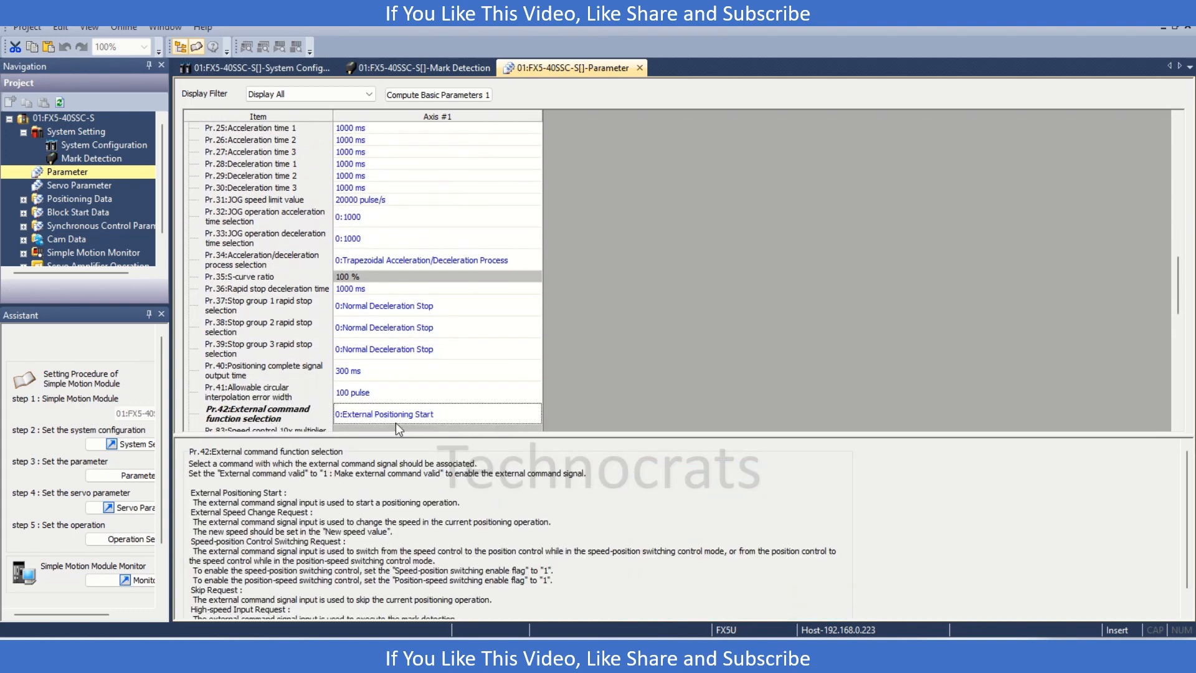
{"action": "left_click", "coordinate": [535, 414]}
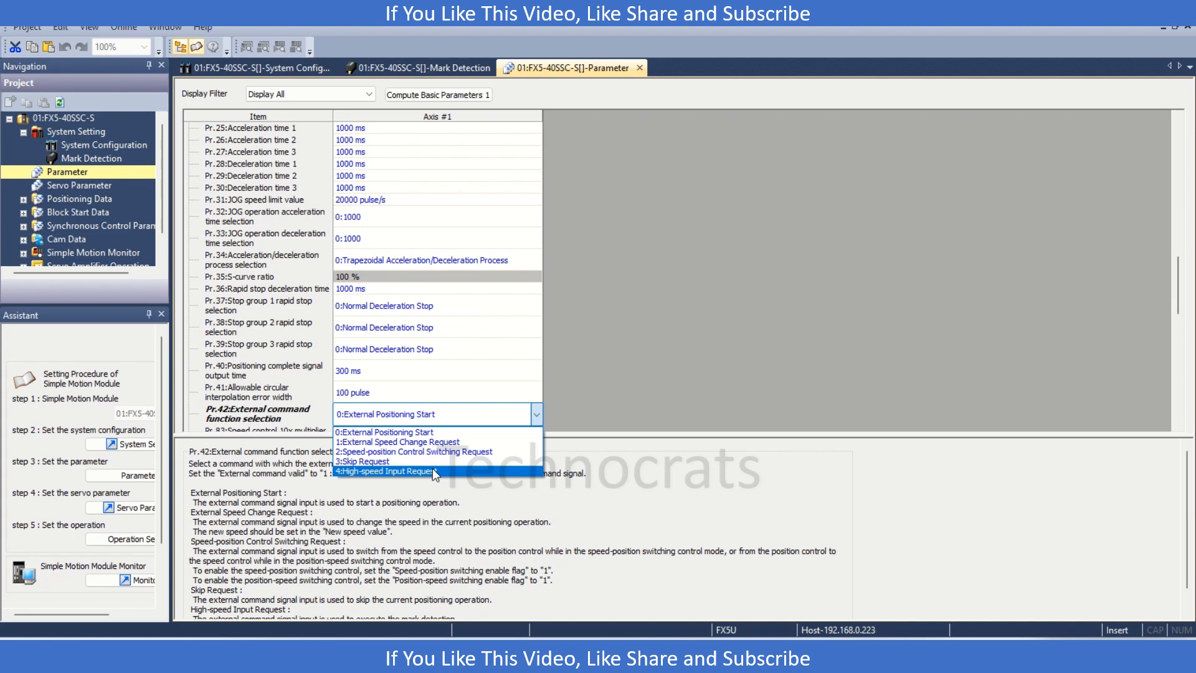
{"action": "left_click", "coordinate": [385, 471]}
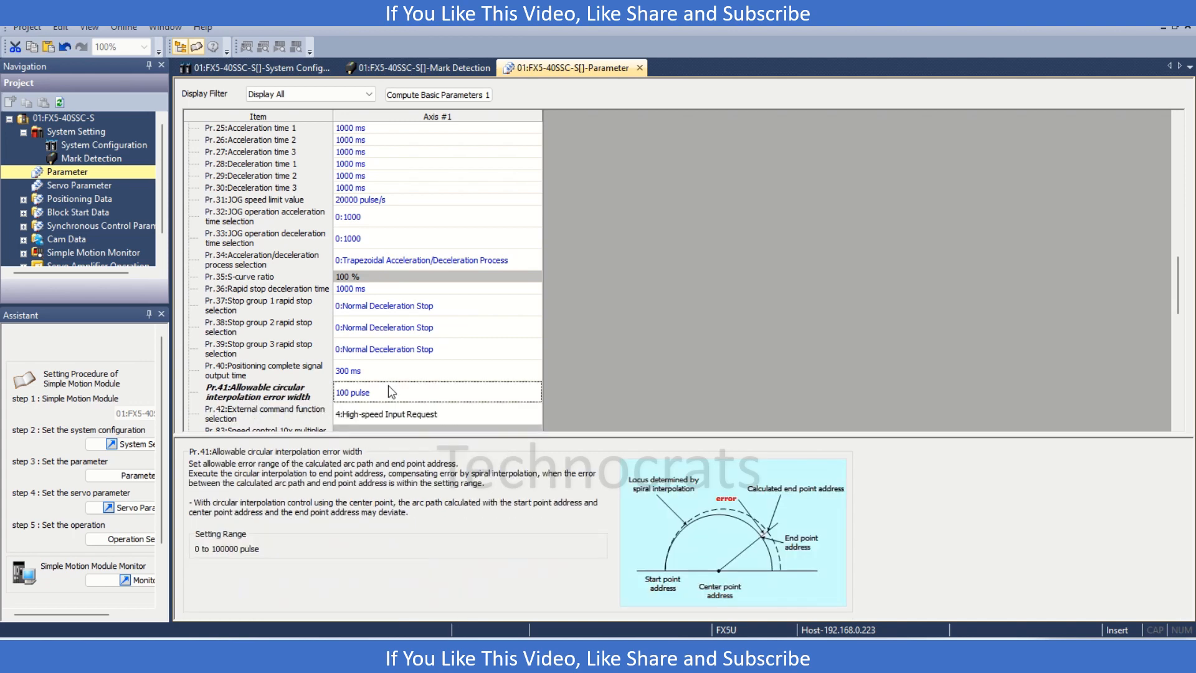
{"action": "left_click", "coordinate": [386, 413]}
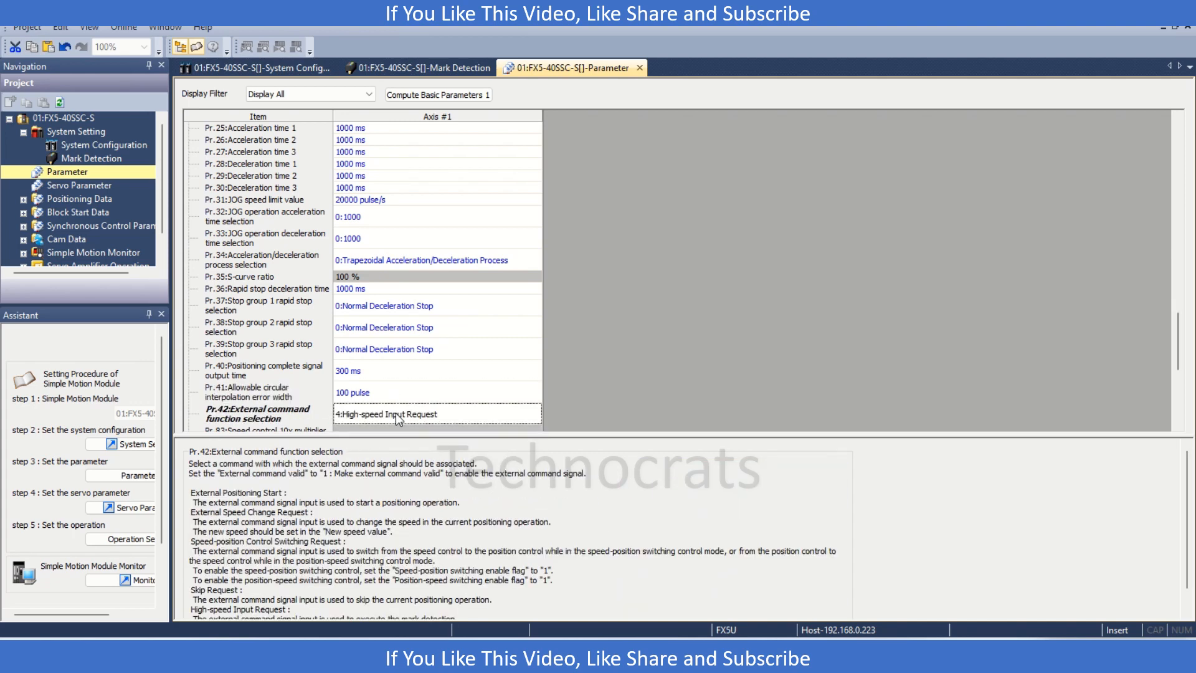
Set axis 1 Pr.95 External command signal selection to 1:DI1 and return to Mark Detection.
{"action": "scroll", "scroll_direction": "down", "scroll_amount": 3}
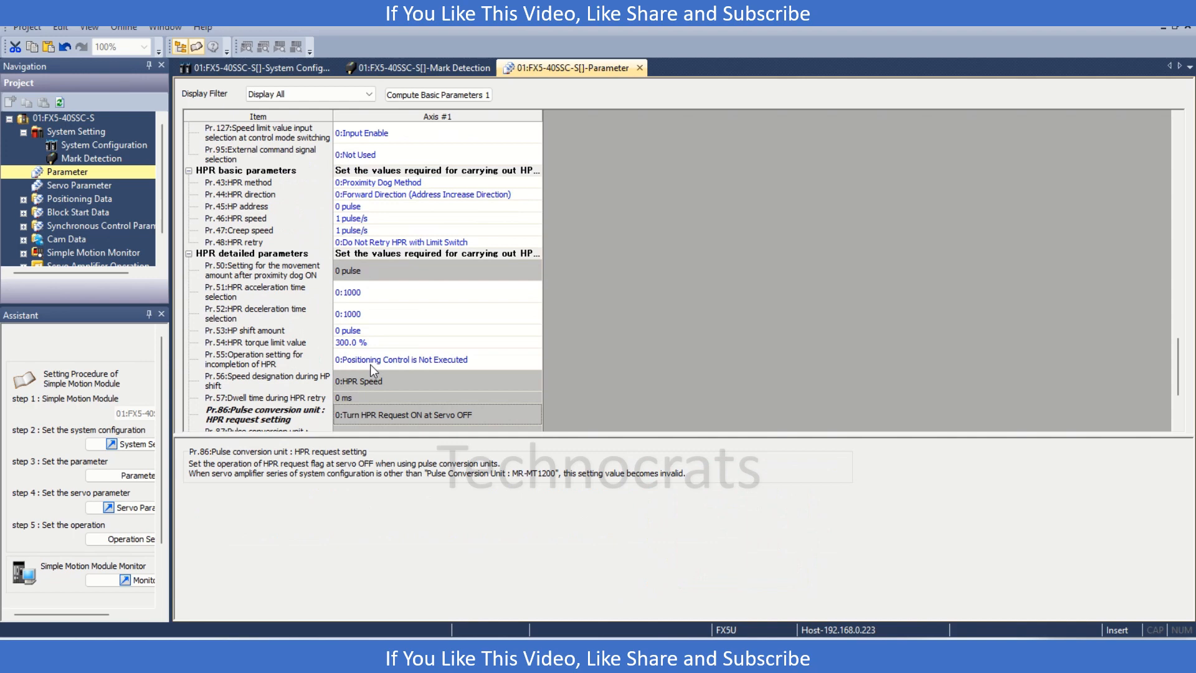
{"action": "scroll", "scroll_direction": "down", "scroll_amount": 3}
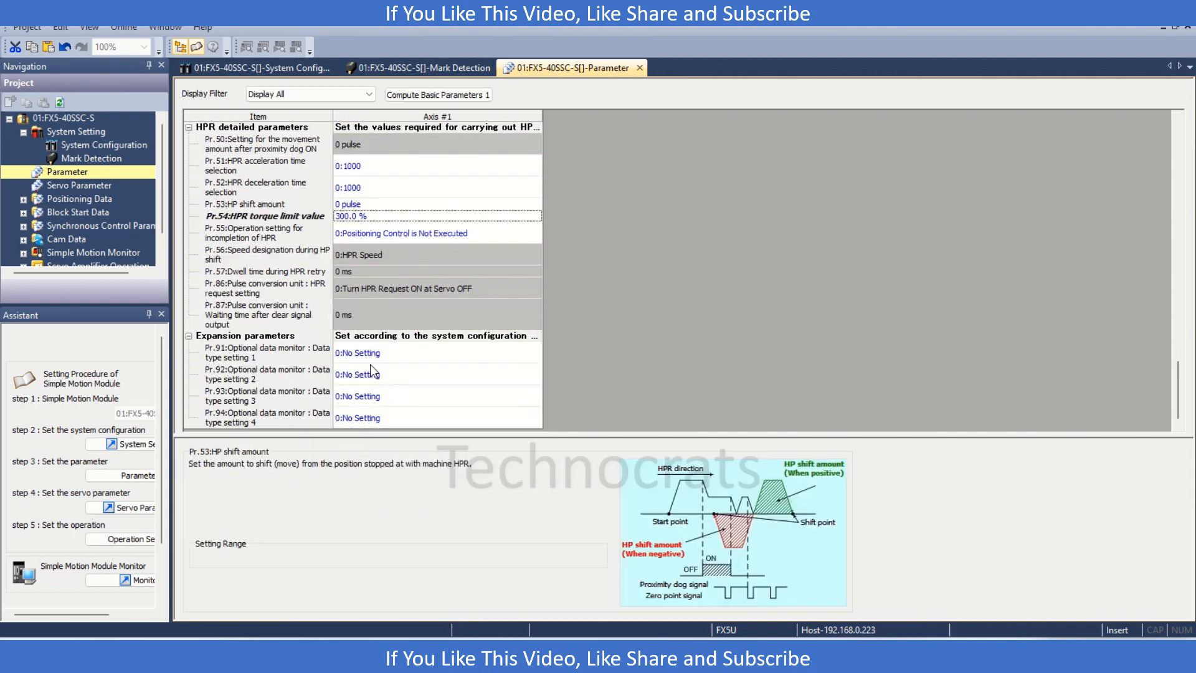
{"action": "scroll", "scroll_direction": "down", "scroll_amount": 3}
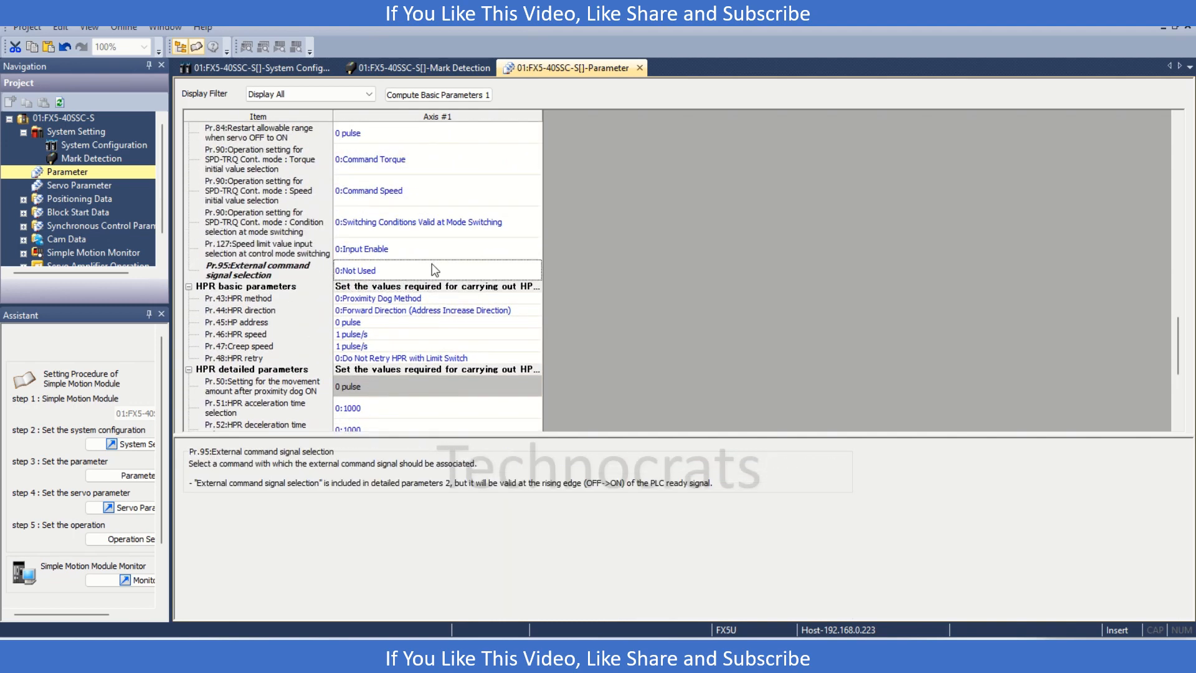
{"action": "left_click", "coordinate": [437, 270]}
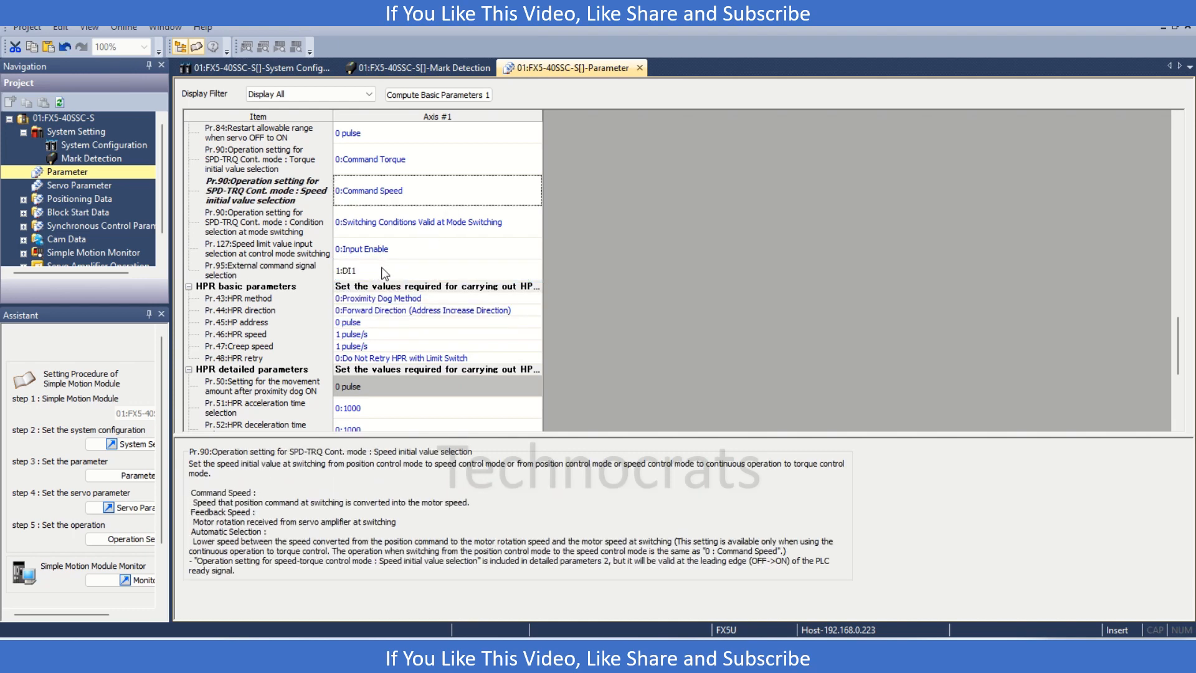
{"action": "left_click", "coordinate": [381, 269]}
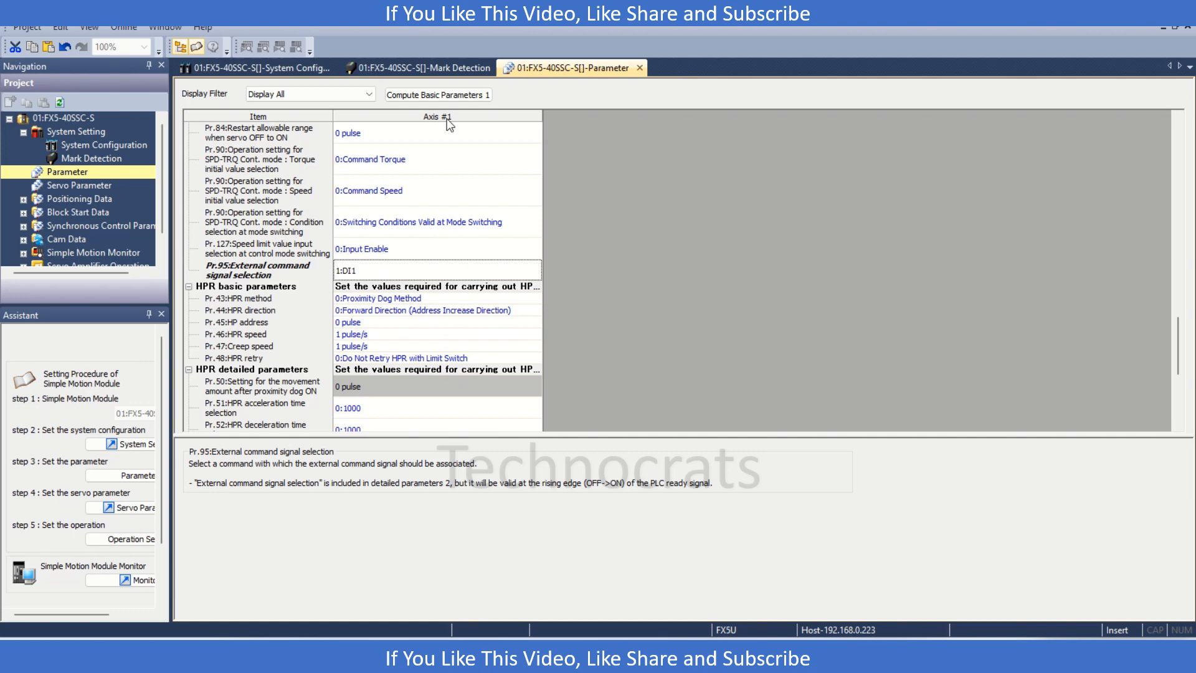
{"action": "left_click", "coordinate": [424, 191]}
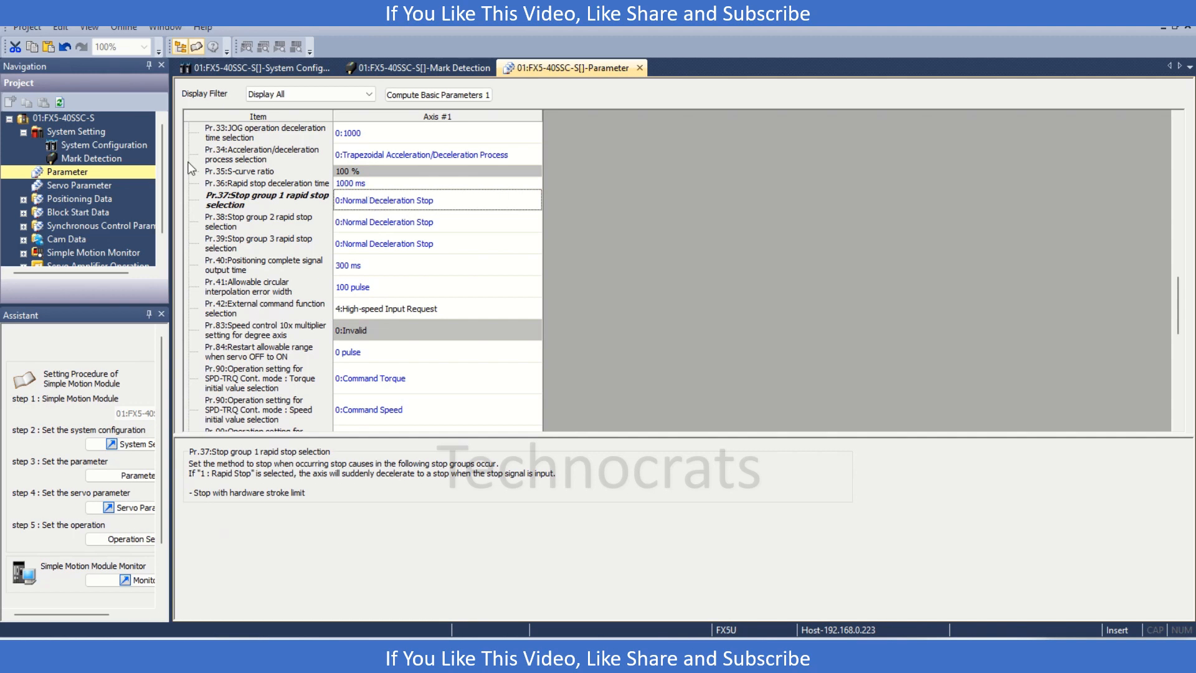
{"action": "left_click", "coordinate": [416, 67]}
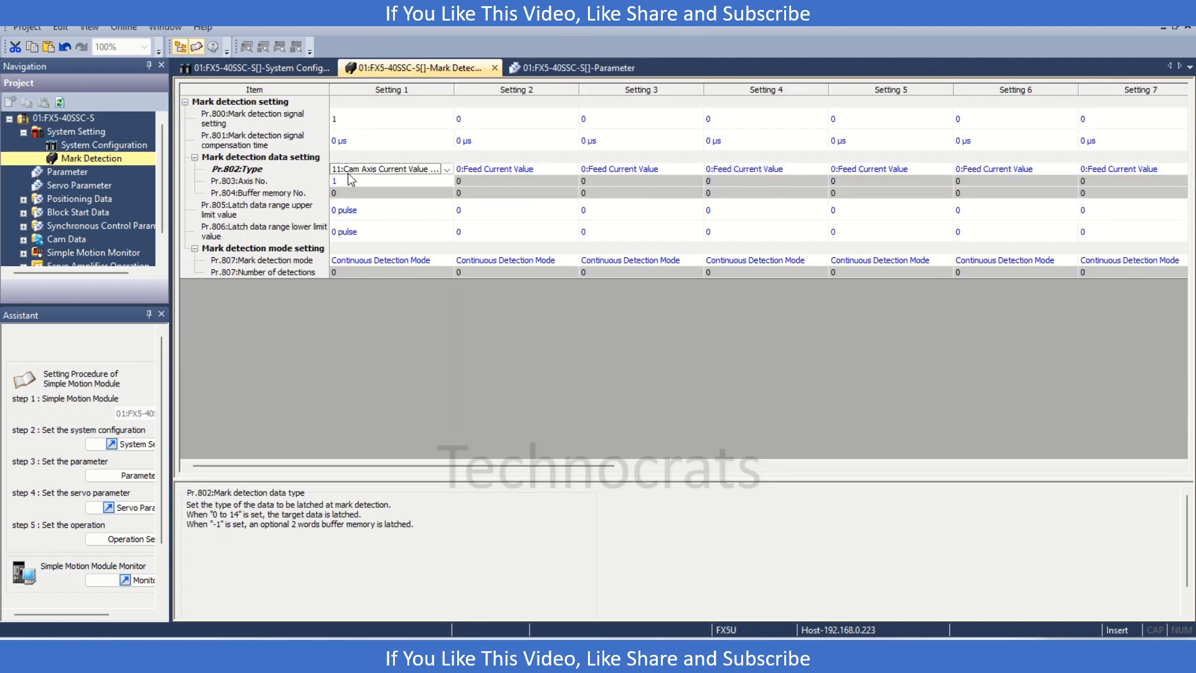
{"action": "mouse_move", "coordinate": [381, 172]}
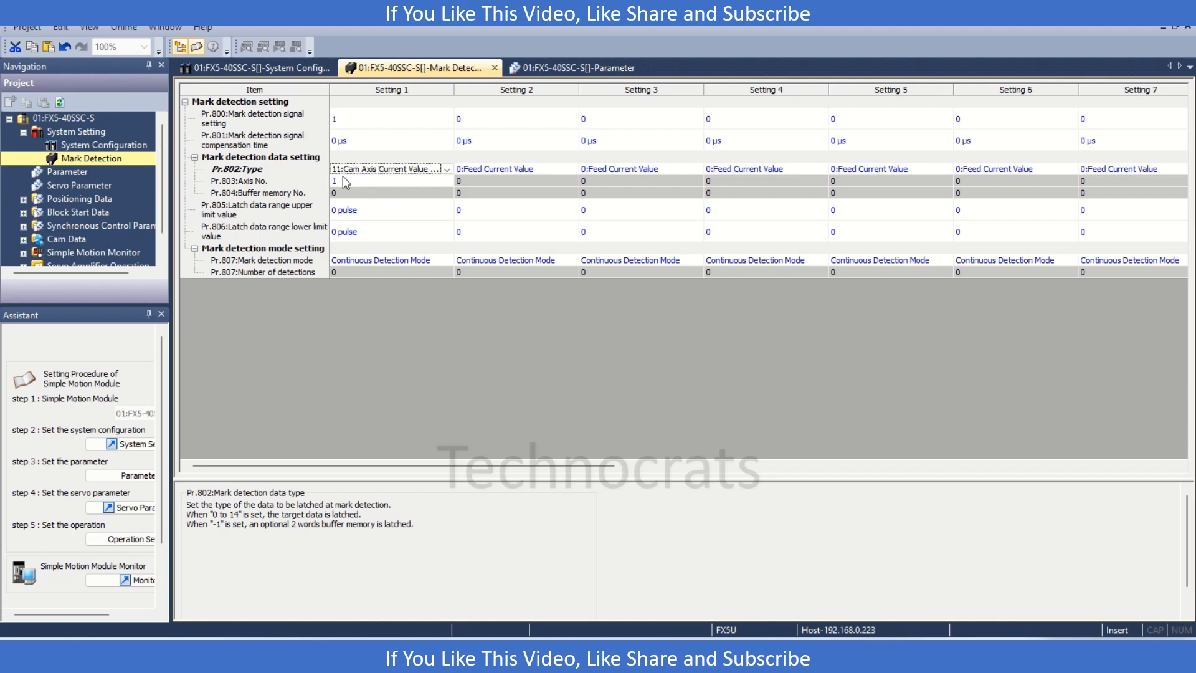
{"action": "mouse_move", "coordinate": [373, 169]}
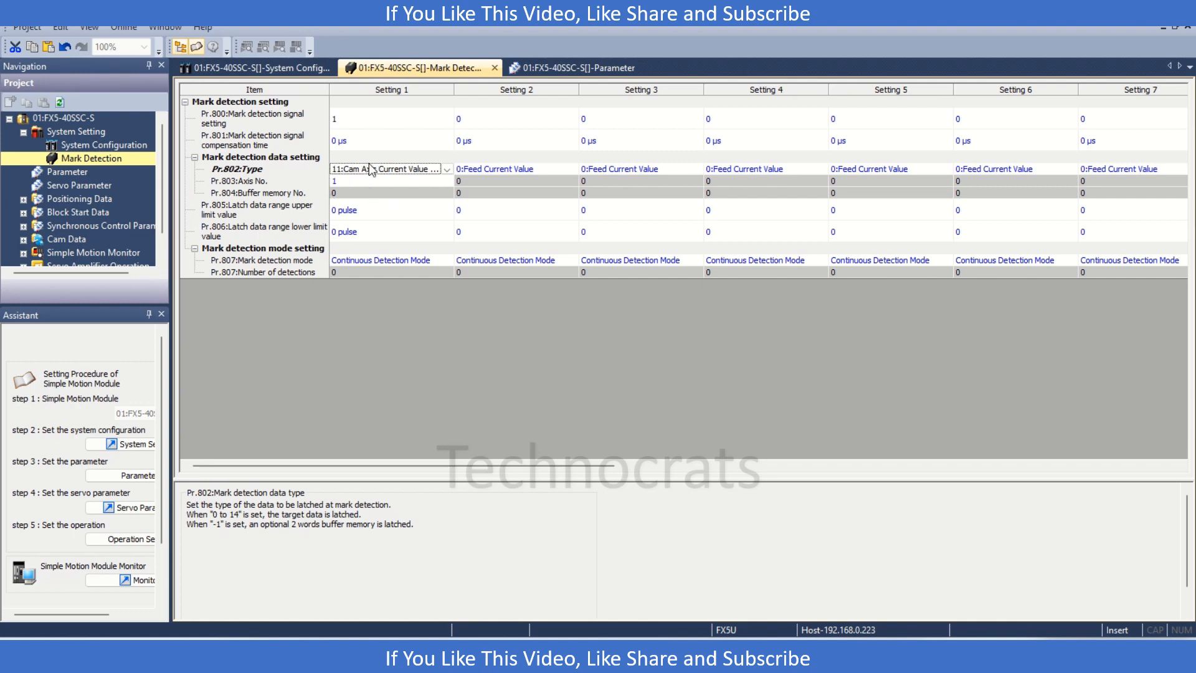
{"action": "mouse_move", "coordinate": [984, 55]}
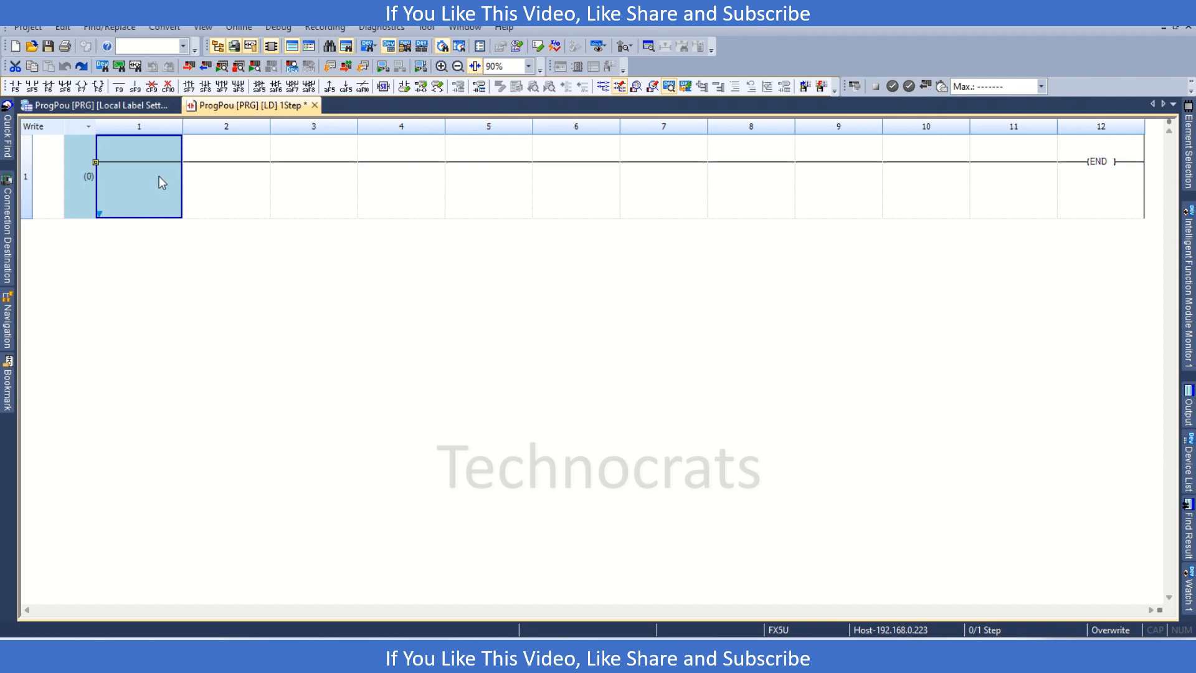
Enter an M1 contact commented Eanble Mark at the start of rung 1.
{"action": "right_click", "coordinate": [137, 180]}
{"action": "type", "text": "Satrt"}
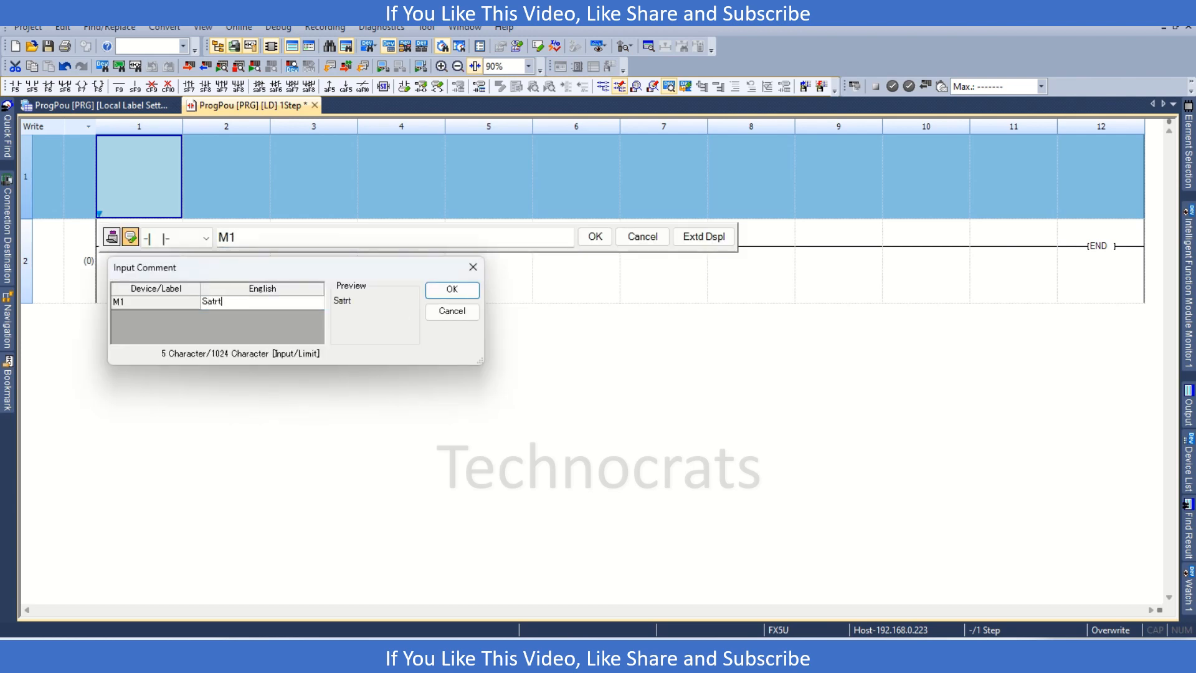
{"action": "type", "text": "Eanble Ma"}
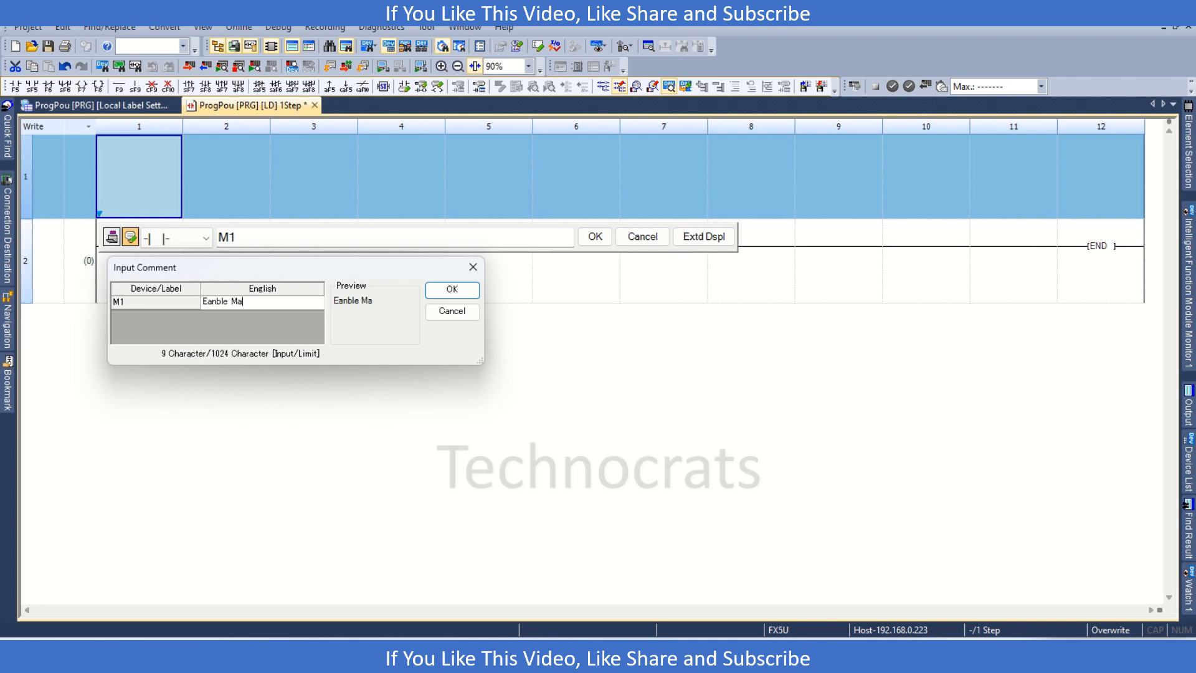
{"action": "left_click", "coordinate": [451, 289]}
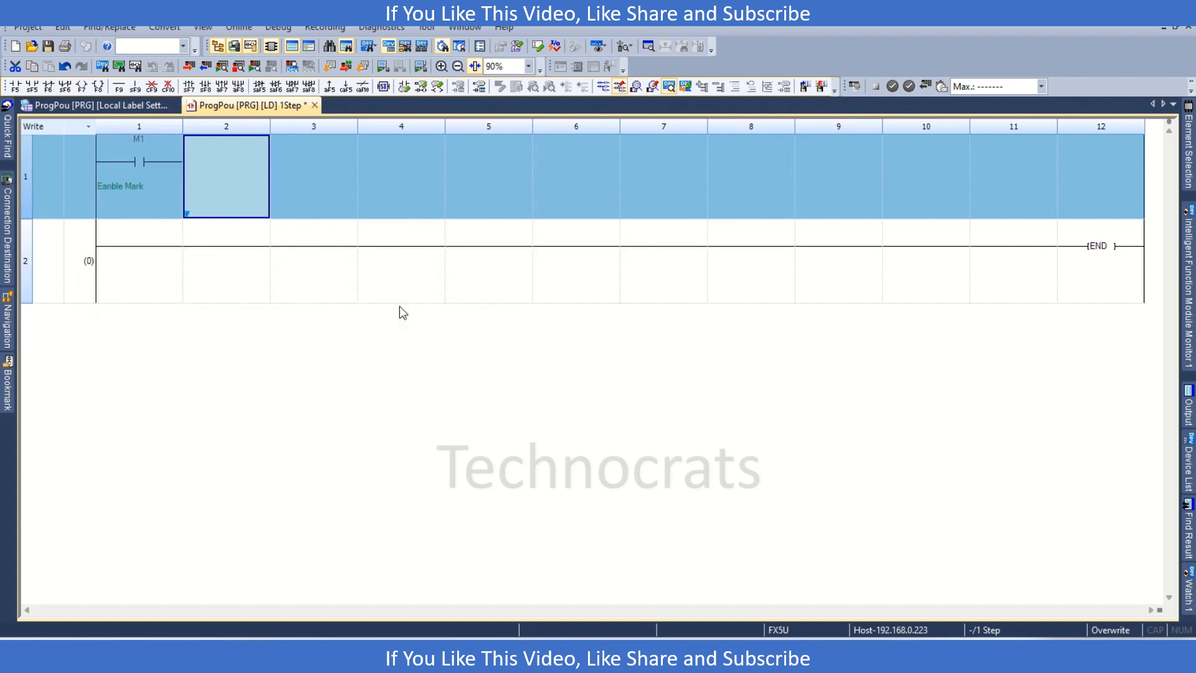
Enter an OUT U1\G4305.0 coil for axis 1 External command valid.
{"action": "type", "text": "out u"}
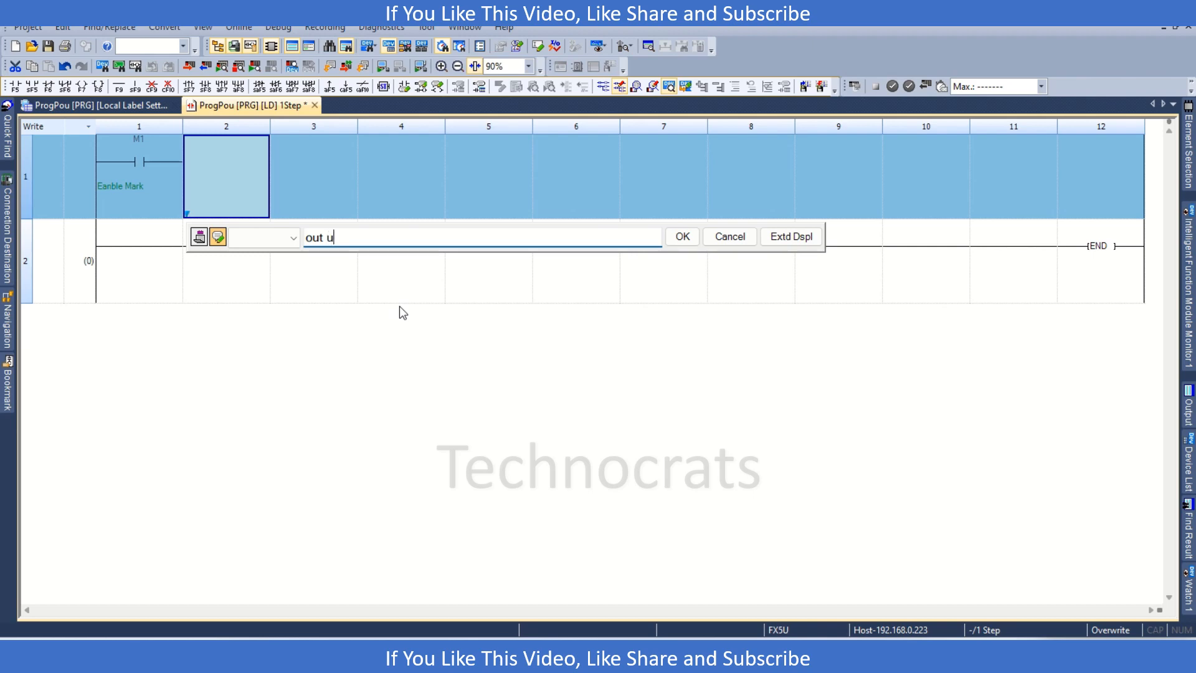
{"action": "type", "text": "1\\g"}
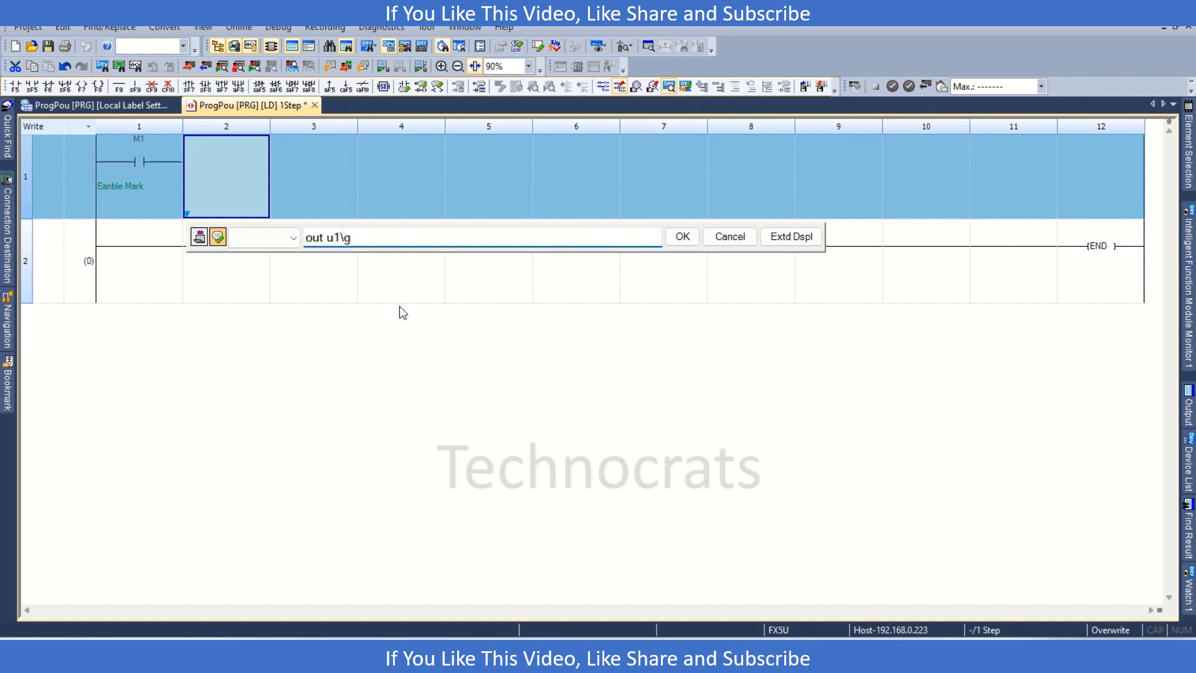
{"action": "type", "text": "43"}
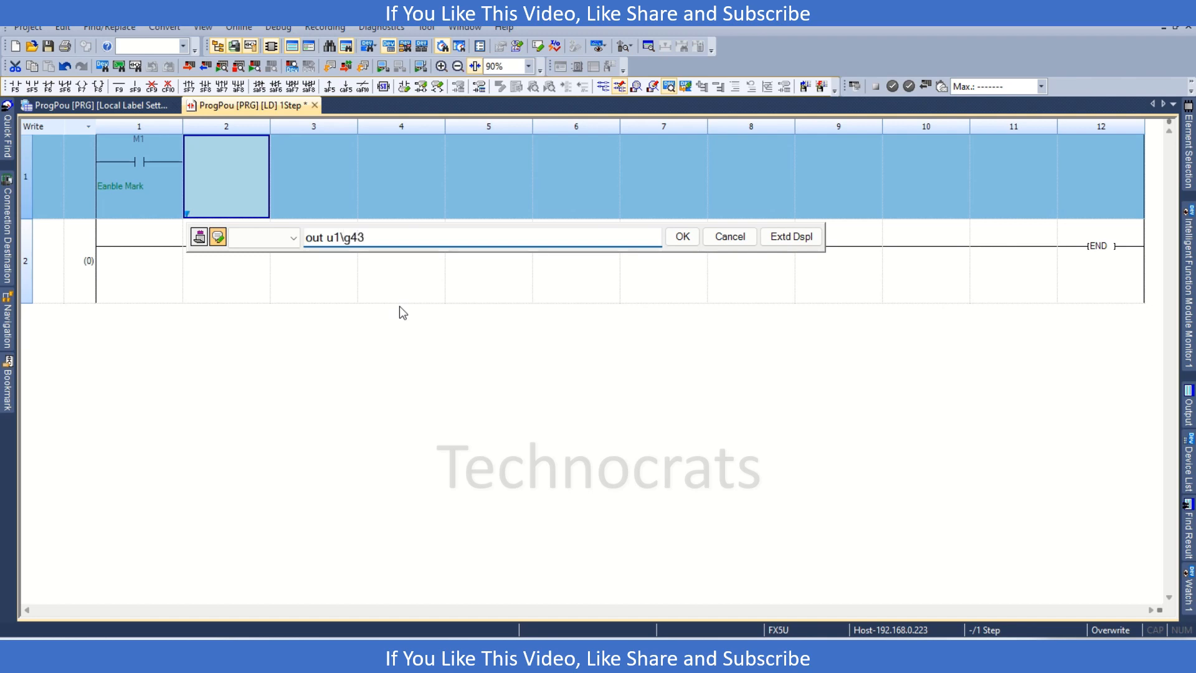
{"action": "type", "text": "05.0"}
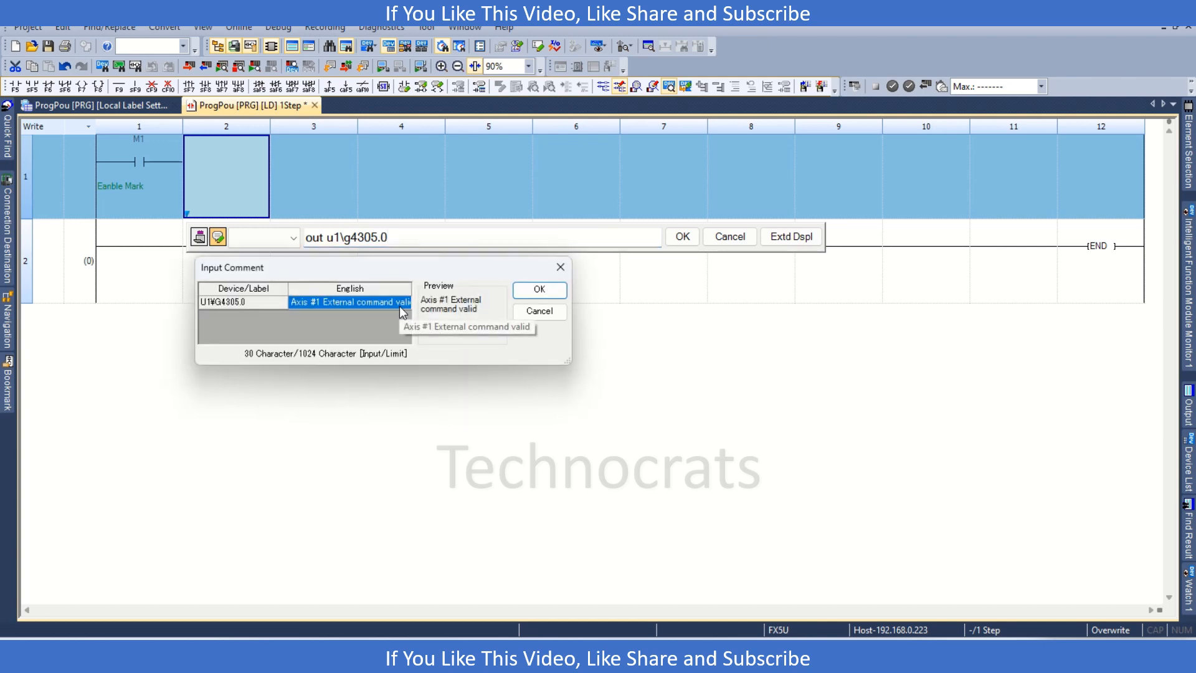
{"action": "left_click", "coordinate": [538, 290]}
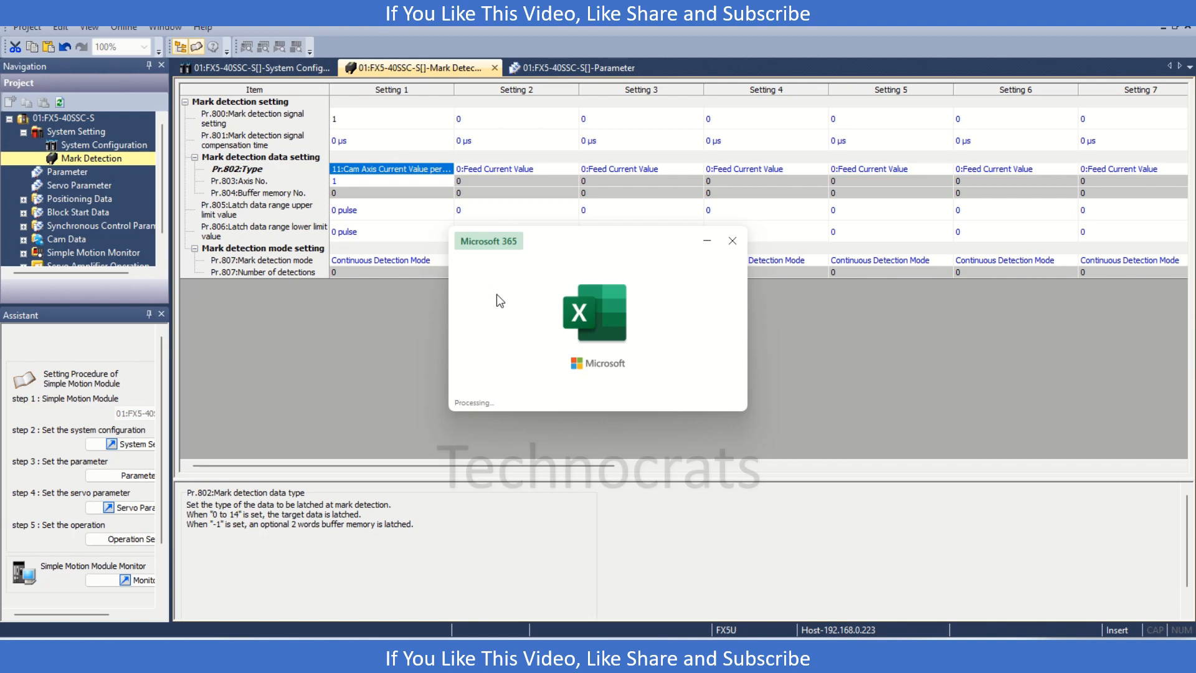
{"action": "mouse_move", "coordinate": [563, 352]}
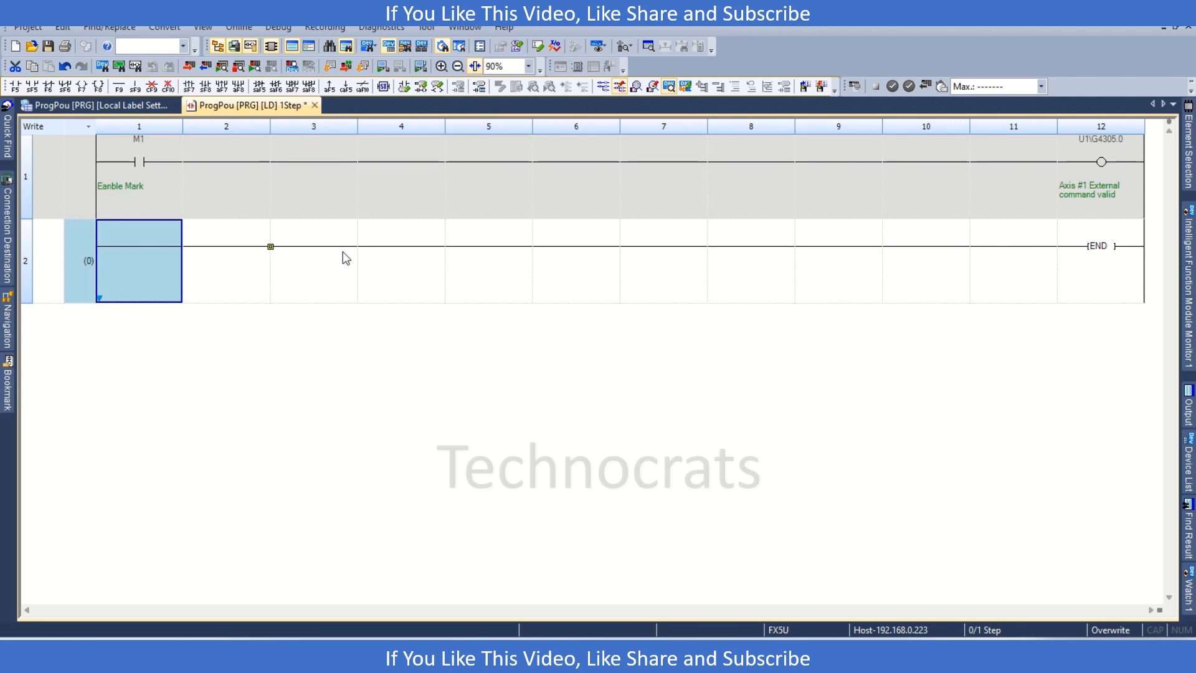
Enter an always-true rung 2 with DMOV U1\G54962 D10.
{"action": "type", "text": "true"}
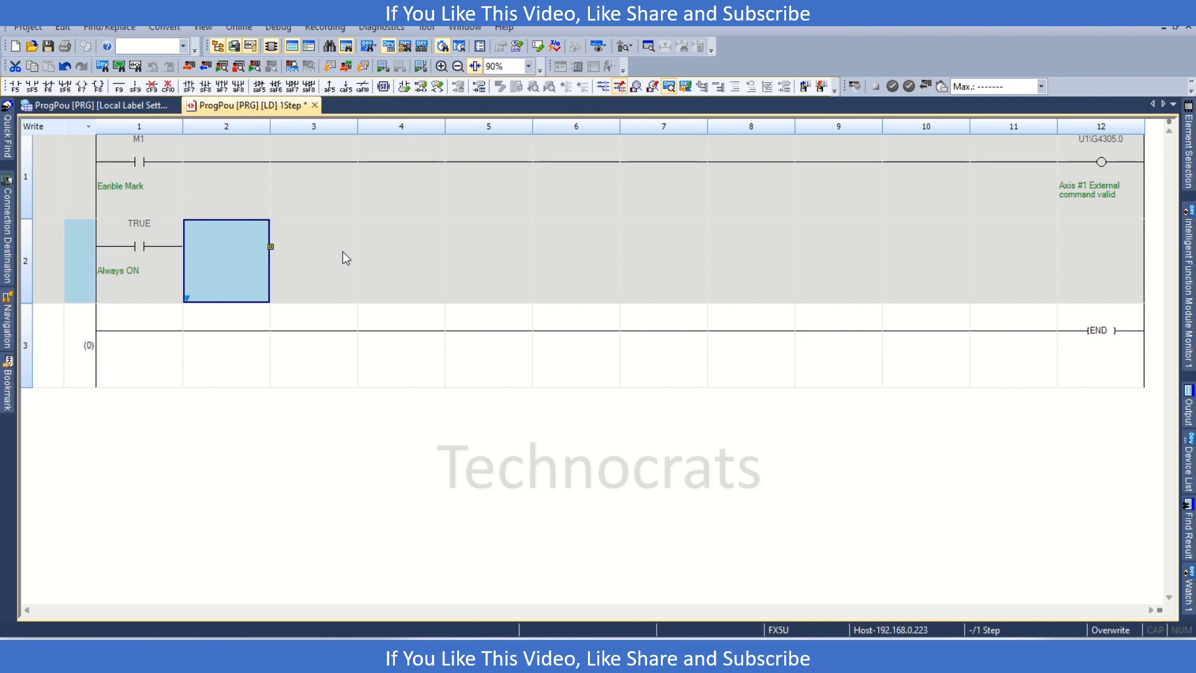
{"action": "type", "text": "dmov"}
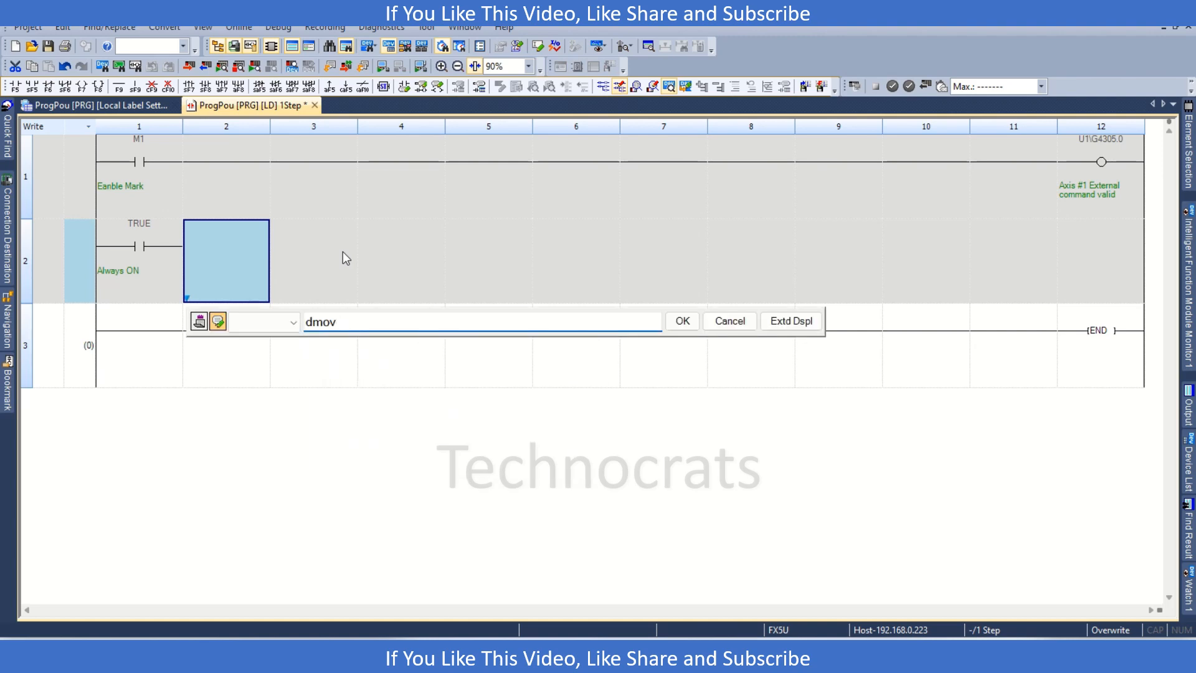
{"action": "type", "text": "u1"}
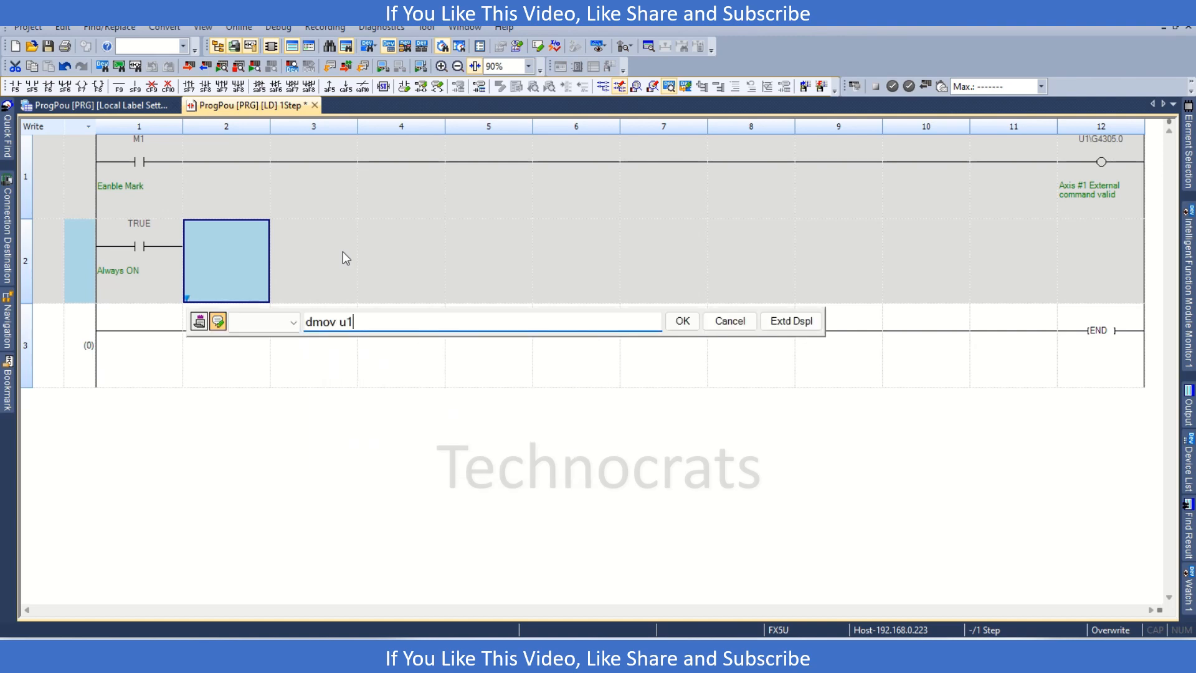
{"action": "type", "text": "\\g"}
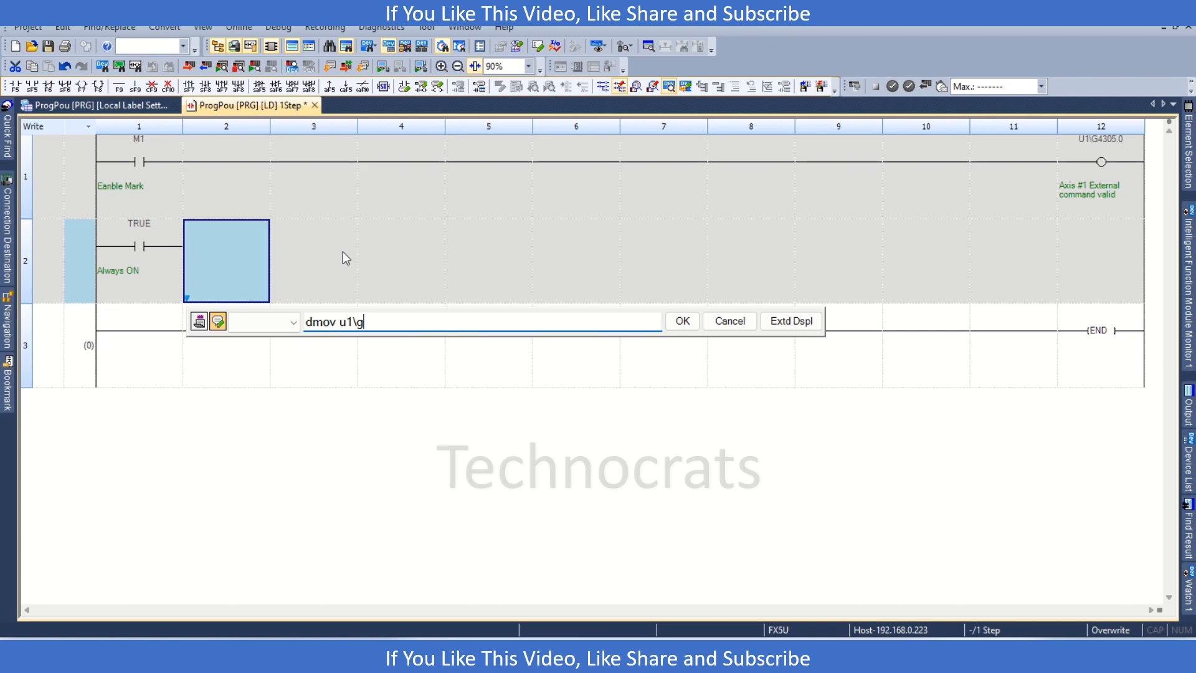
{"action": "type", "text": "54"}
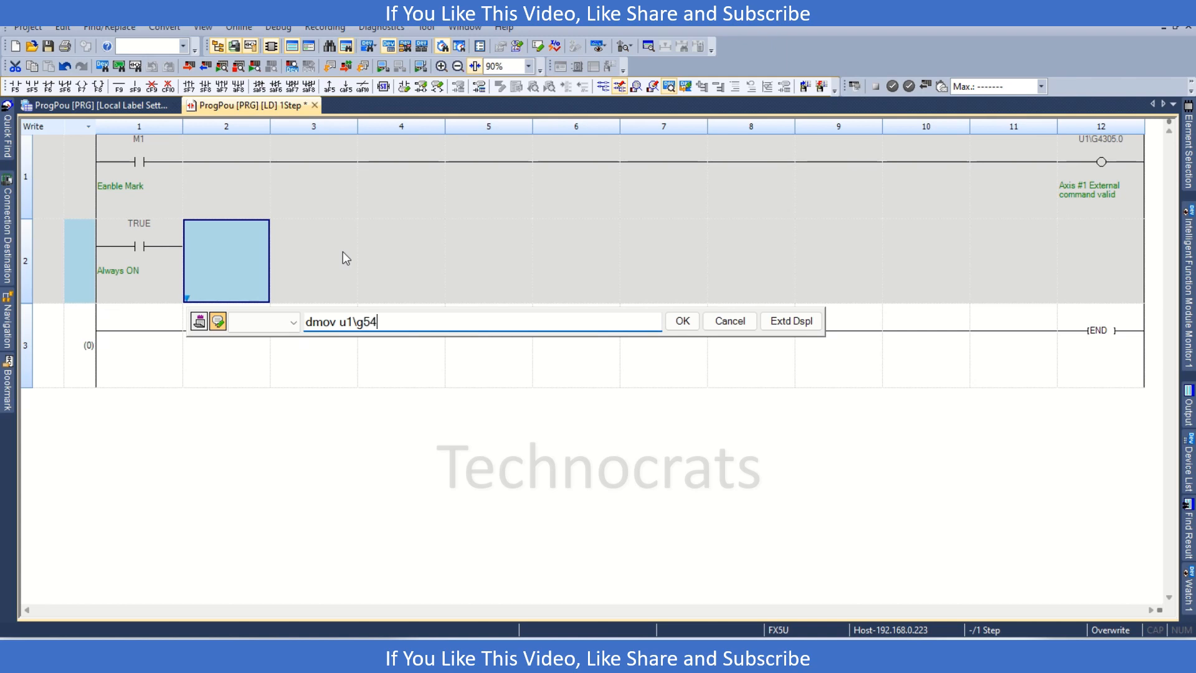
{"action": "type", "text": "962"}
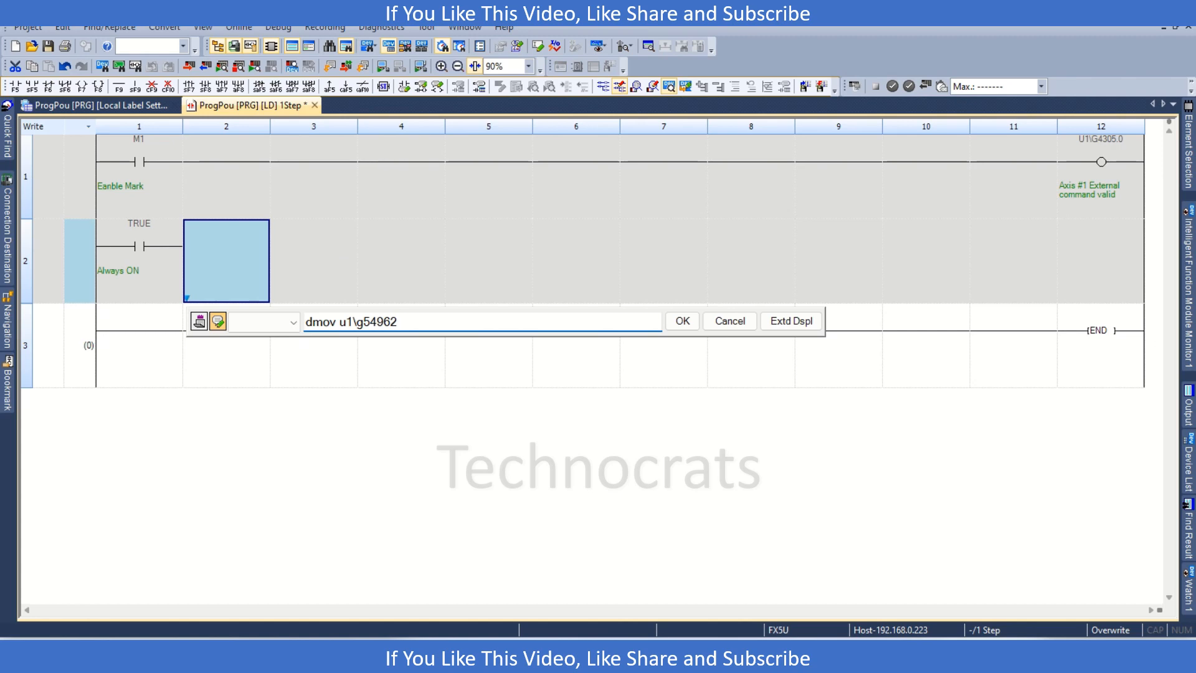
{"action": "type", "text": "D10"}
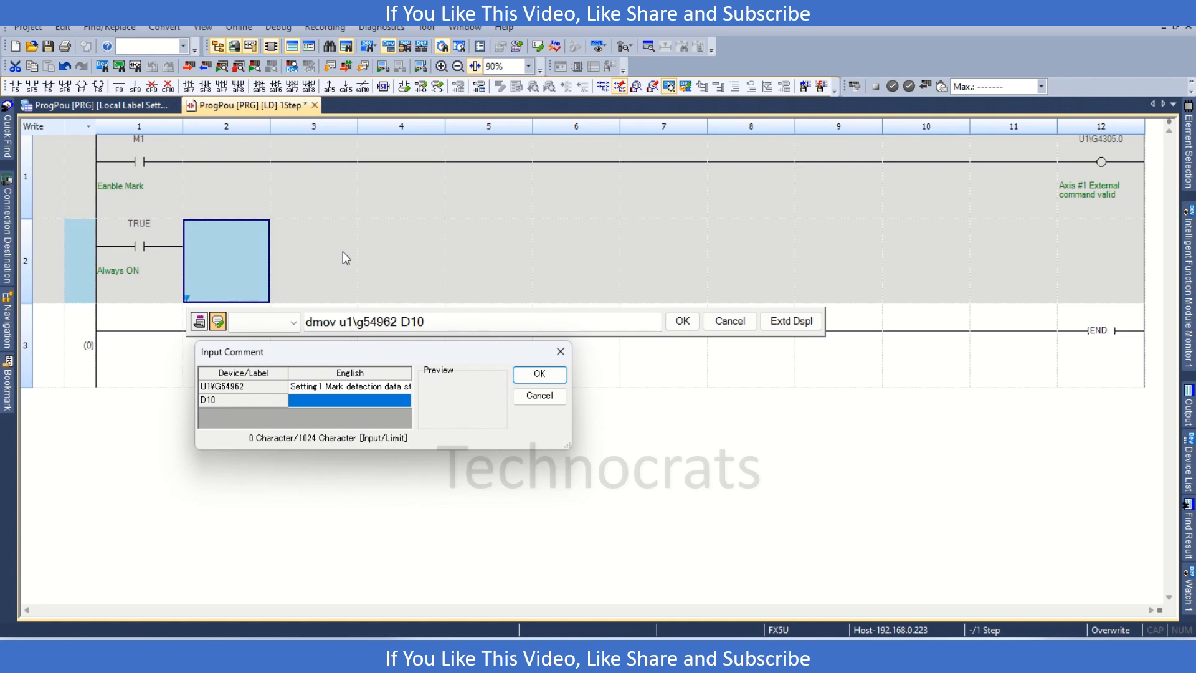
Comment D10 as the Mark ref Position.
{"action": "type", "text": "MA"}
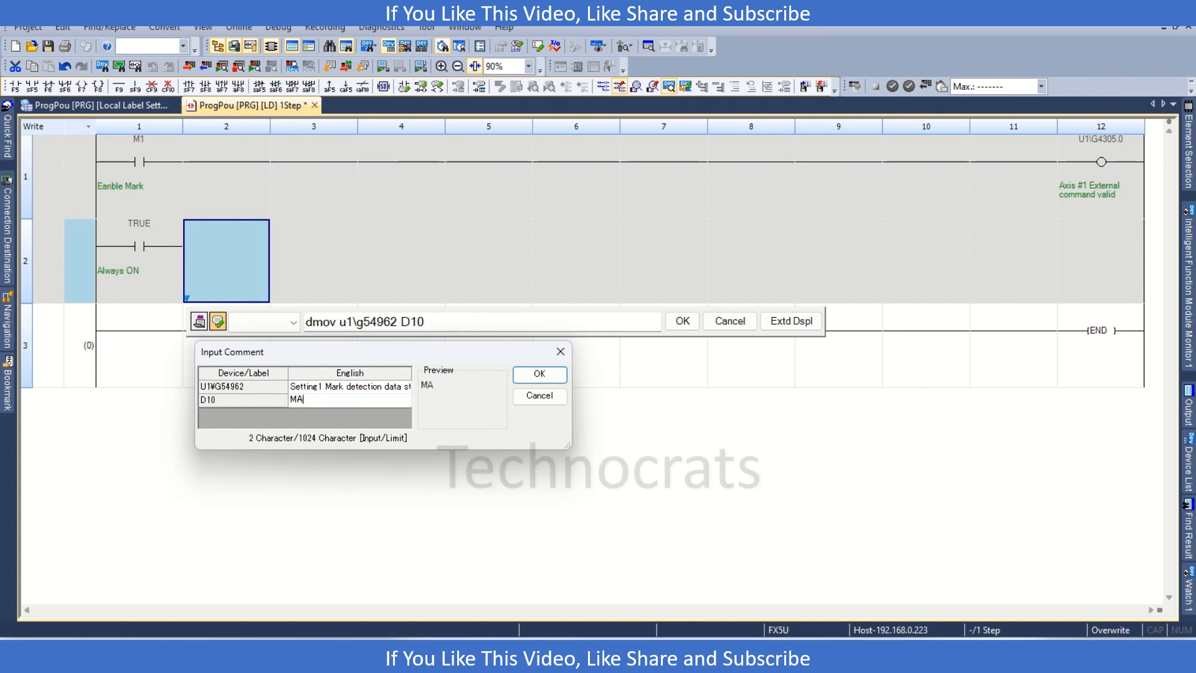
{"action": "type", "text": "Mark ref"}
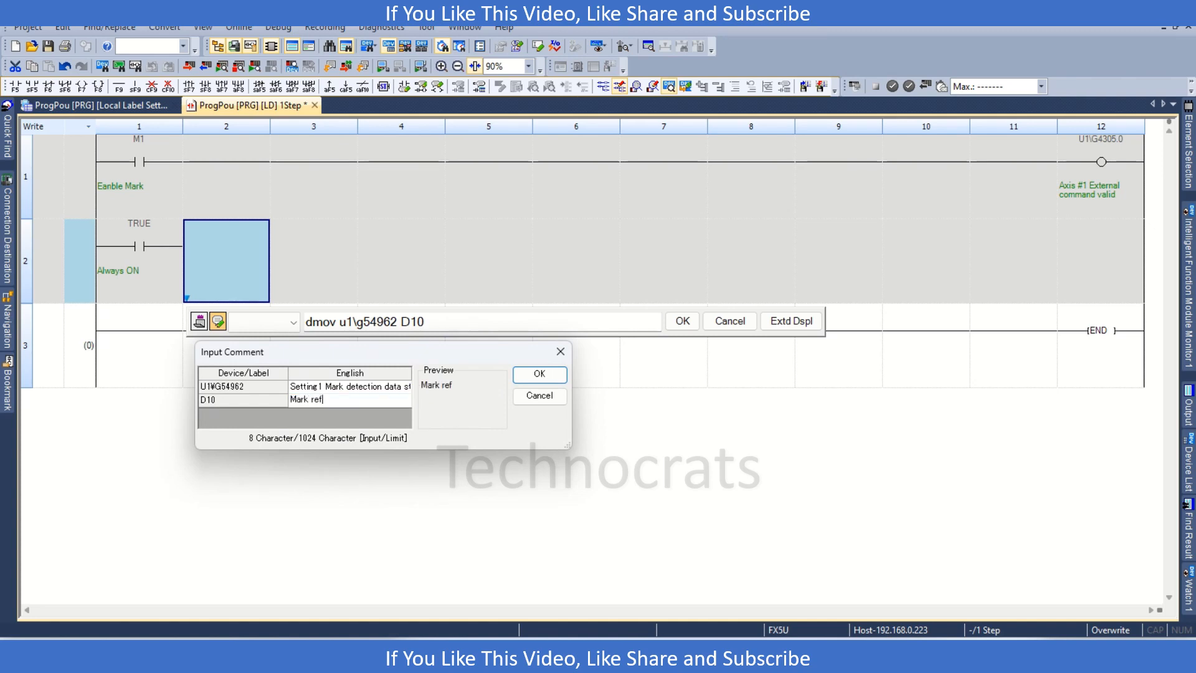
{"action": "type", "text": "Positi"}
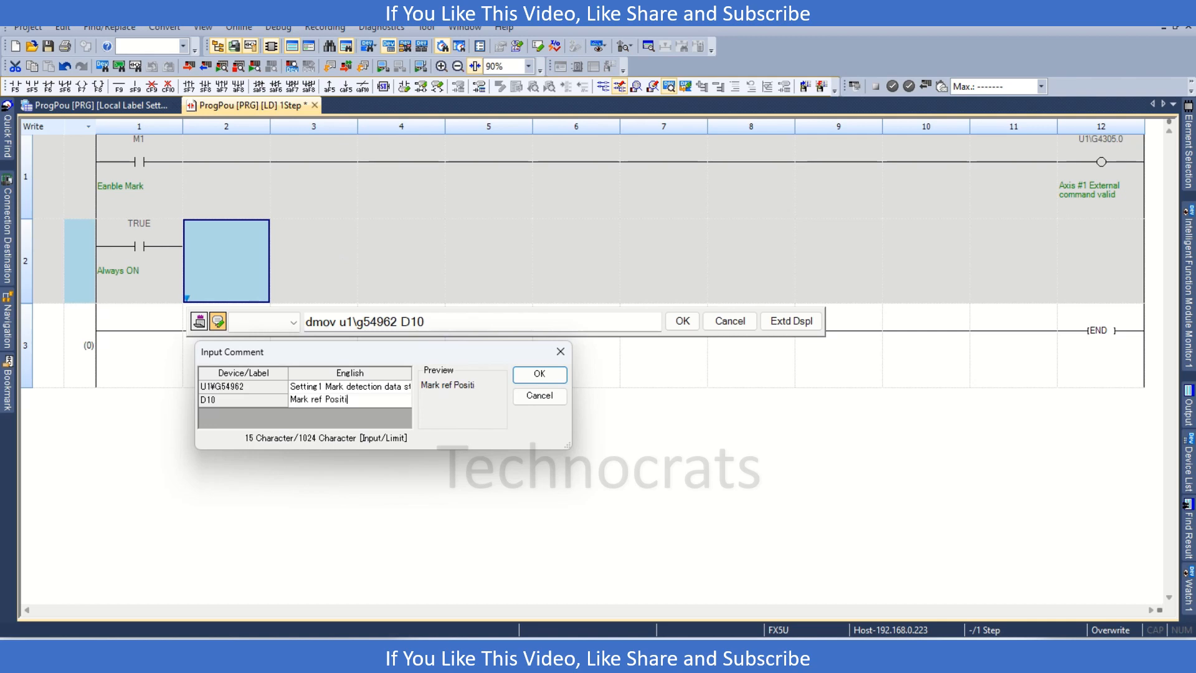
{"action": "type", "text": "on"}
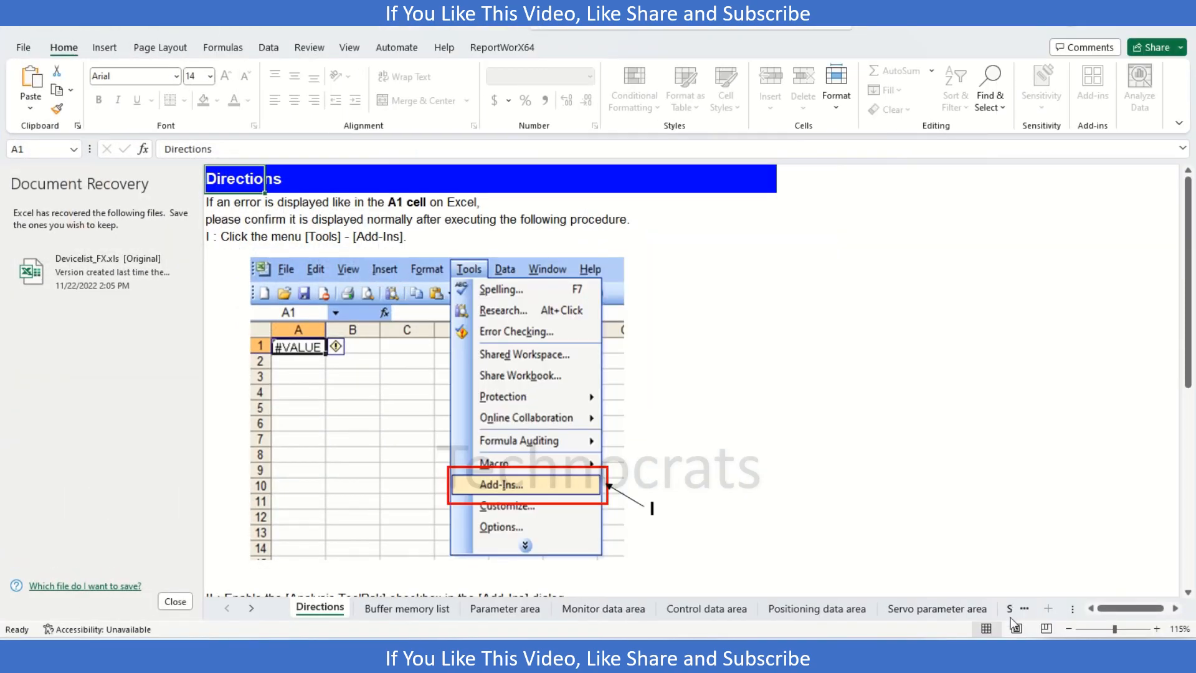
Show the Mark detection area sheet and locate the storage area 1 address Un\G54962.
{"action": "left_click", "coordinate": [899, 608]}
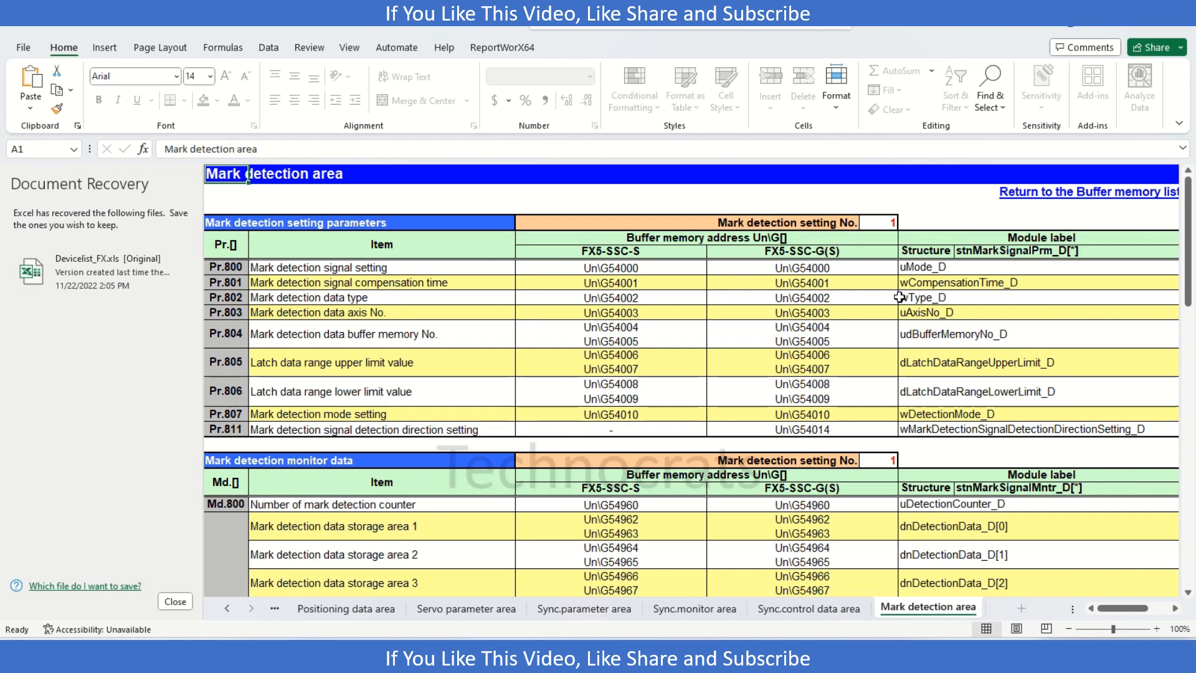
{"action": "mouse_move", "coordinate": [864, 478]}
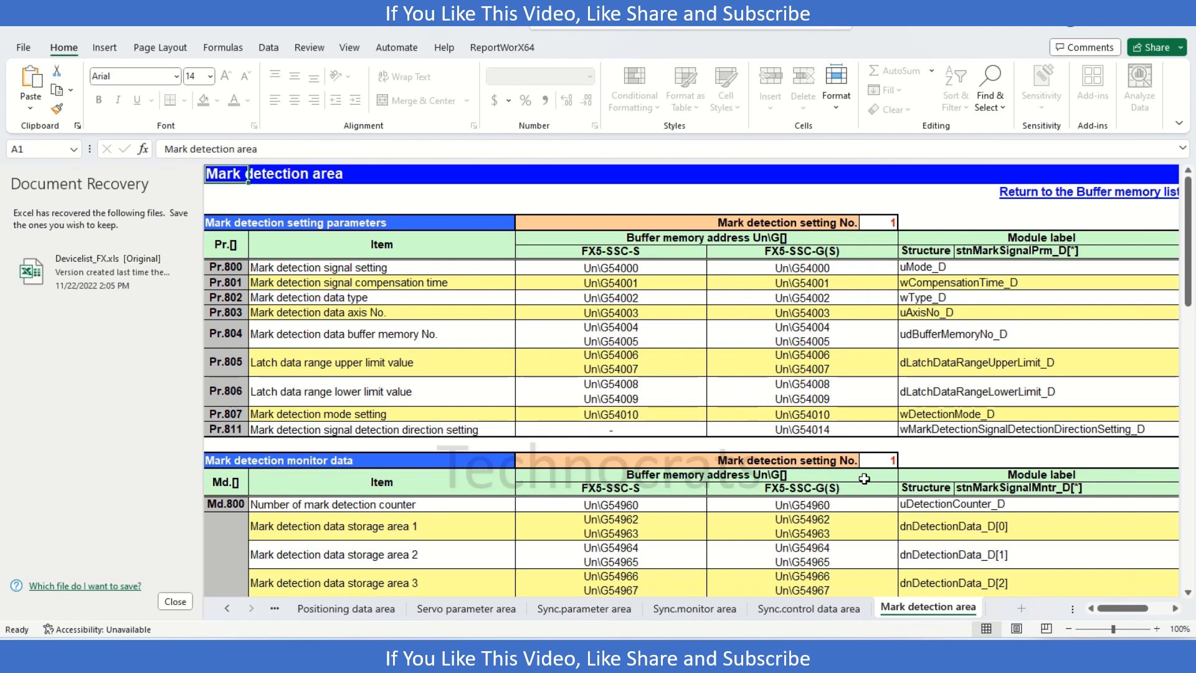
{"action": "scroll", "scroll_direction": "down", "scroll_amount": 3}
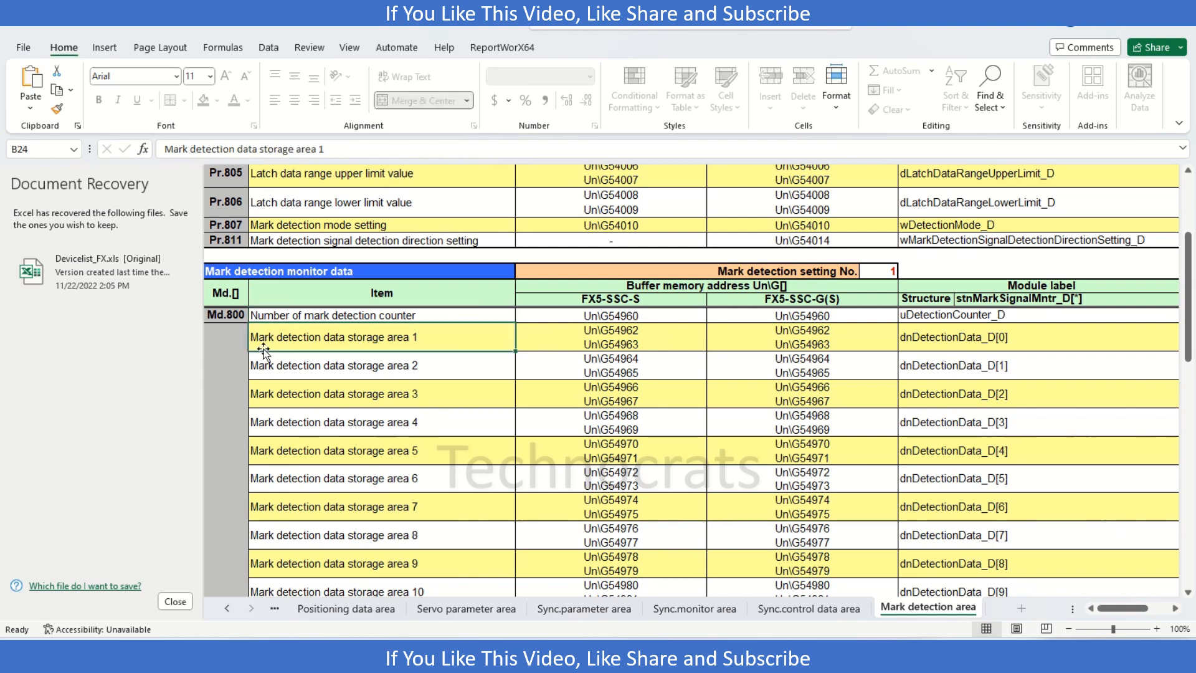
{"action": "mouse_move", "coordinate": [600, 352]}
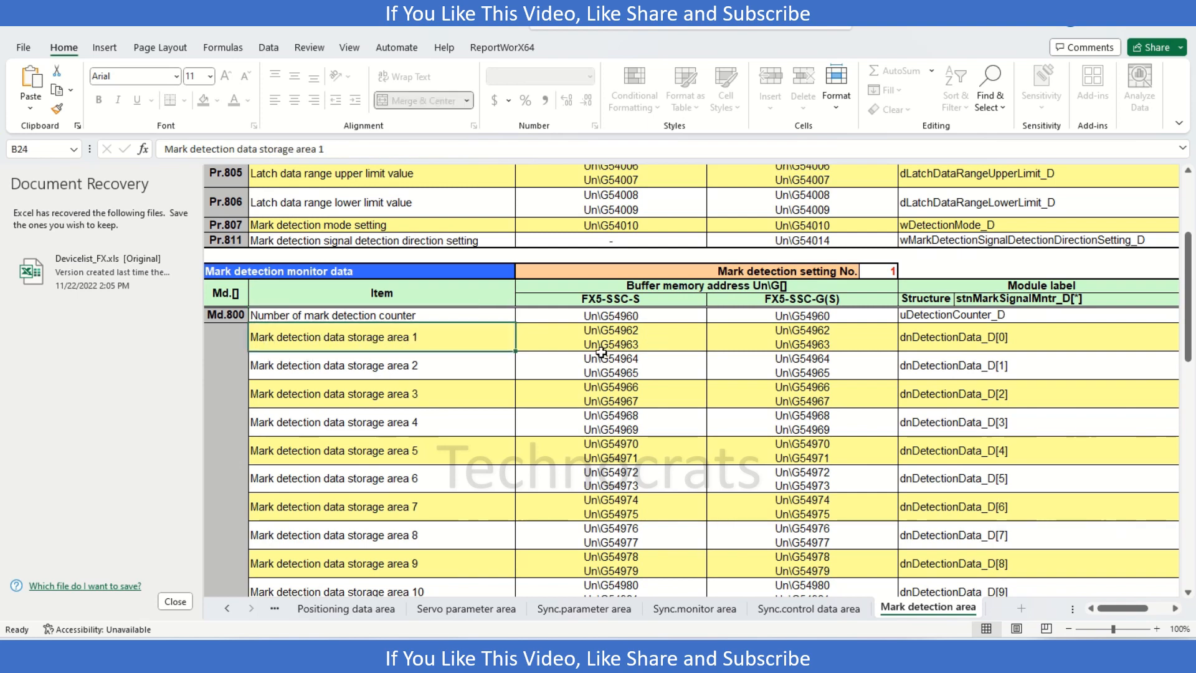
{"action": "left_click", "coordinate": [611, 336]}
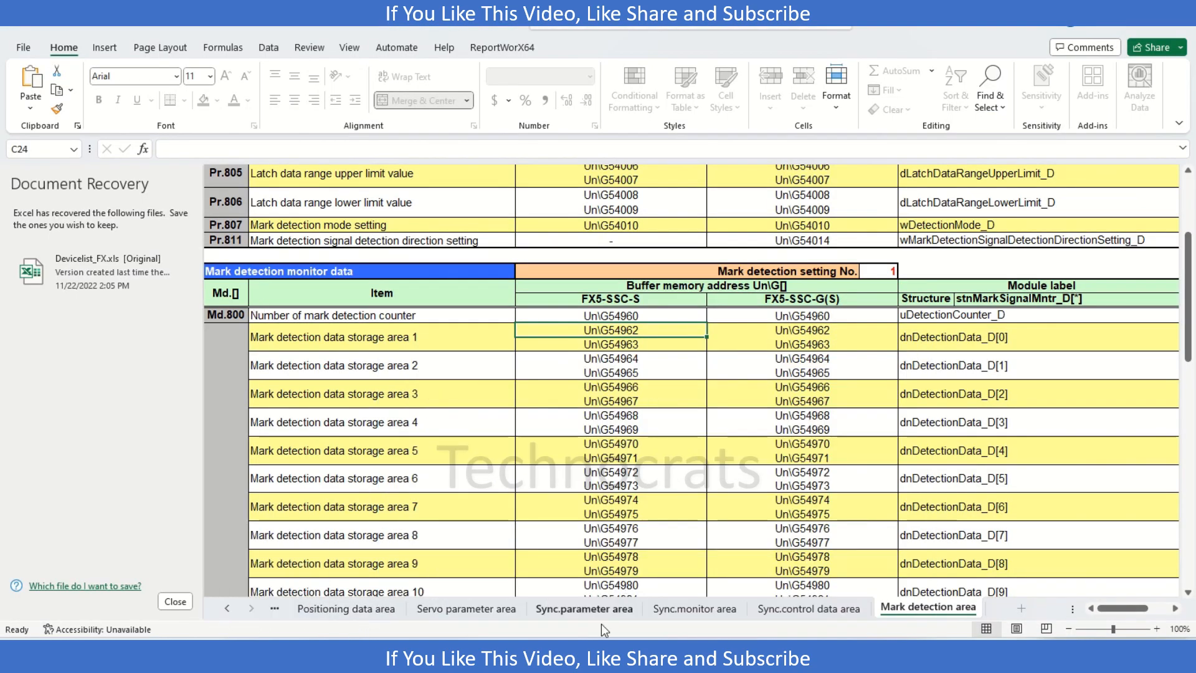
Browse the Sync.parameter and Control data area sheets to Cd.8 External command valid at Un\G4305.
{"action": "left_click", "coordinate": [583, 608]}
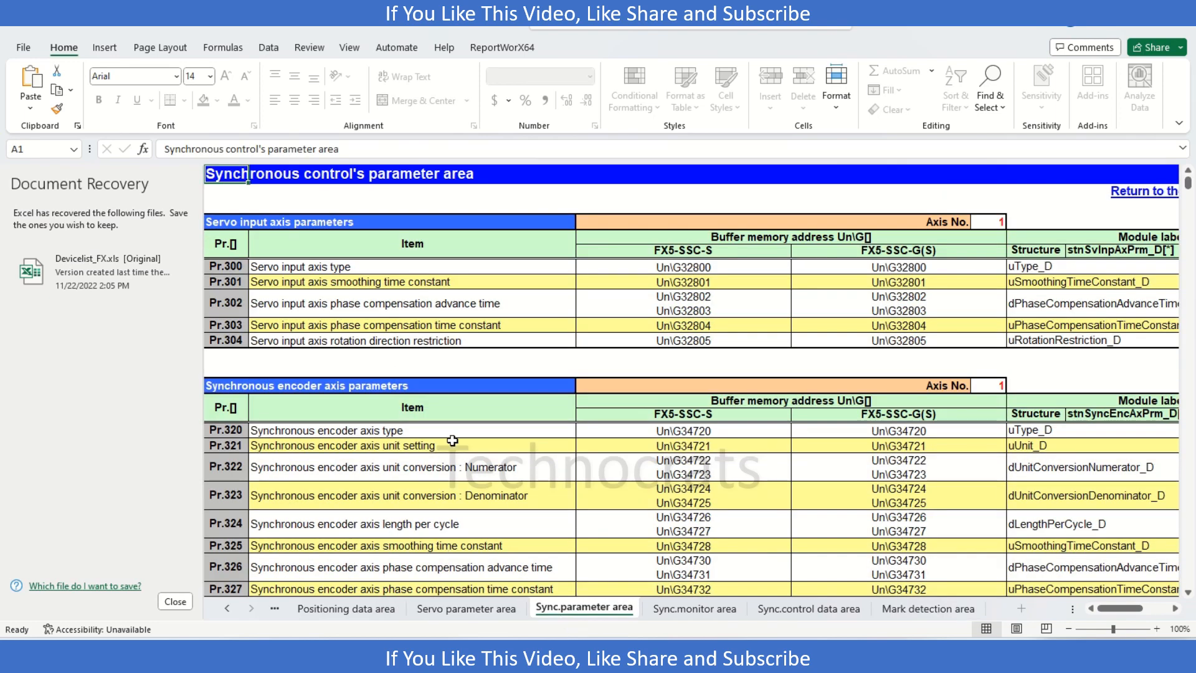
{"action": "scroll", "scroll_direction": "down", "scroll_amount": 3}
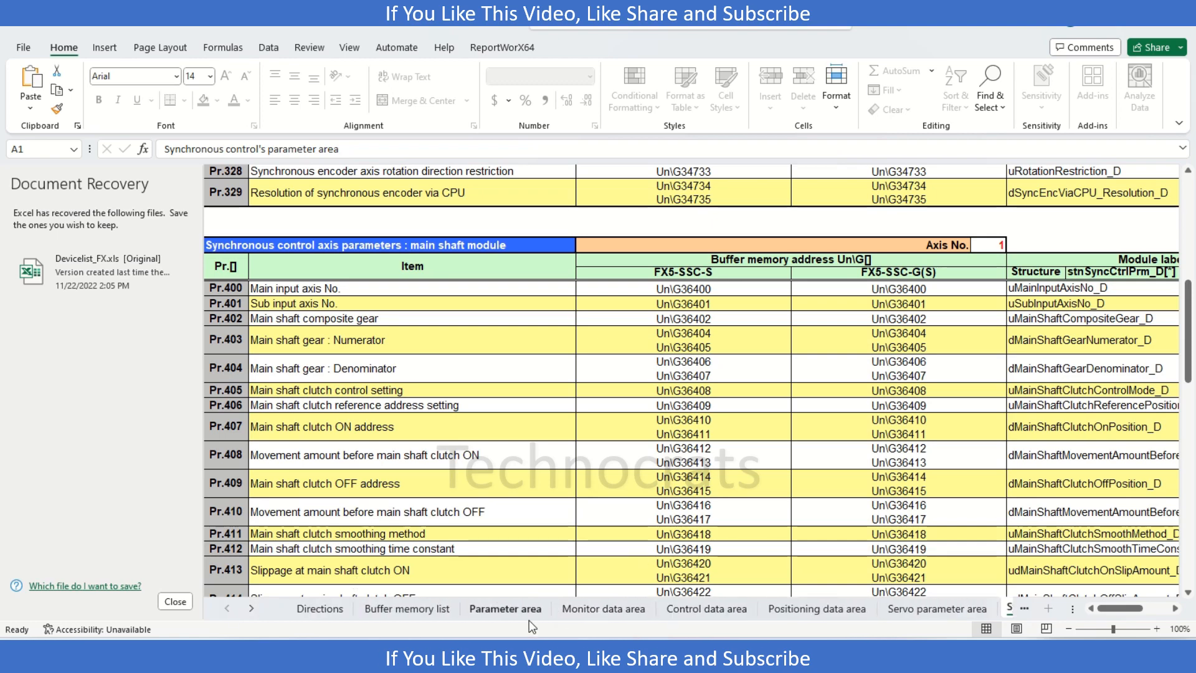
{"action": "left_click", "coordinate": [705, 608]}
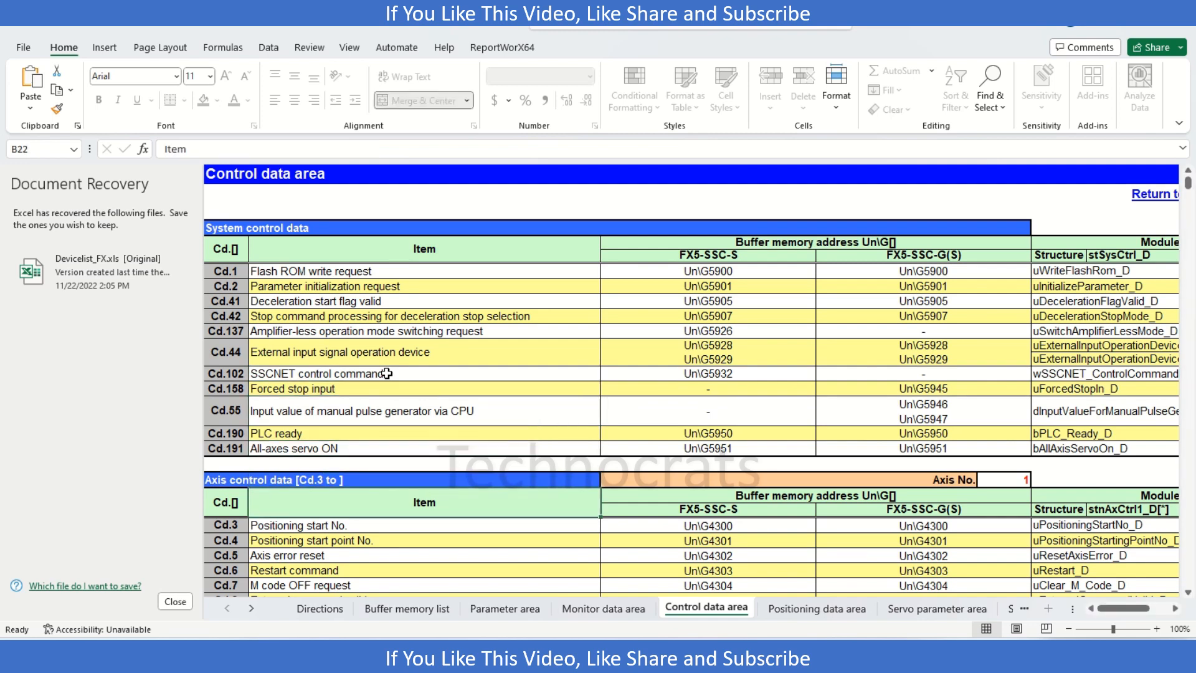
{"action": "scroll", "scroll_direction": "down", "scroll_amount": 3}
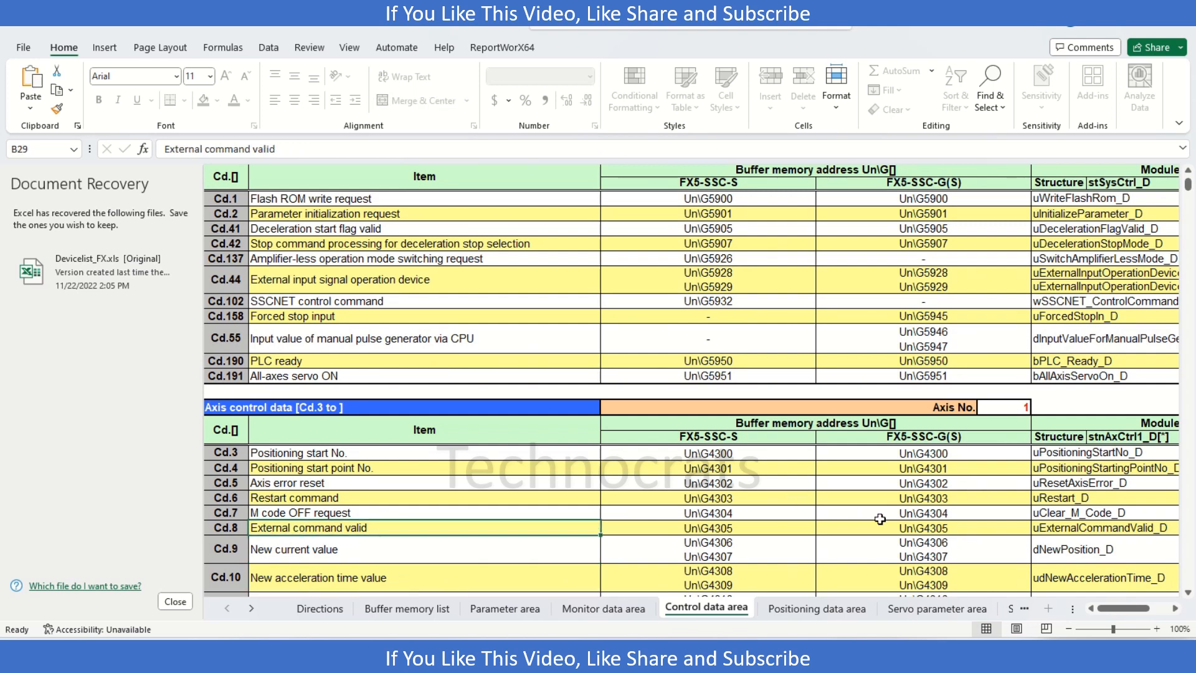
{"action": "left_click", "coordinate": [1002, 407]}
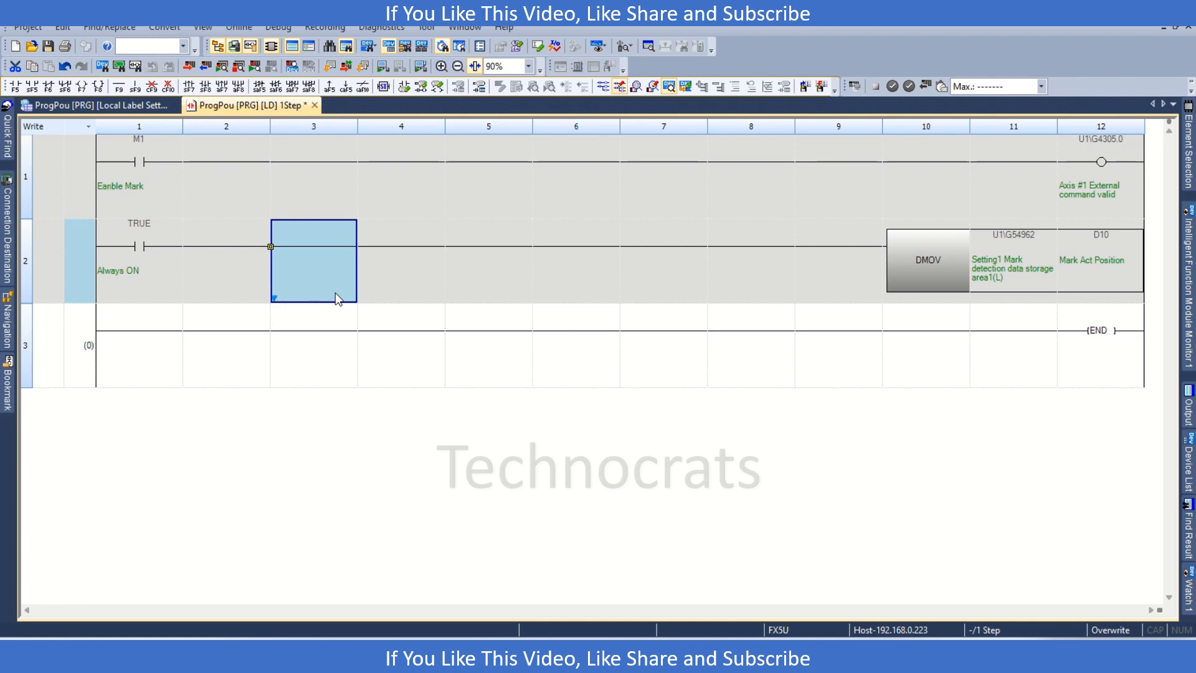
{"action": "mouse_move", "coordinate": [432, 232]}
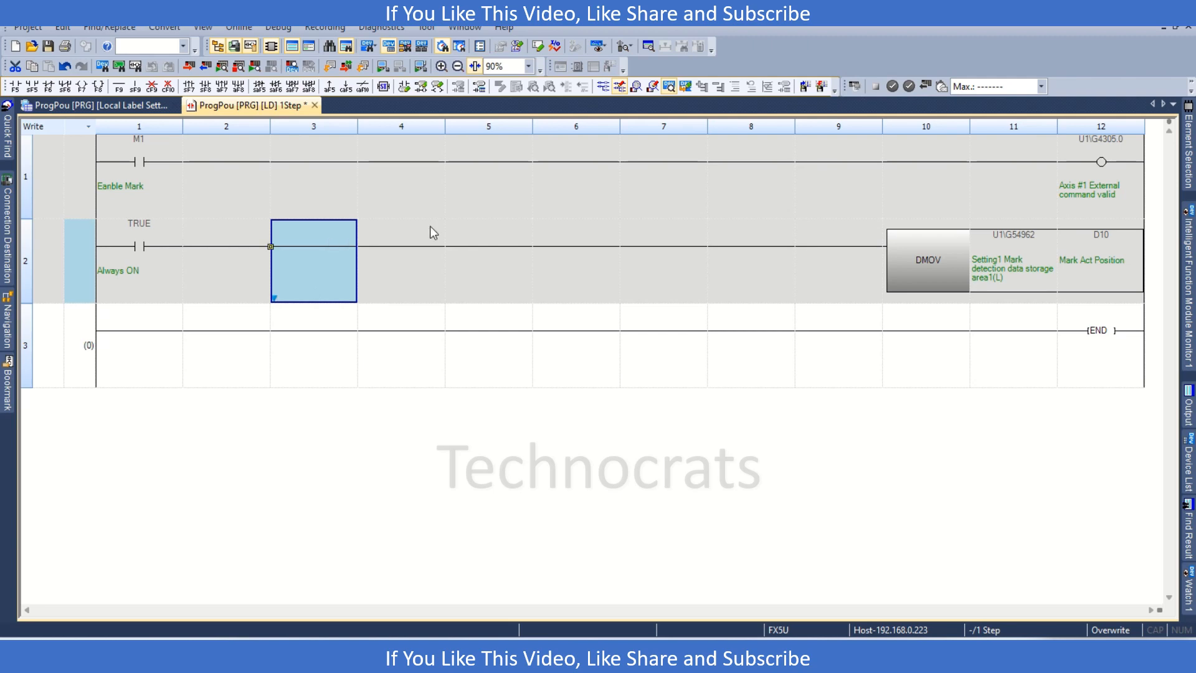
{"action": "mouse_move", "coordinate": [1143, 192]}
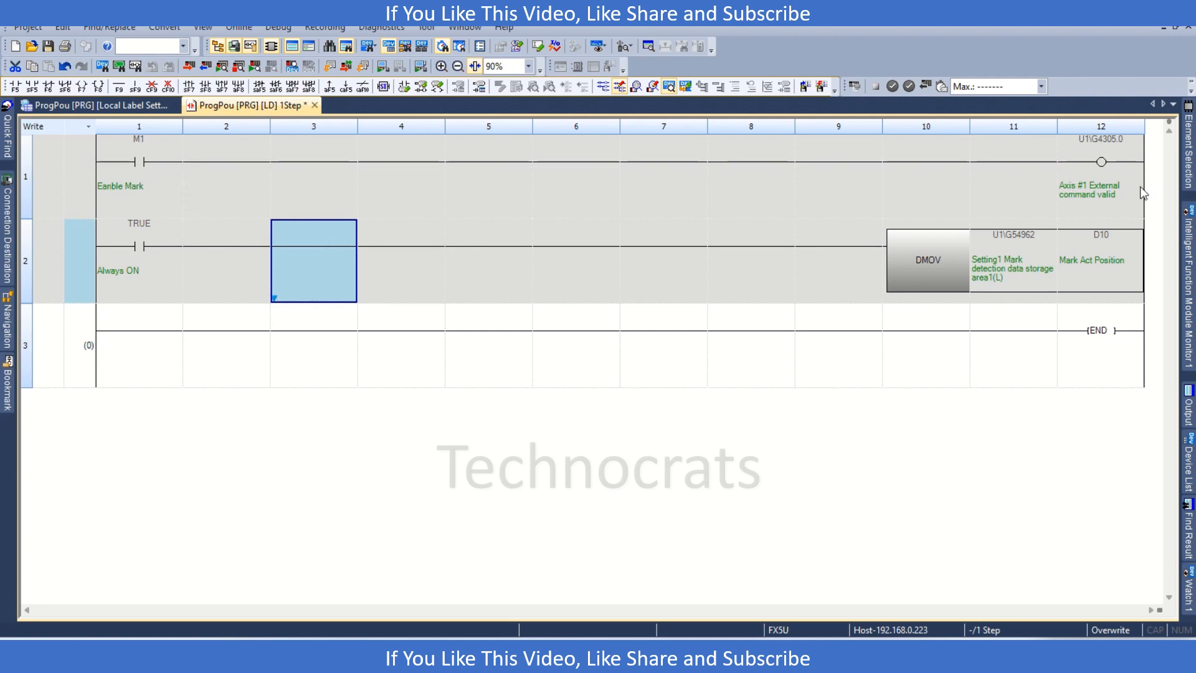
{"action": "mouse_move", "coordinate": [1100, 162]}
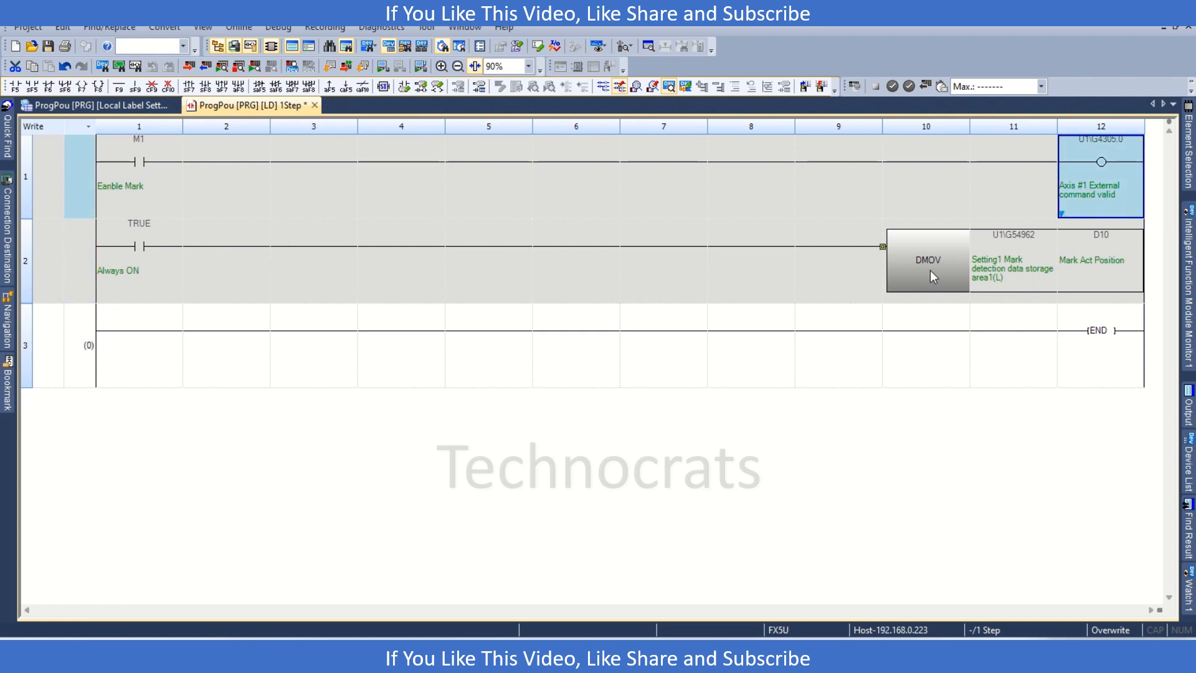
Launch the e-Manual Viewer from the tool menu after reviewing the ladder.
{"action": "left_click", "coordinate": [750, 344]}
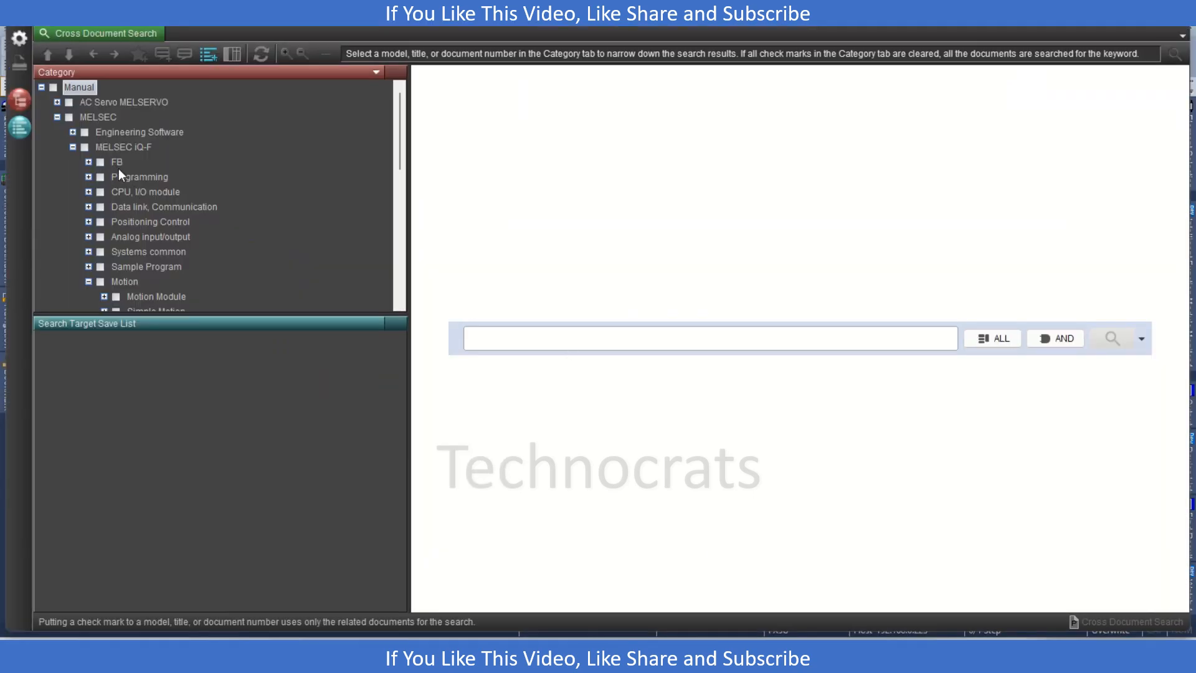
Open the FX5-40SSC-S manual at section 5.5 External Input Connection Connector.
{"action": "left_click", "coordinate": [125, 282]}
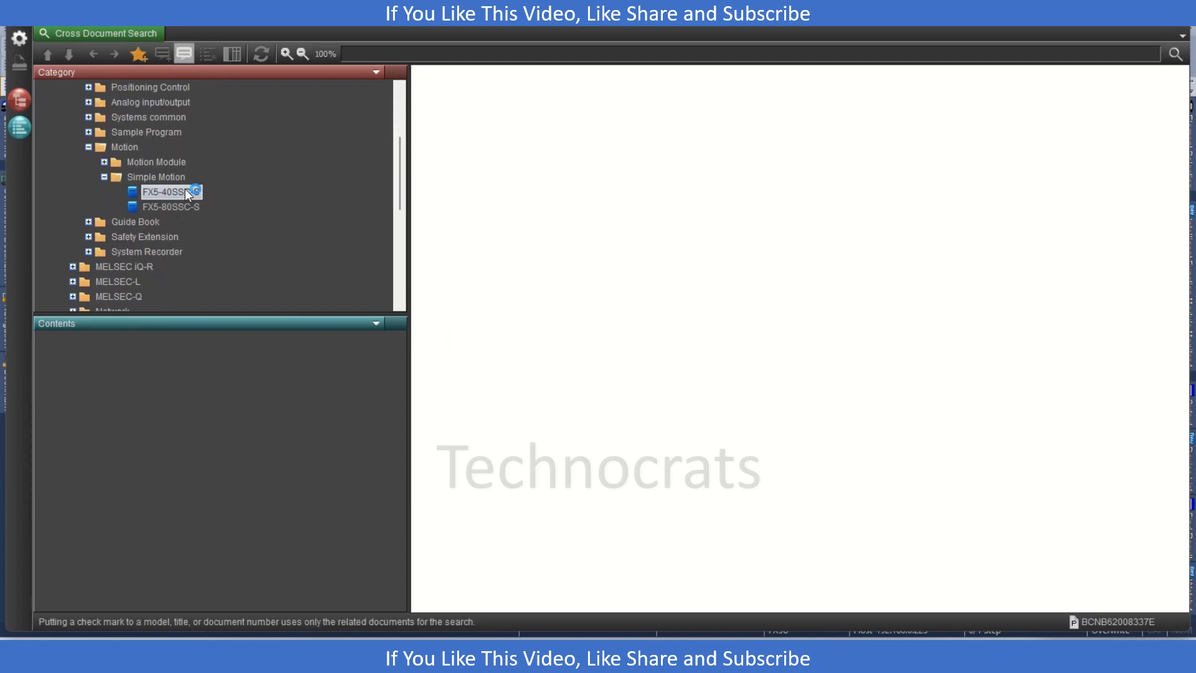
{"action": "double_click", "coordinate": [168, 192]}
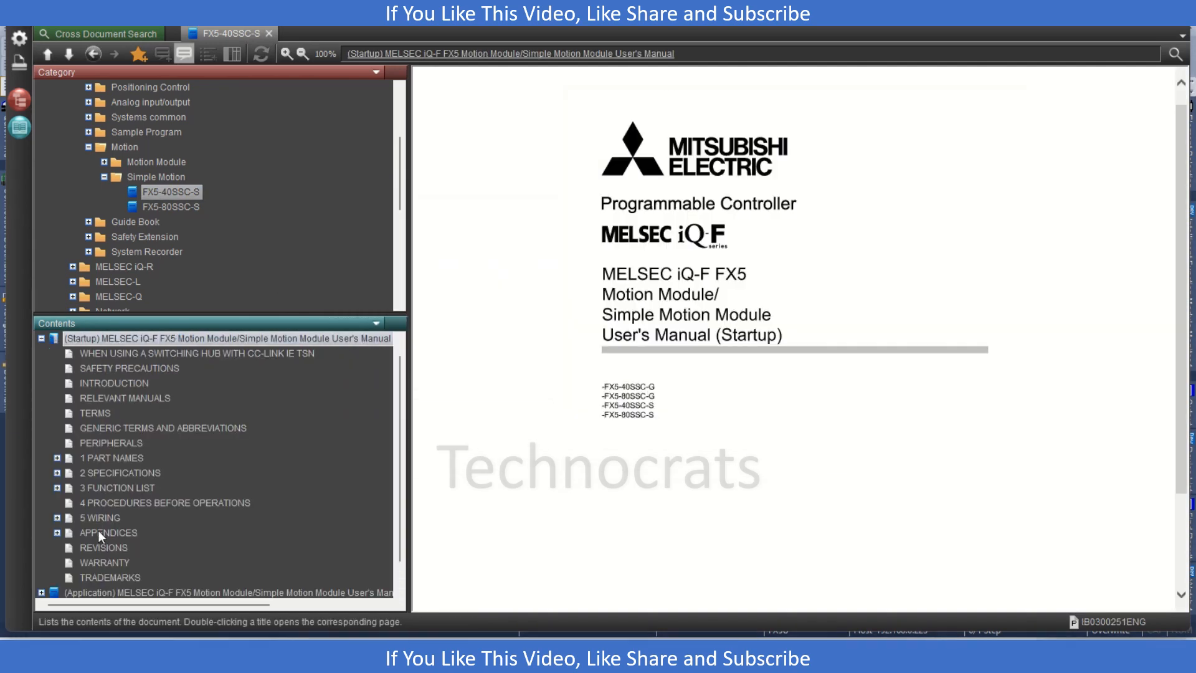
{"action": "double_click", "coordinate": [99, 517]}
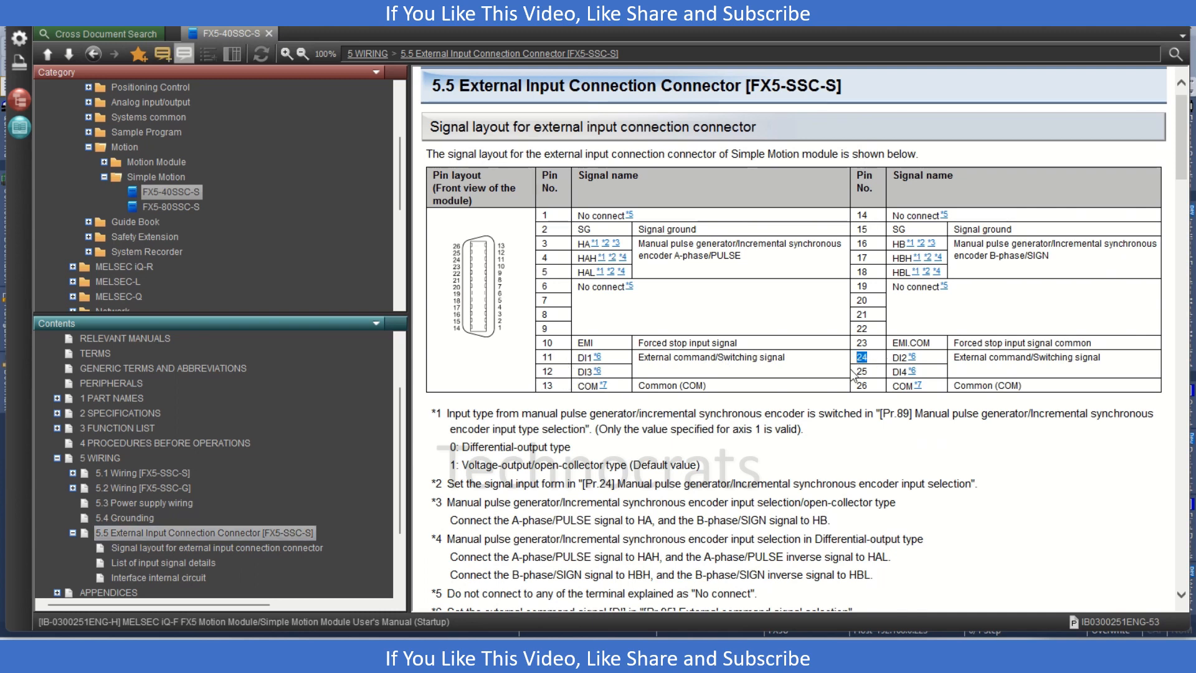
{"action": "left_click", "coordinate": [862, 371]}
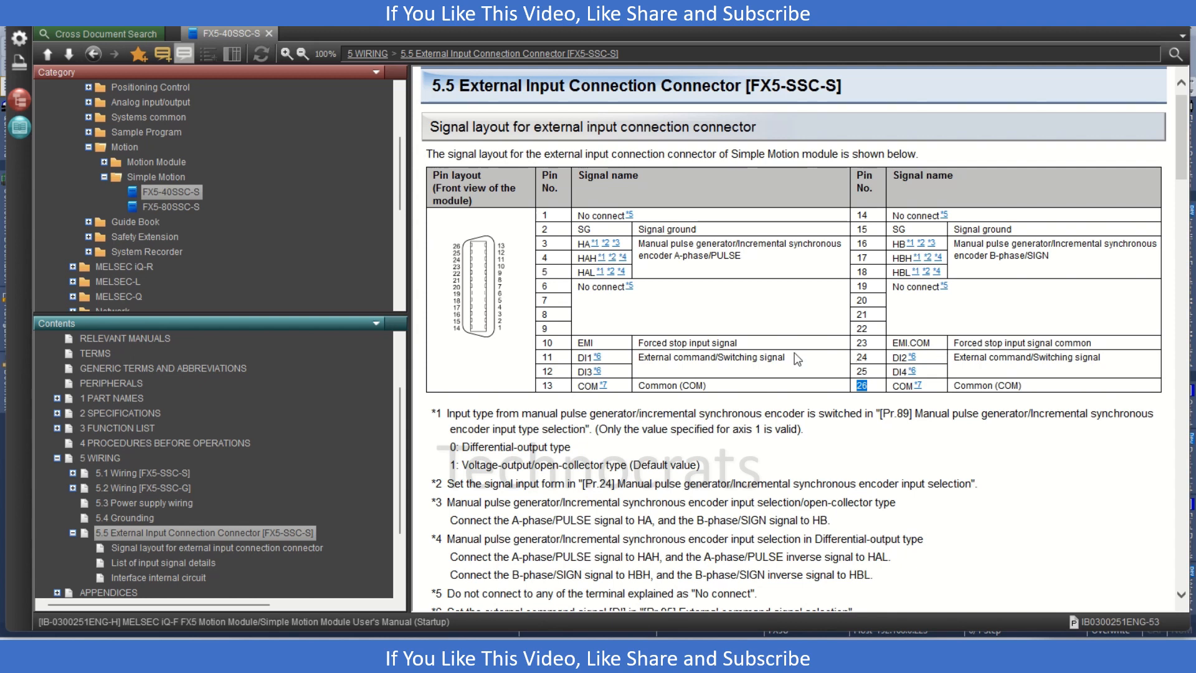
{"action": "mouse_move", "coordinate": [904, 388]}
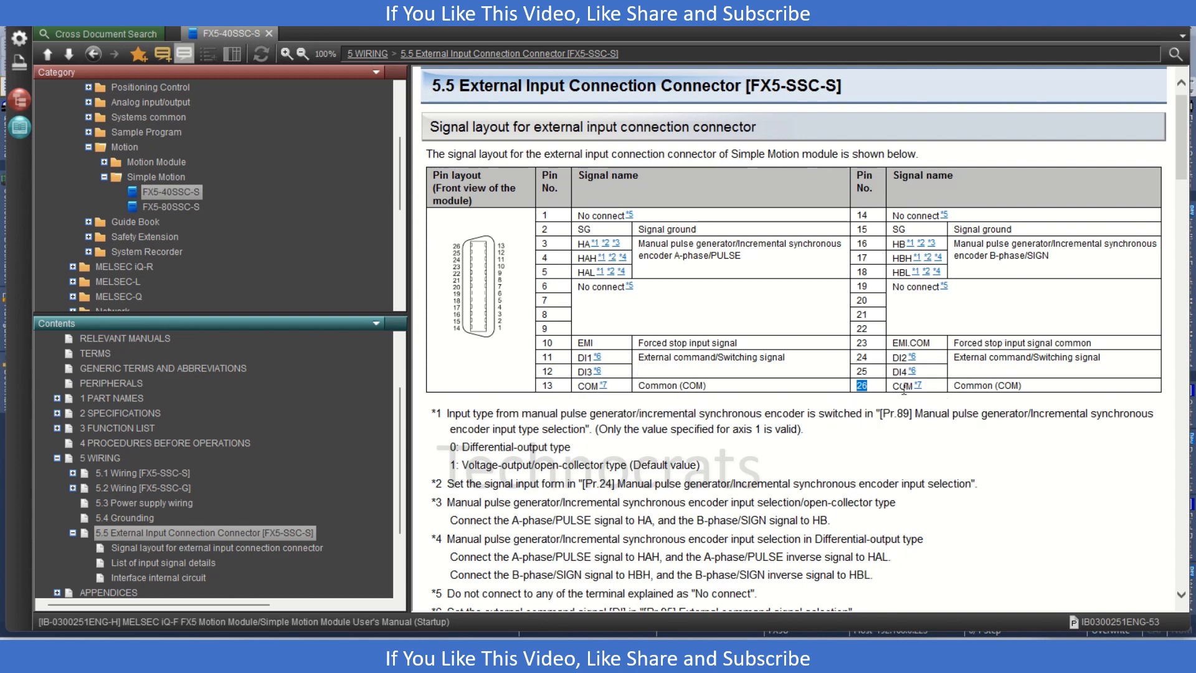
{"action": "mouse_move", "coordinate": [969, 399]}
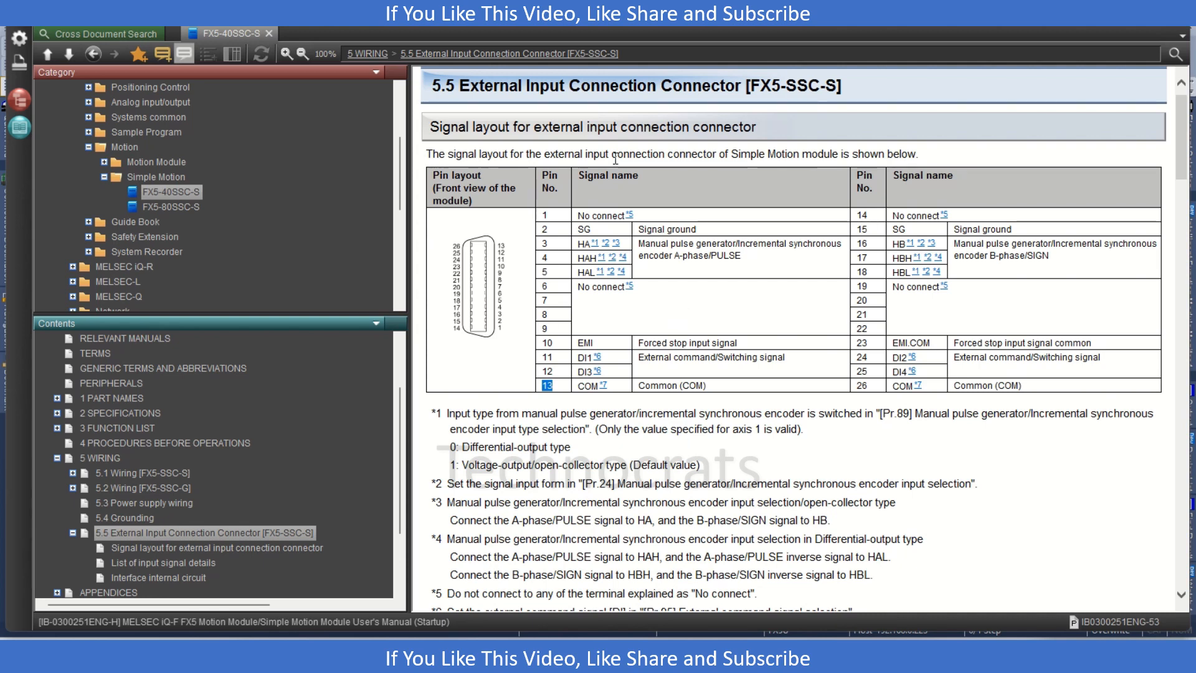
{"action": "mouse_move", "coordinate": [646, 312]}
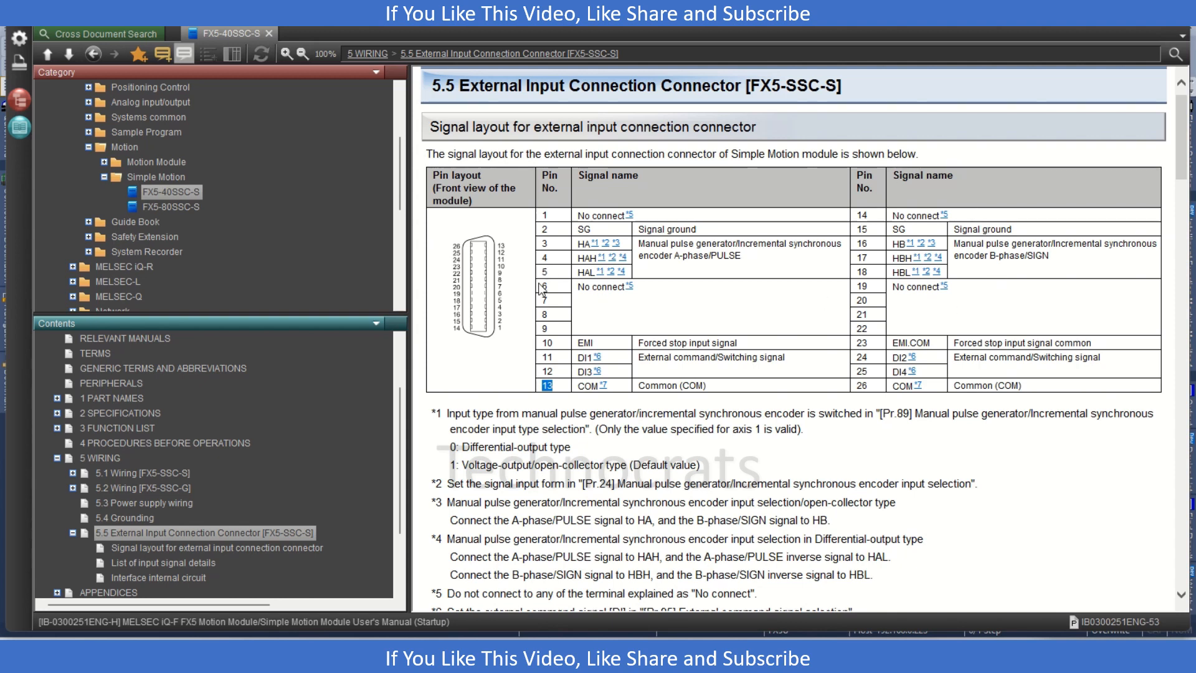
{"action": "mouse_move", "coordinate": [538, 288]}
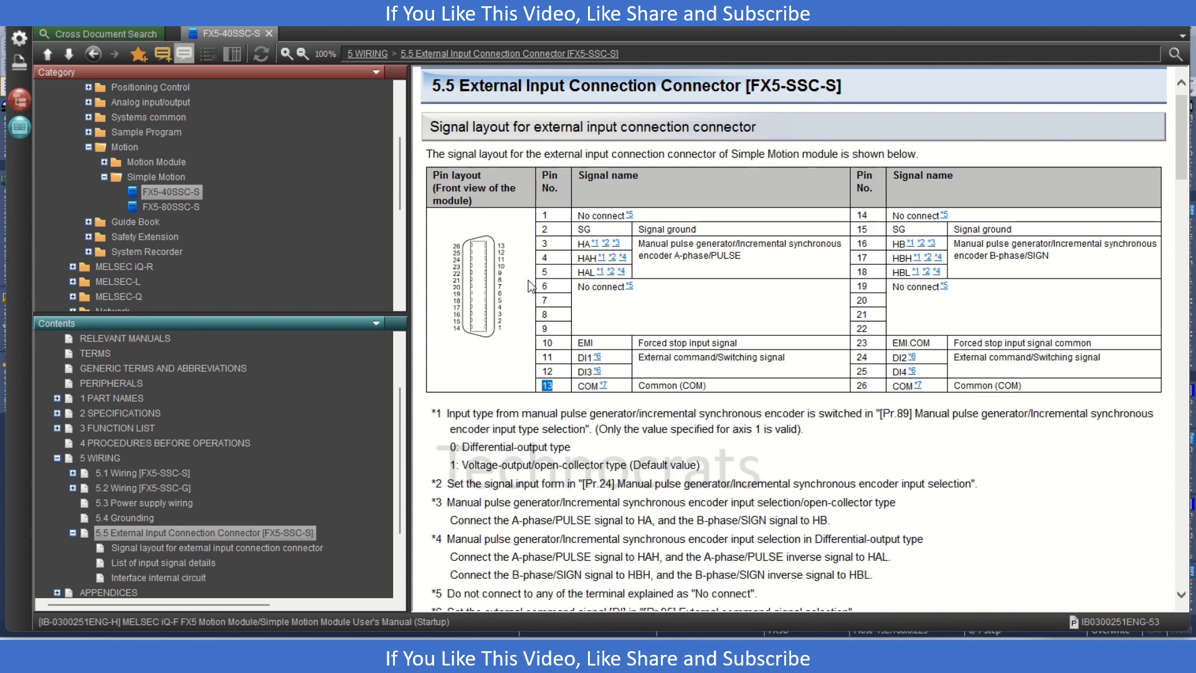
{"action": "mouse_move", "coordinate": [701, 628]}
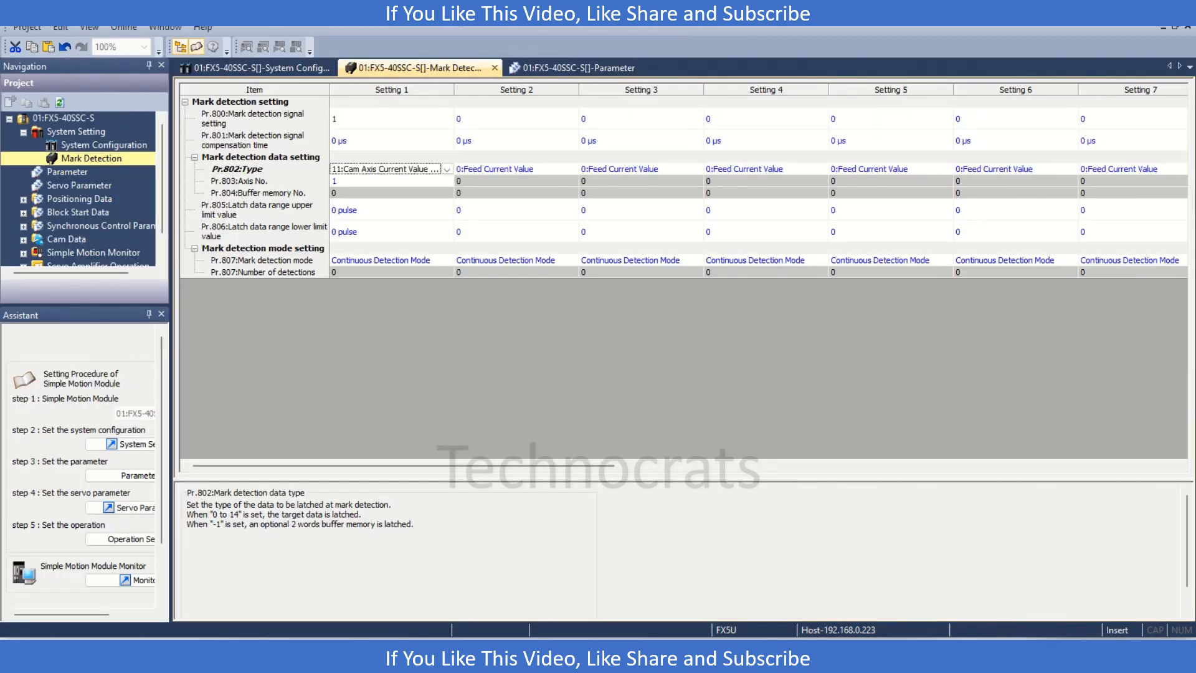
{"action": "mouse_move", "coordinate": [416, 179]}
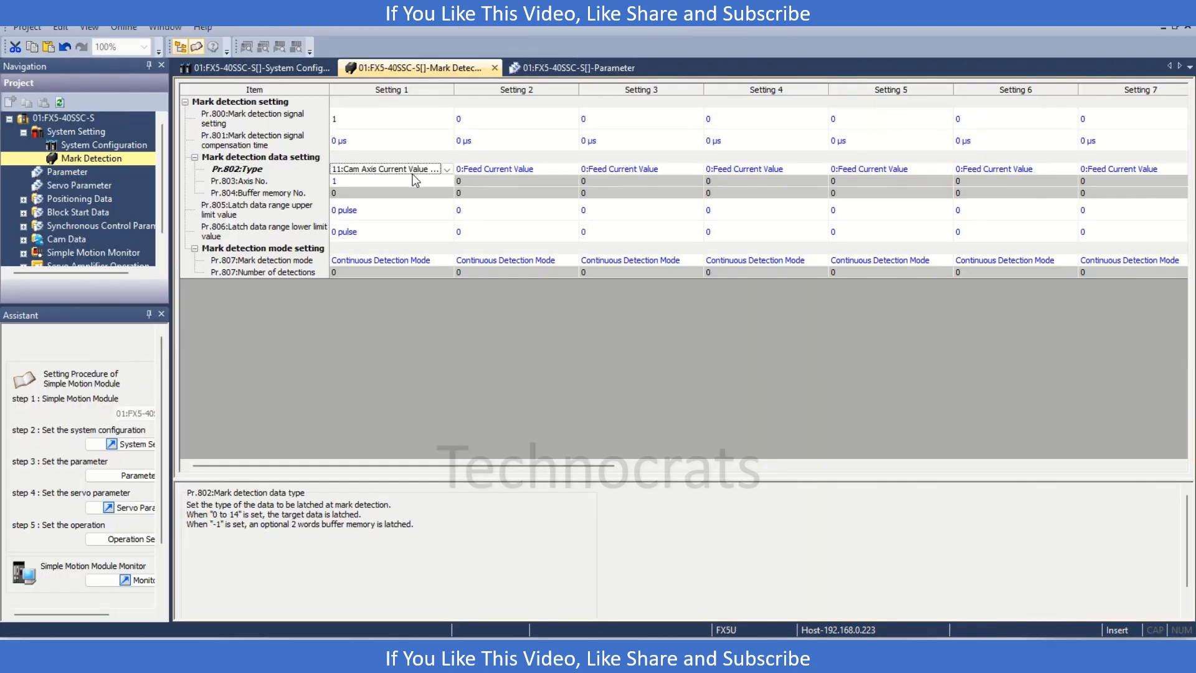
Show Setting 1's Pr.802 mark detection data type choices, currently 11:Cam Axis Current Value per Cycle.
{"action": "left_click", "coordinate": [446, 168]}
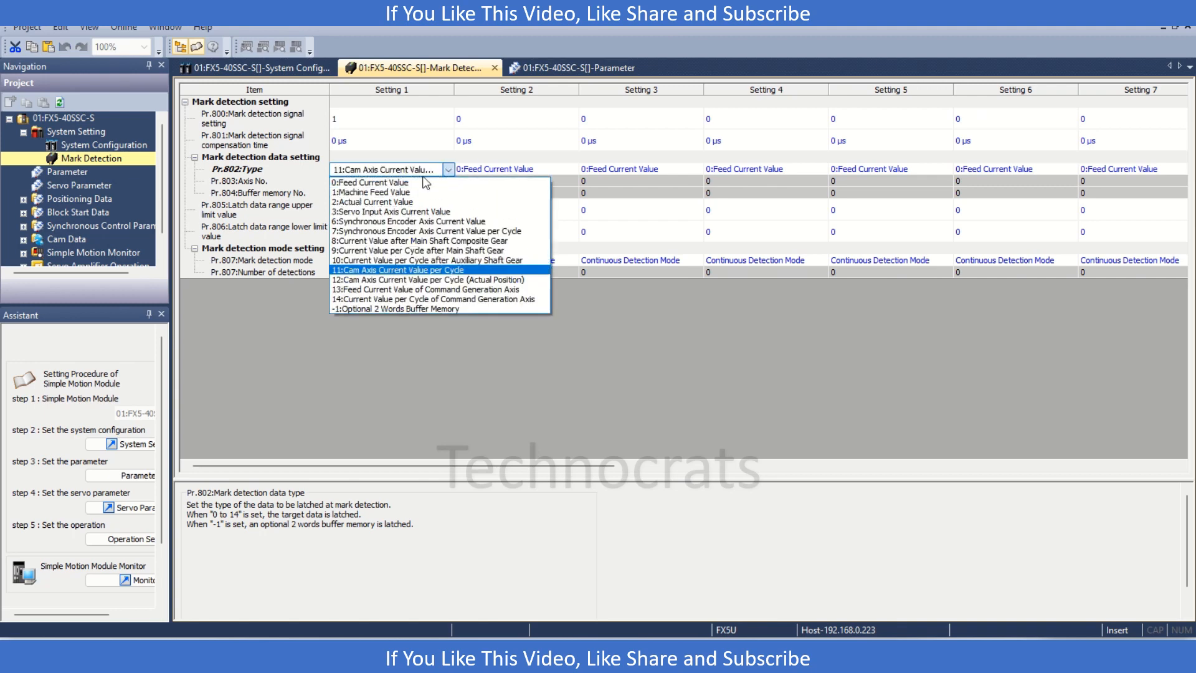
{"action": "mouse_move", "coordinate": [374, 192]}
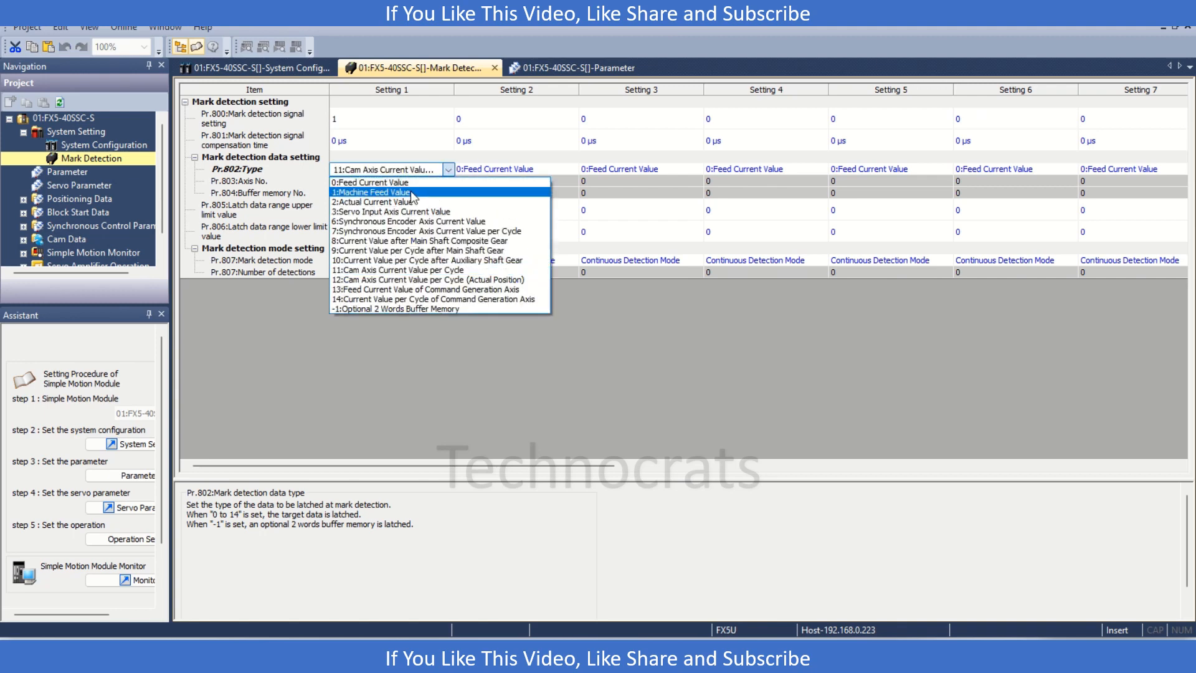